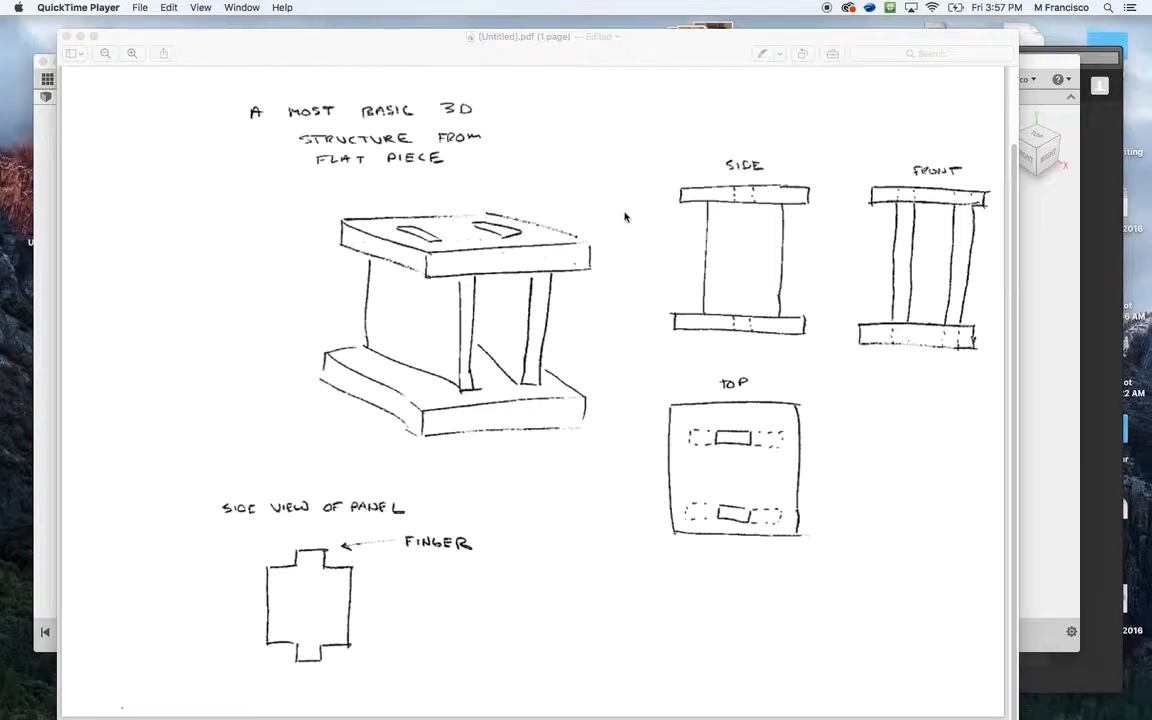
{"action": "mouse_move", "coordinate": [789, 170]}
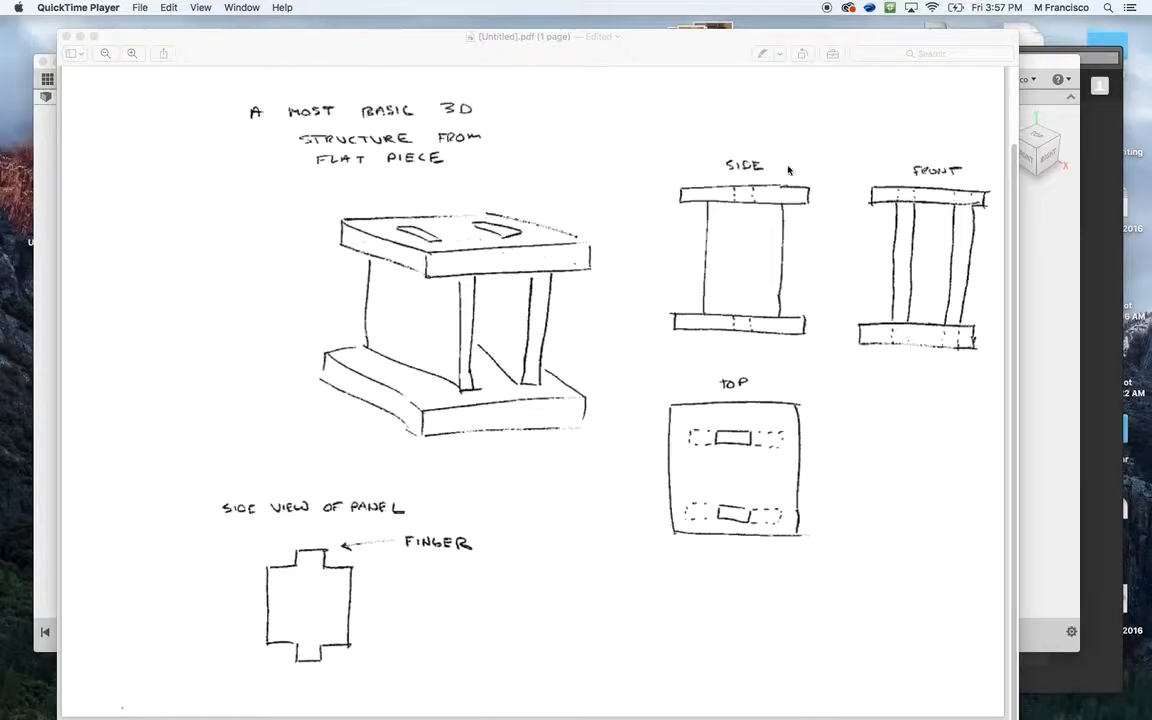
{"action": "mouse_move", "coordinate": [399, 258]}
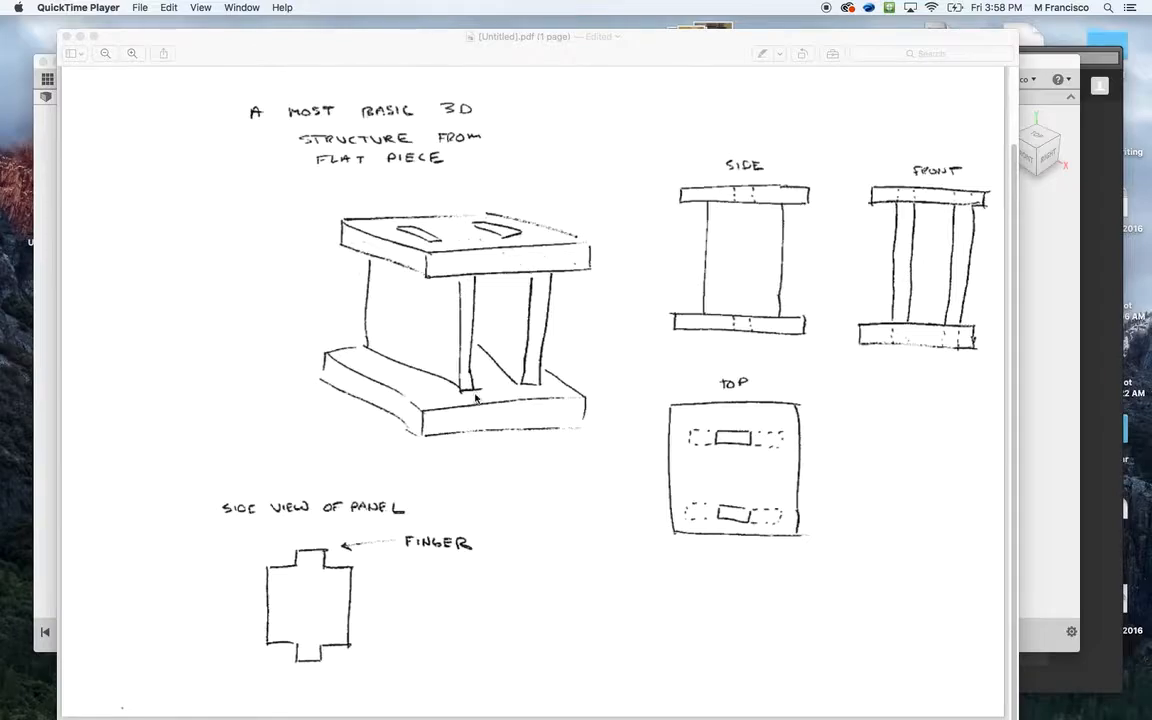
{"action": "mouse_move", "coordinate": [426, 306]}
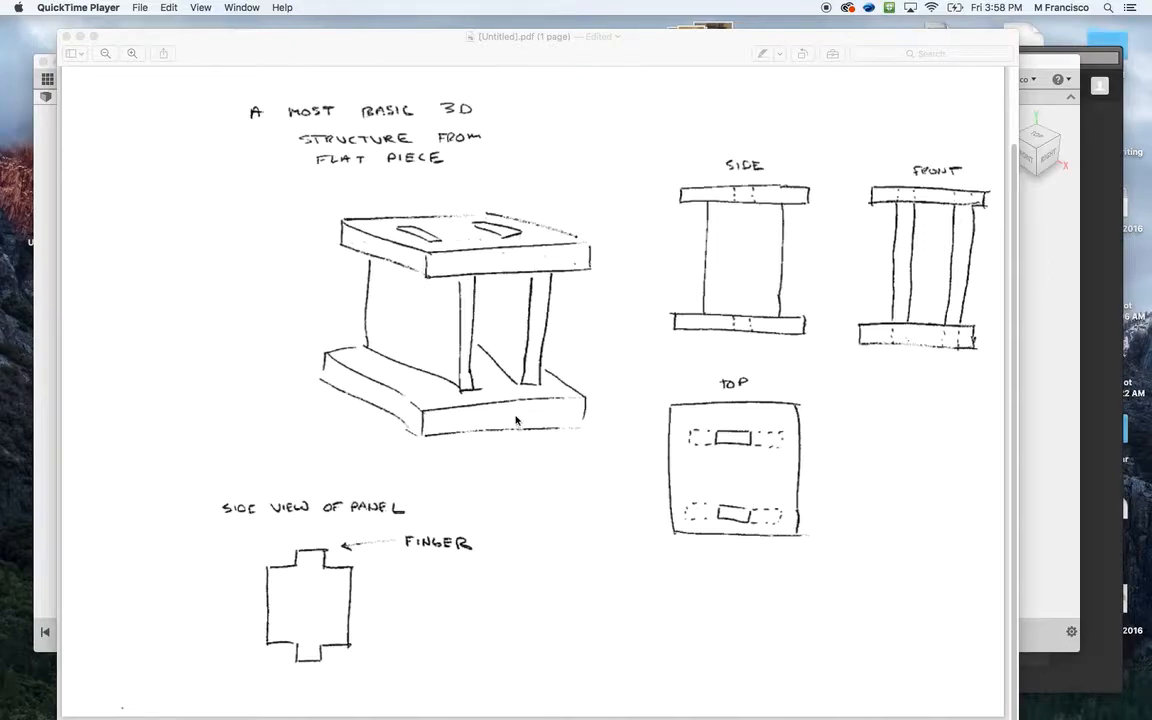
{"action": "mouse_move", "coordinate": [463, 264]}
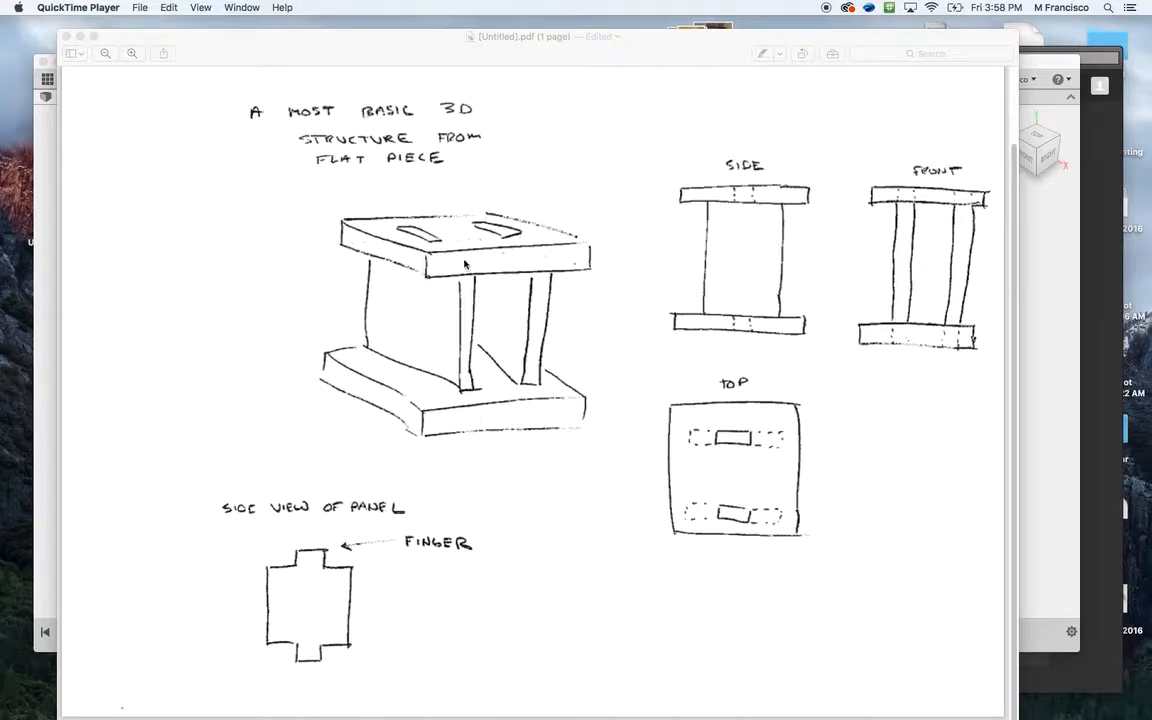
{"action": "mouse_move", "coordinate": [466, 239]}
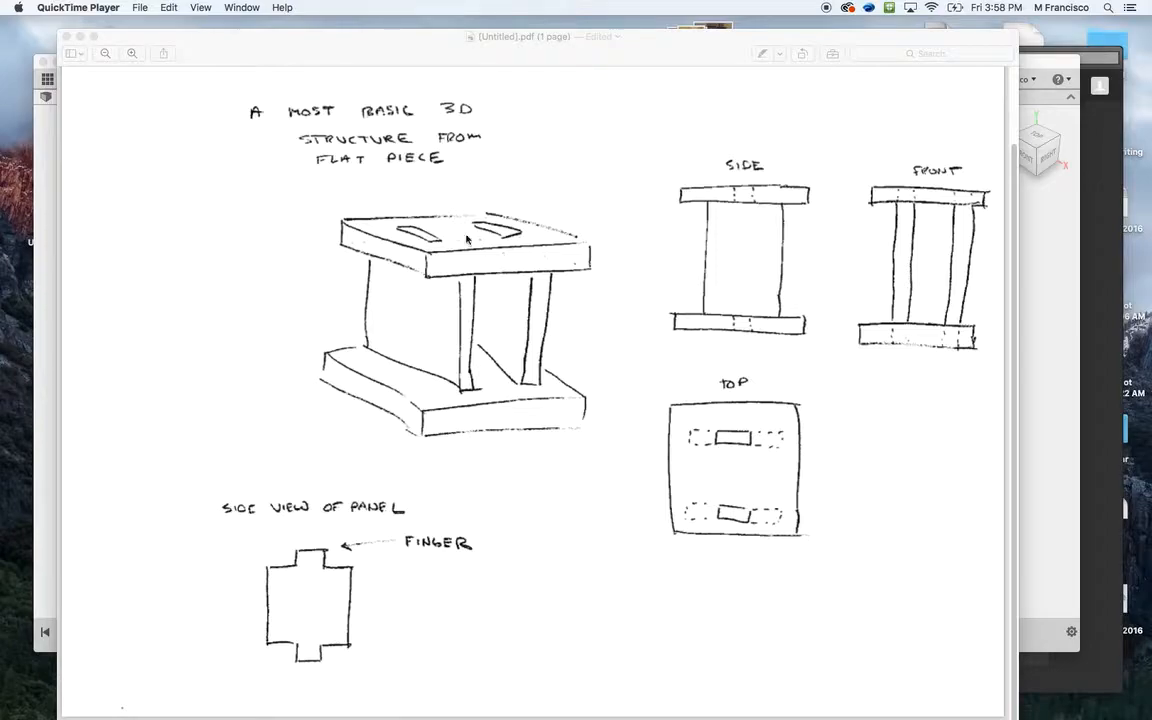
{"action": "mouse_move", "coordinate": [381, 379]}
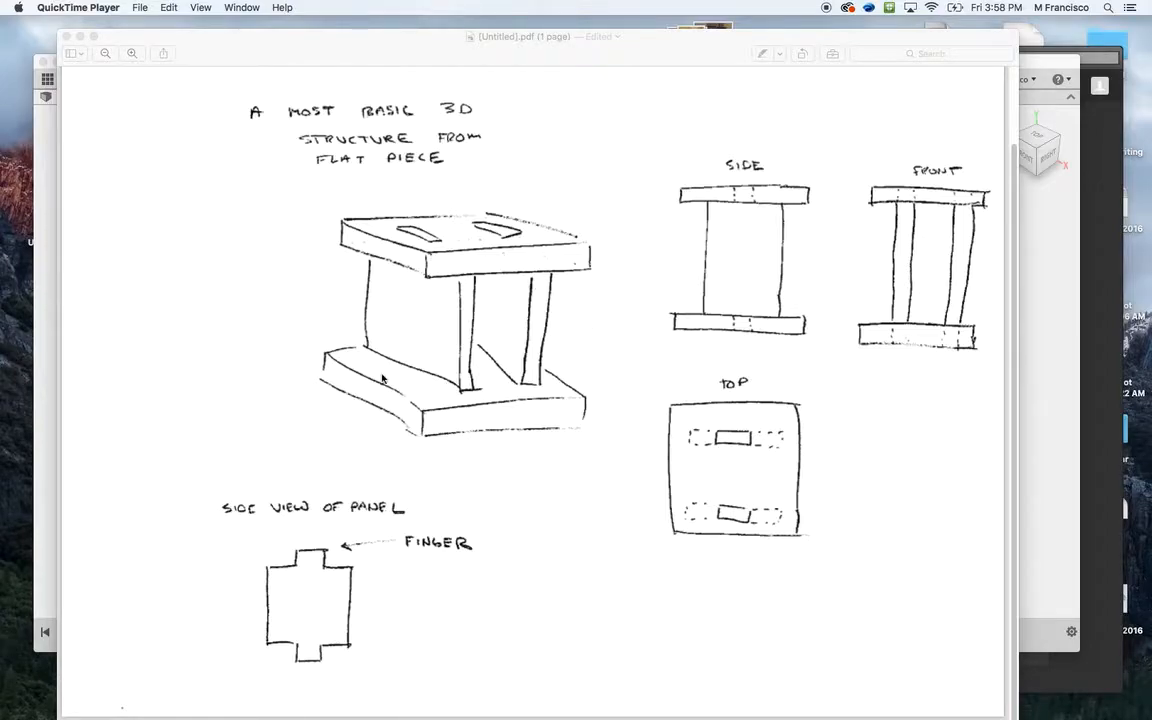
{"action": "mouse_move", "coordinate": [495, 417]}
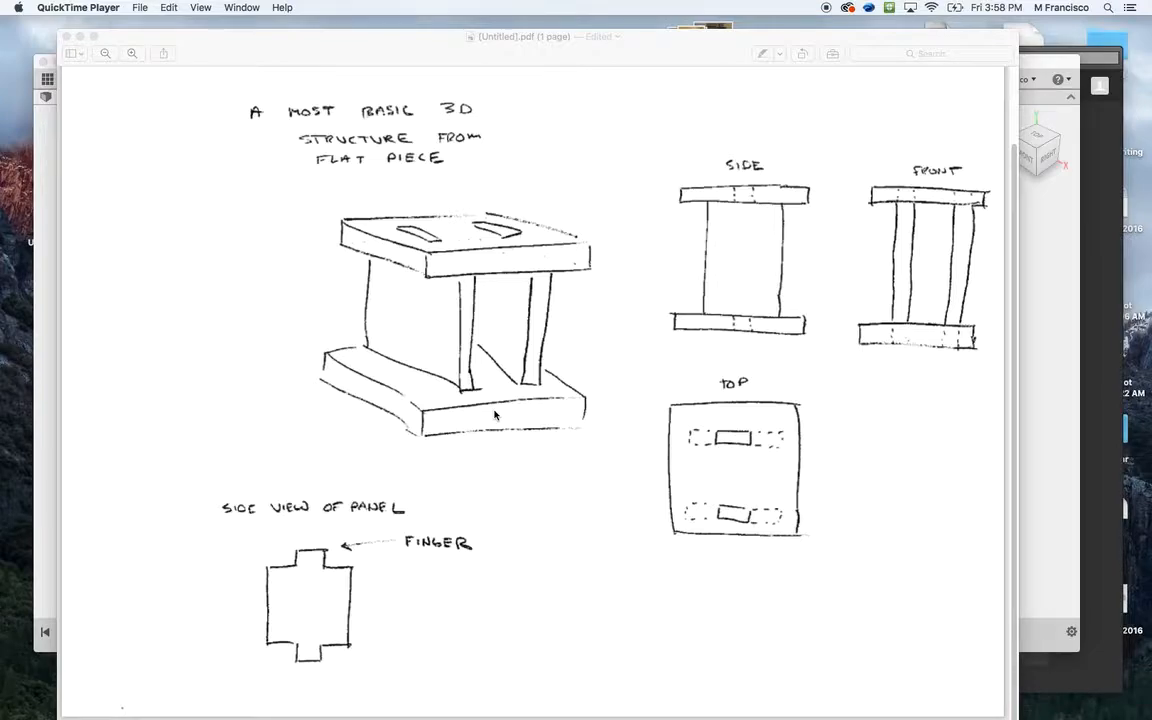
{"action": "mouse_move", "coordinate": [460, 360]}
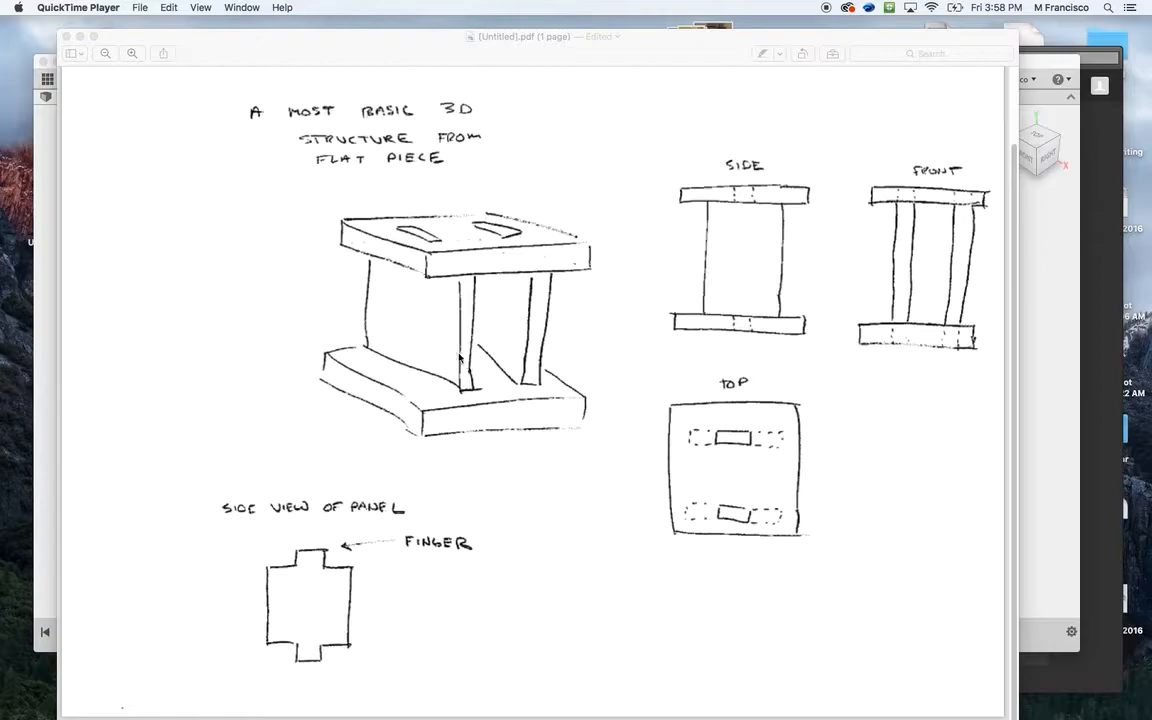
{"action": "mouse_move", "coordinate": [430, 400]}
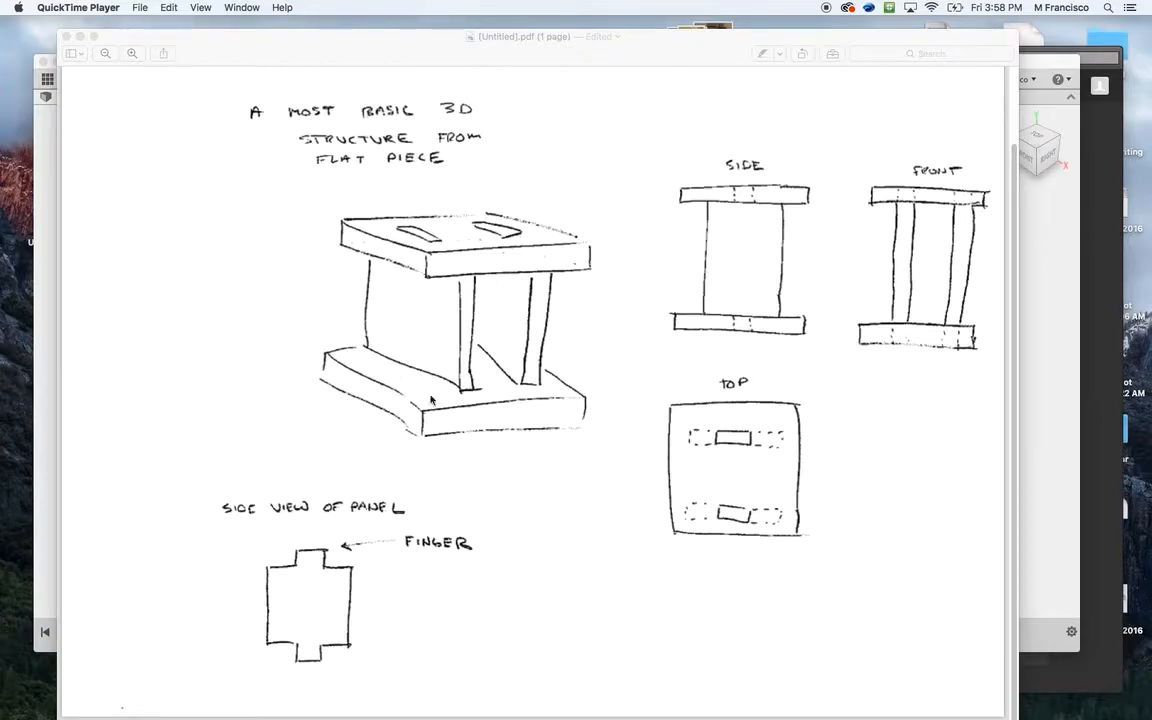
{"action": "mouse_move", "coordinate": [463, 267]}
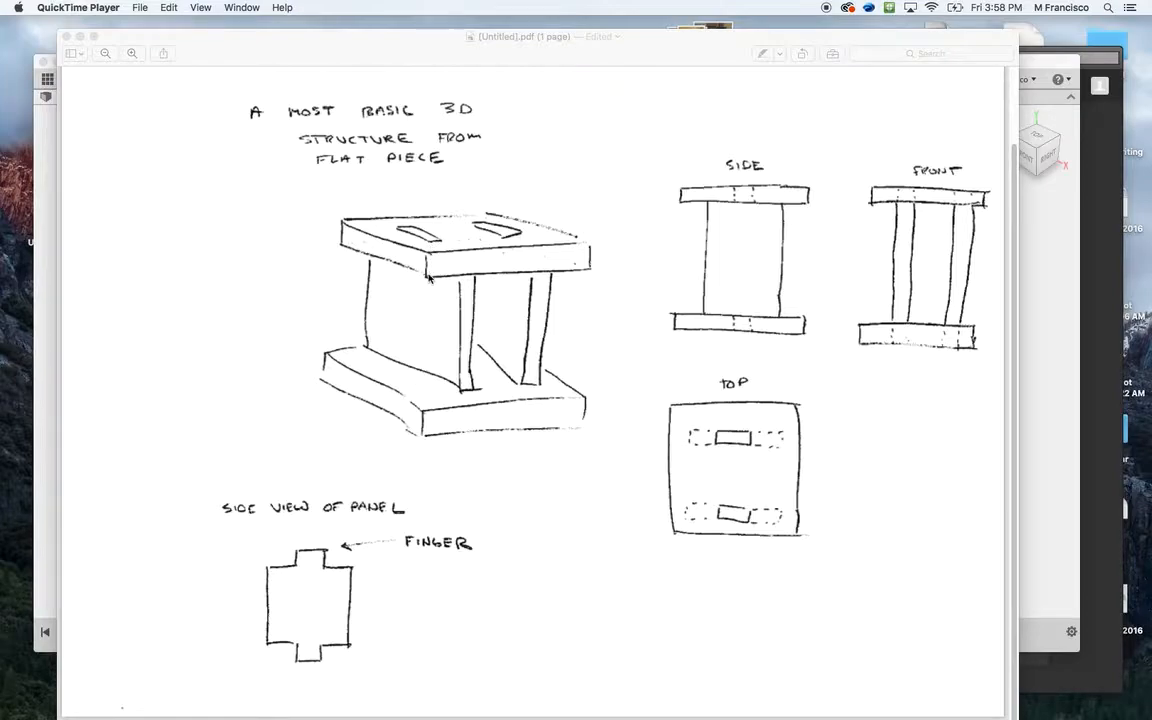
{"action": "mouse_move", "coordinate": [428, 309]}
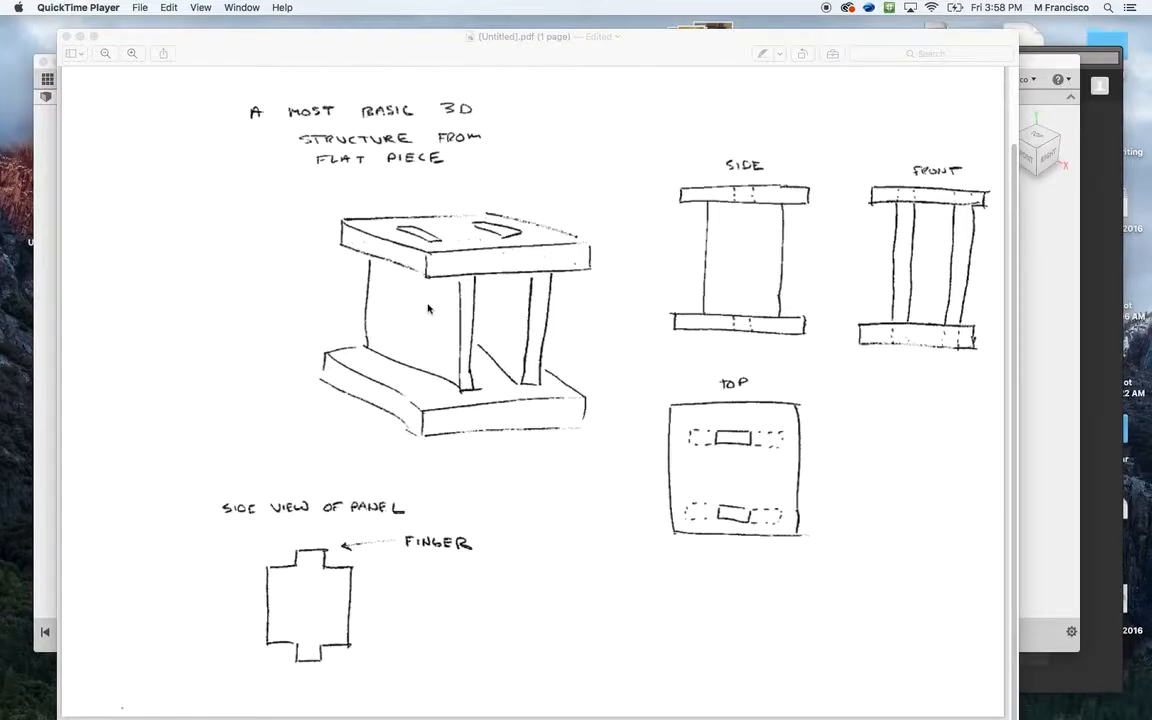
{"action": "mouse_move", "coordinate": [285, 582]}
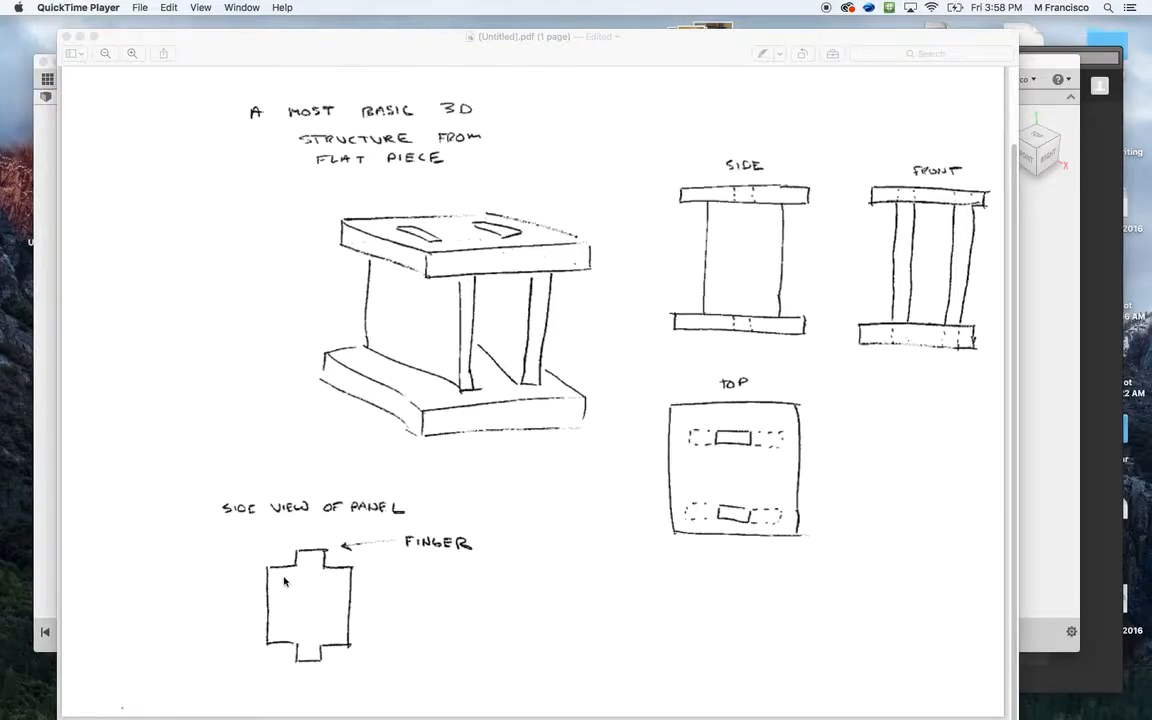
{"action": "mouse_move", "coordinate": [297, 558]}
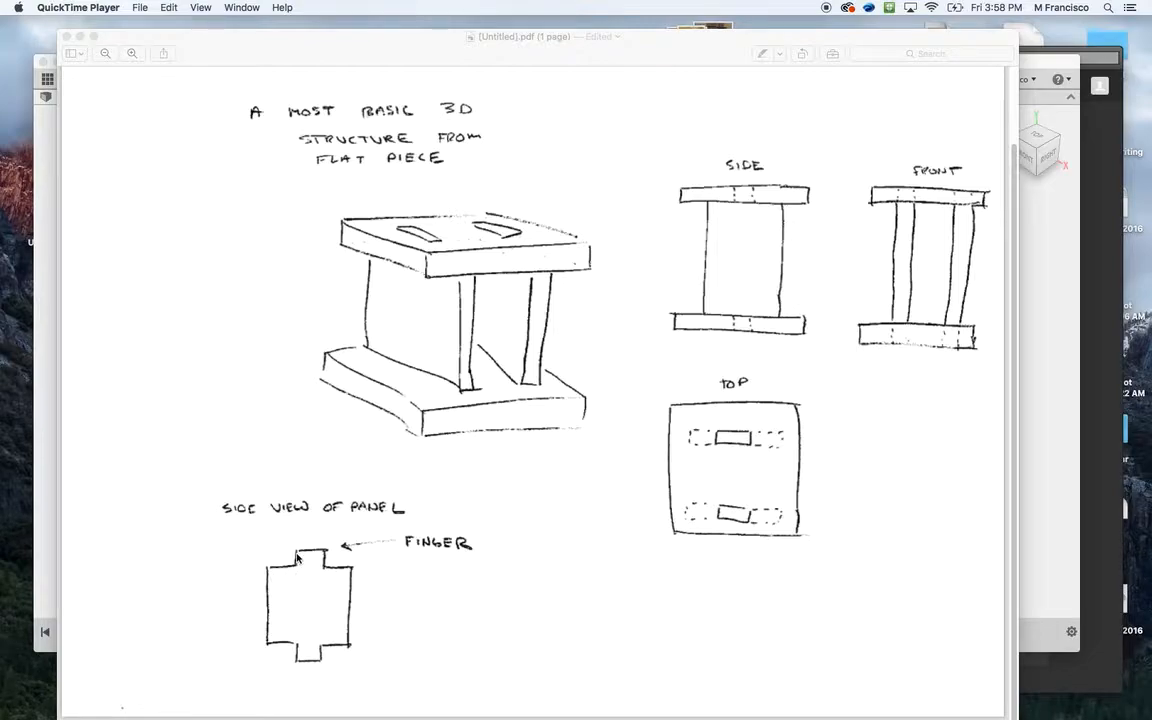
{"action": "mouse_move", "coordinate": [347, 567]}
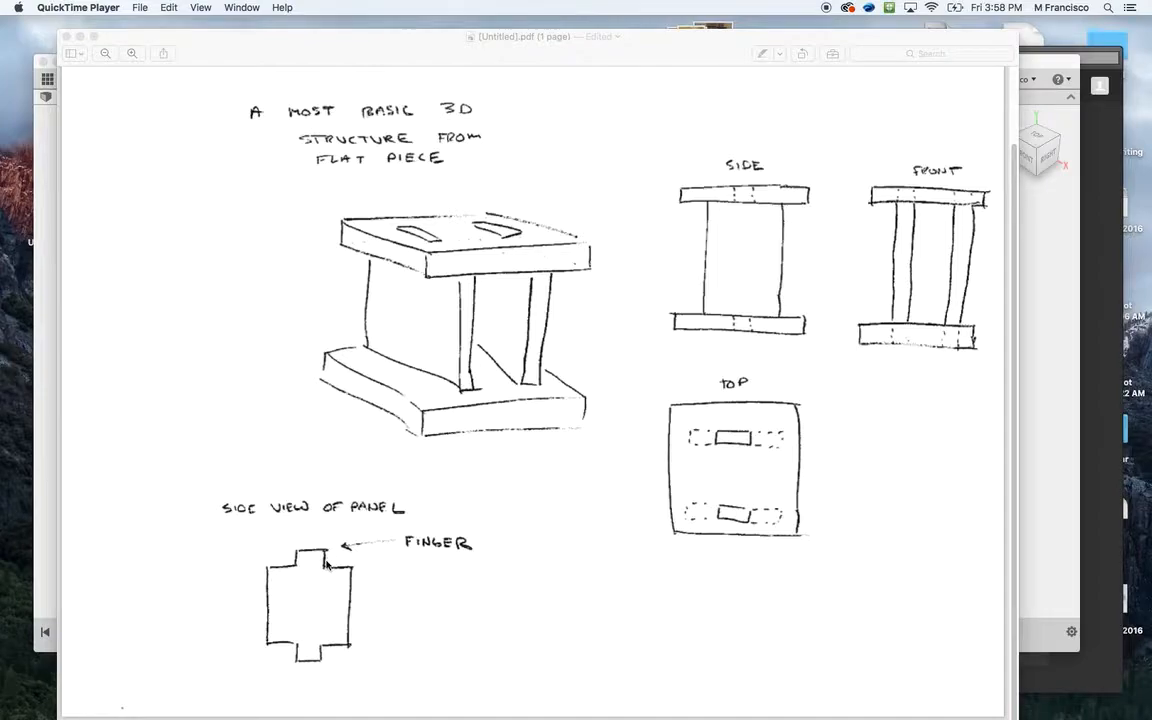
{"action": "mouse_move", "coordinate": [433, 551]}
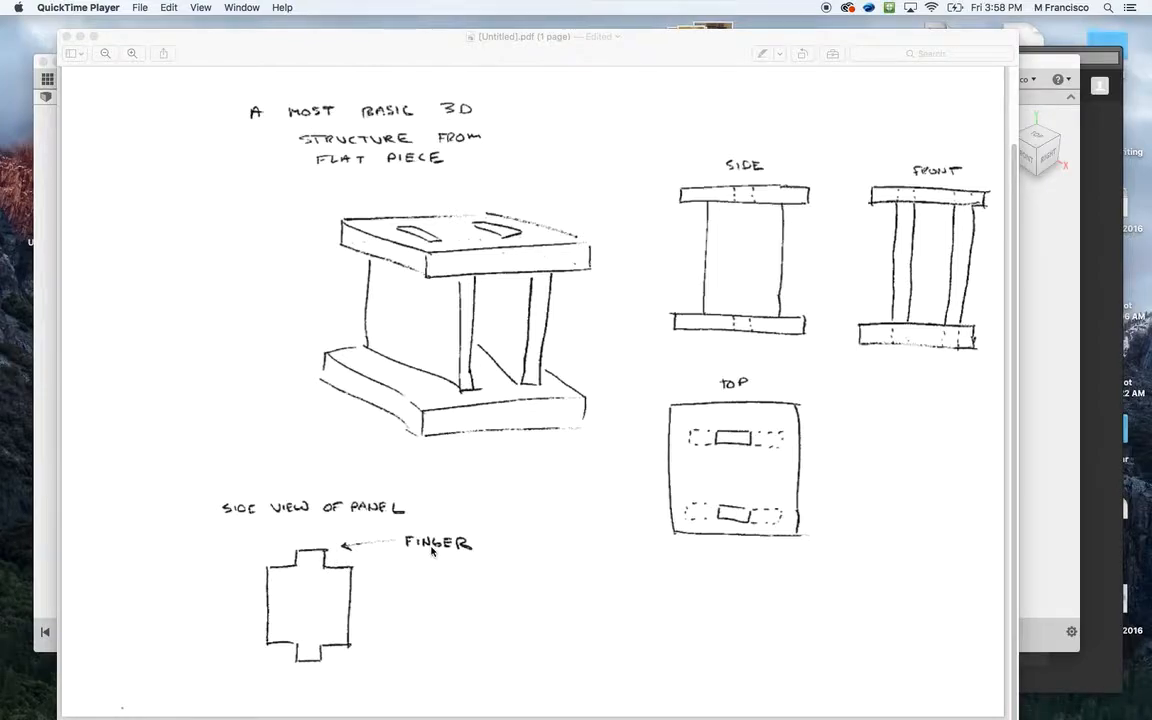
{"action": "mouse_move", "coordinate": [322, 551]}
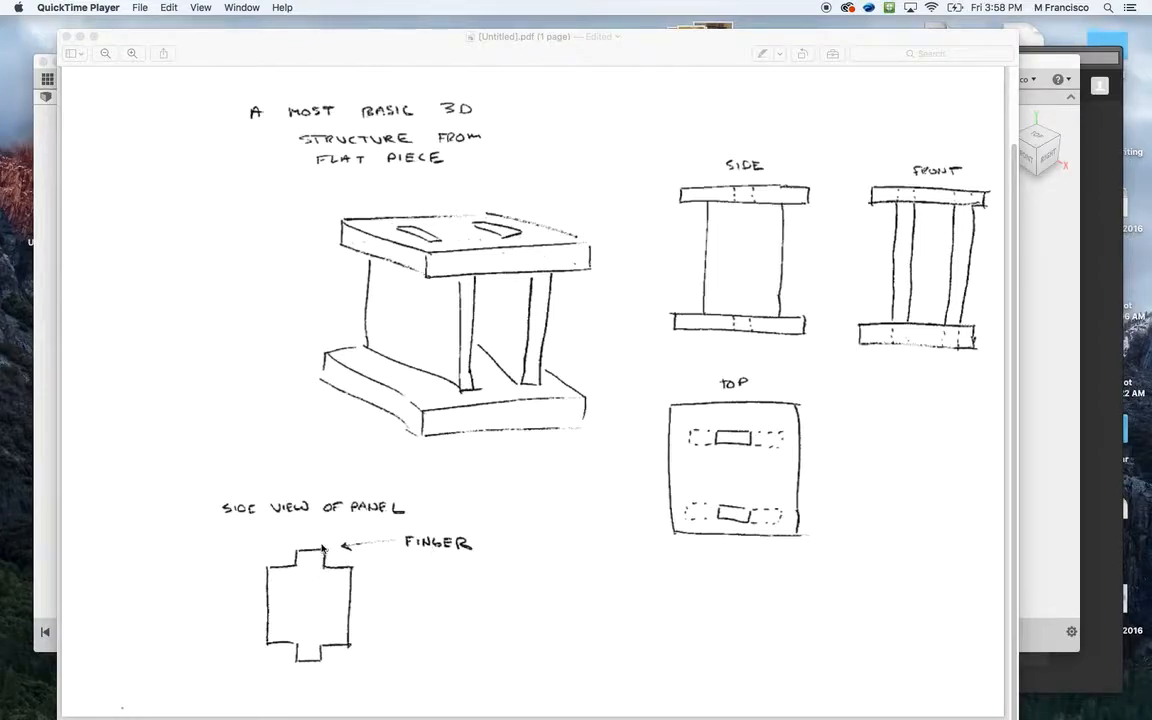
{"action": "mouse_move", "coordinate": [410, 232]}
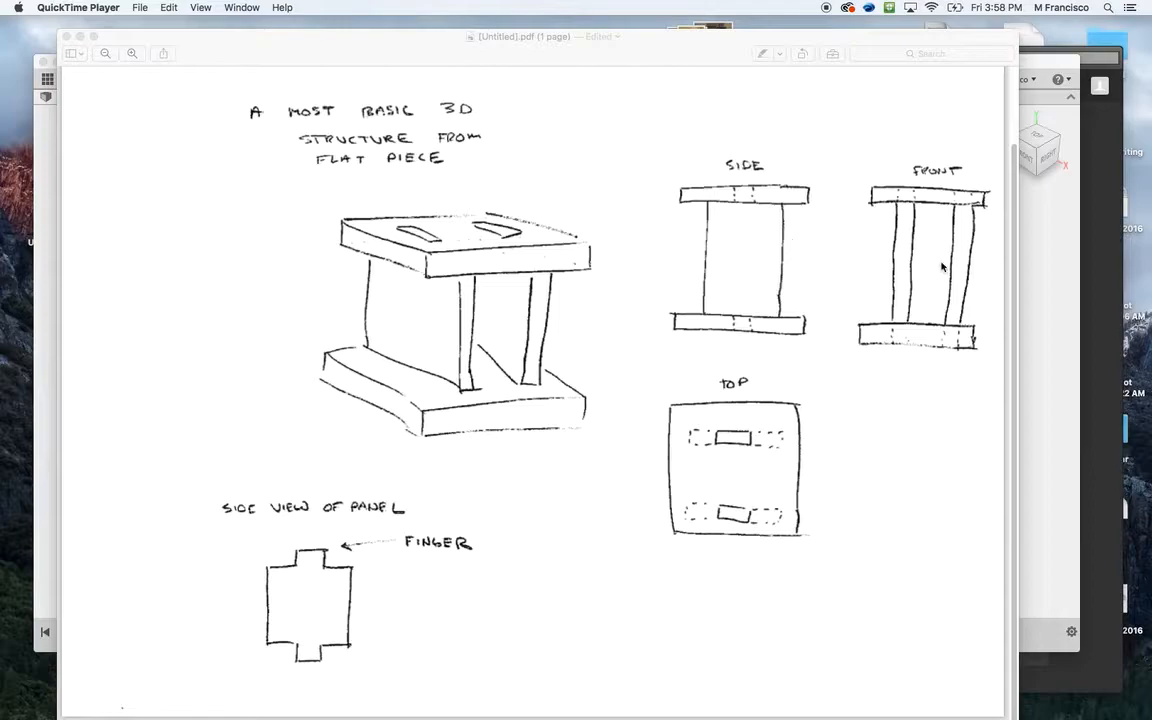
{"action": "mouse_move", "coordinate": [703, 370]}
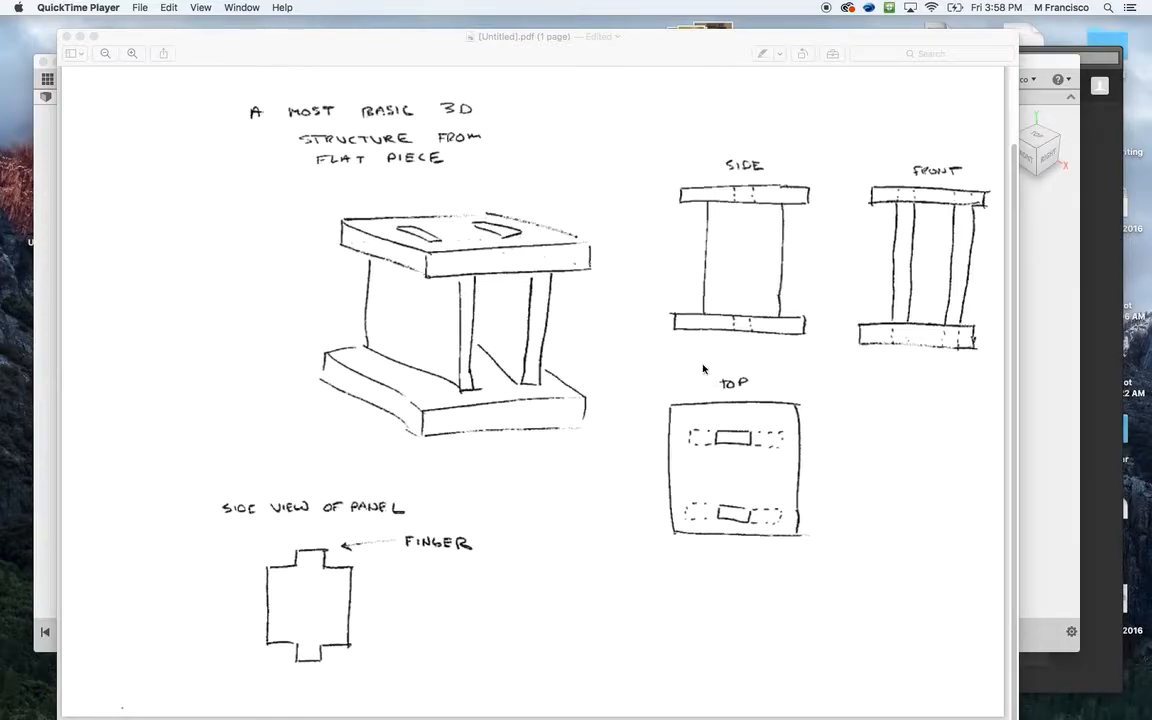
{"action": "mouse_move", "coordinate": [770, 442]}
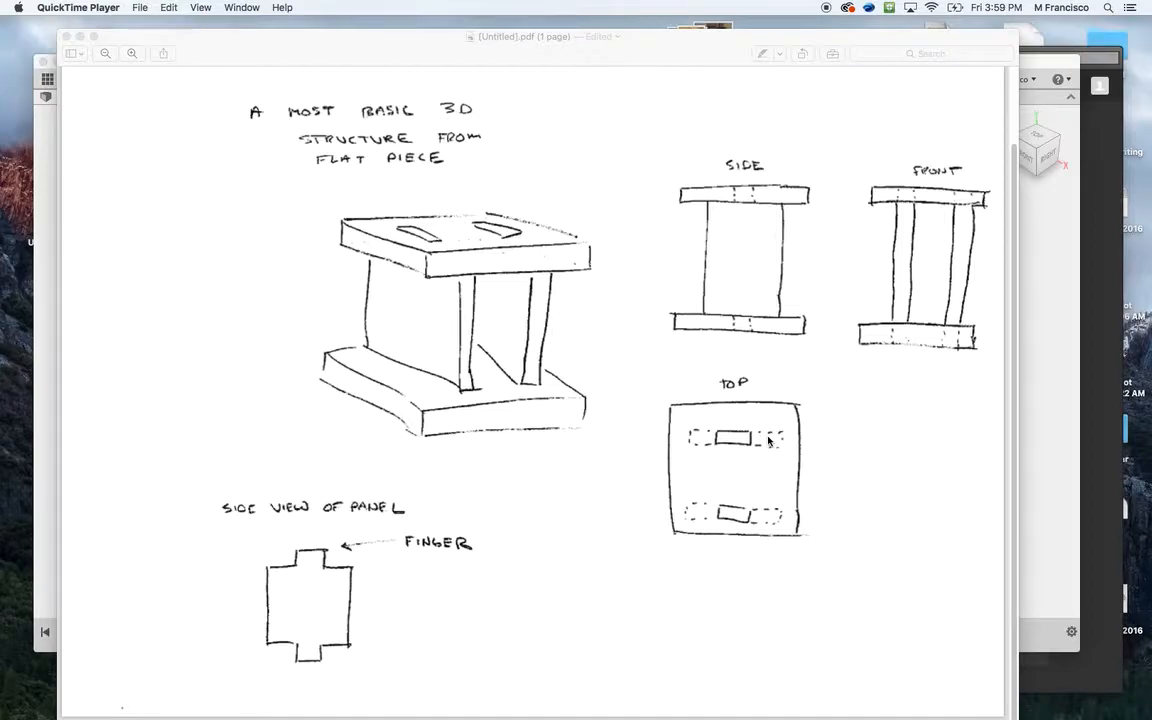
{"action": "mouse_move", "coordinate": [793, 368]}
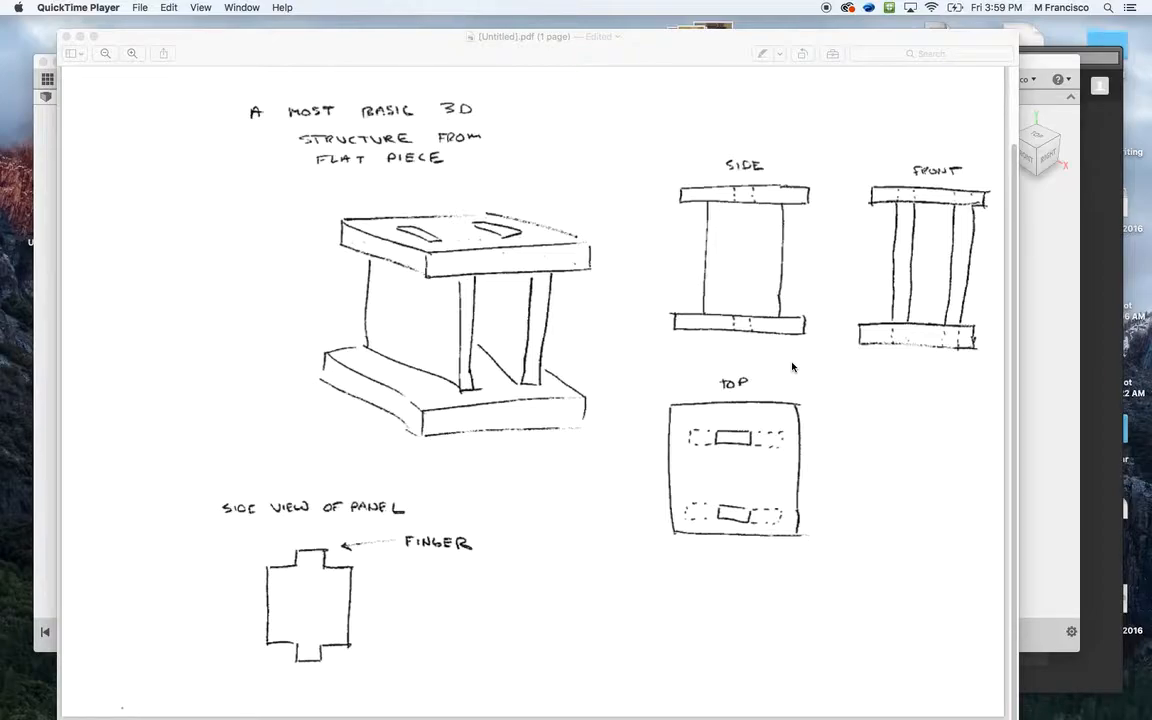
{"action": "mouse_move", "coordinate": [758, 320]}
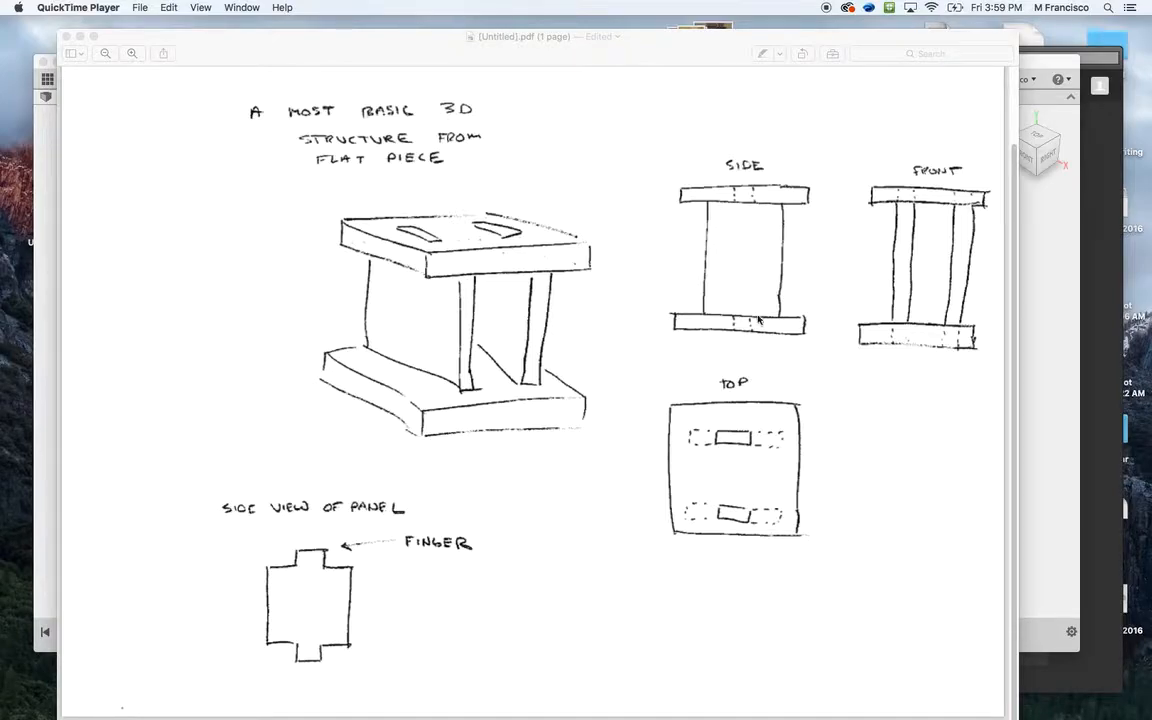
{"action": "mouse_move", "coordinate": [735, 180]}
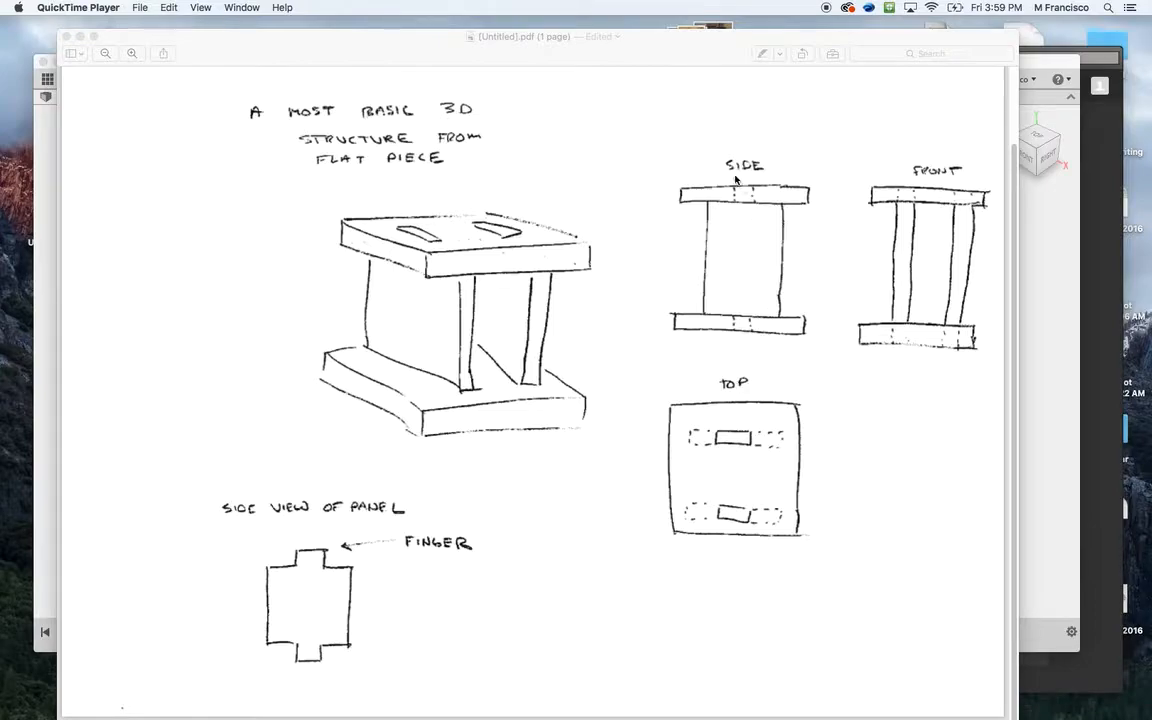
{"action": "mouse_move", "coordinate": [776, 223]}
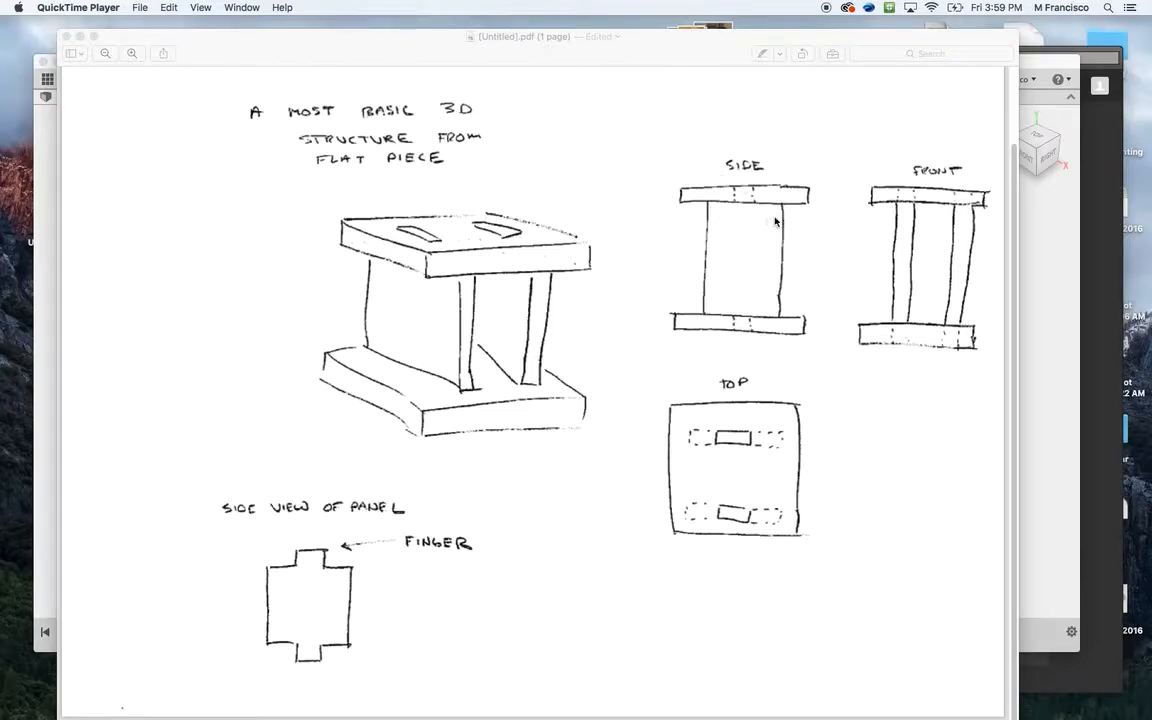
{"action": "mouse_move", "coordinate": [764, 296]}
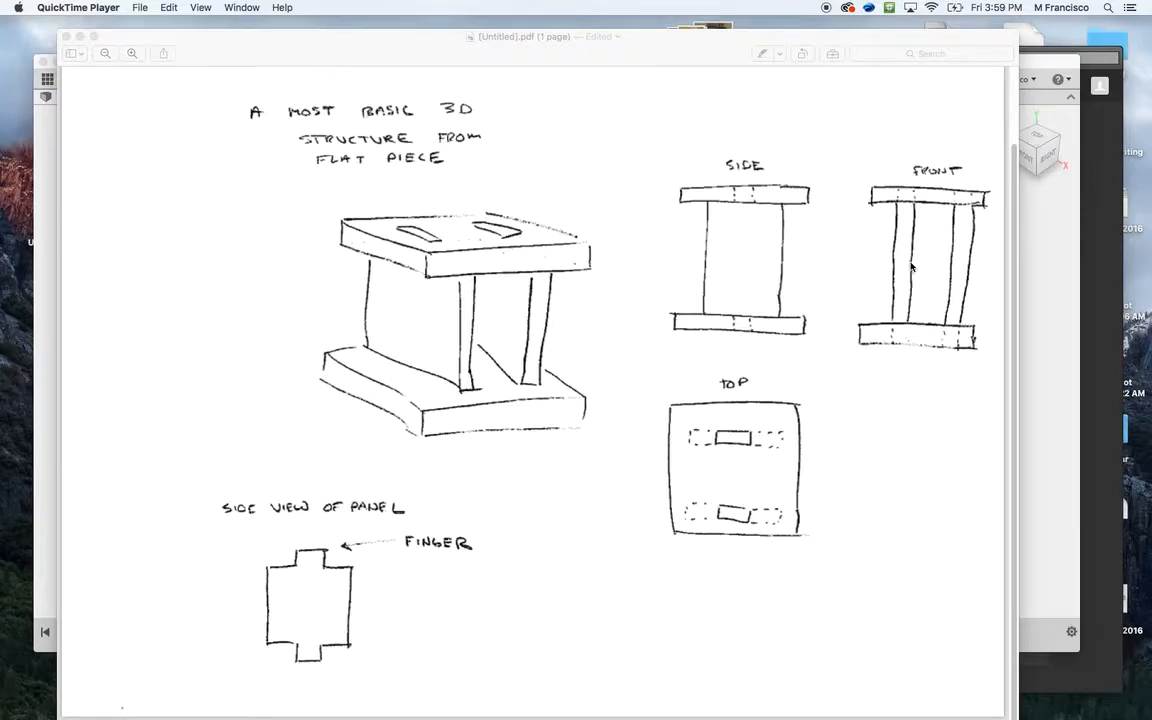
{"action": "mouse_move", "coordinate": [864, 302]}
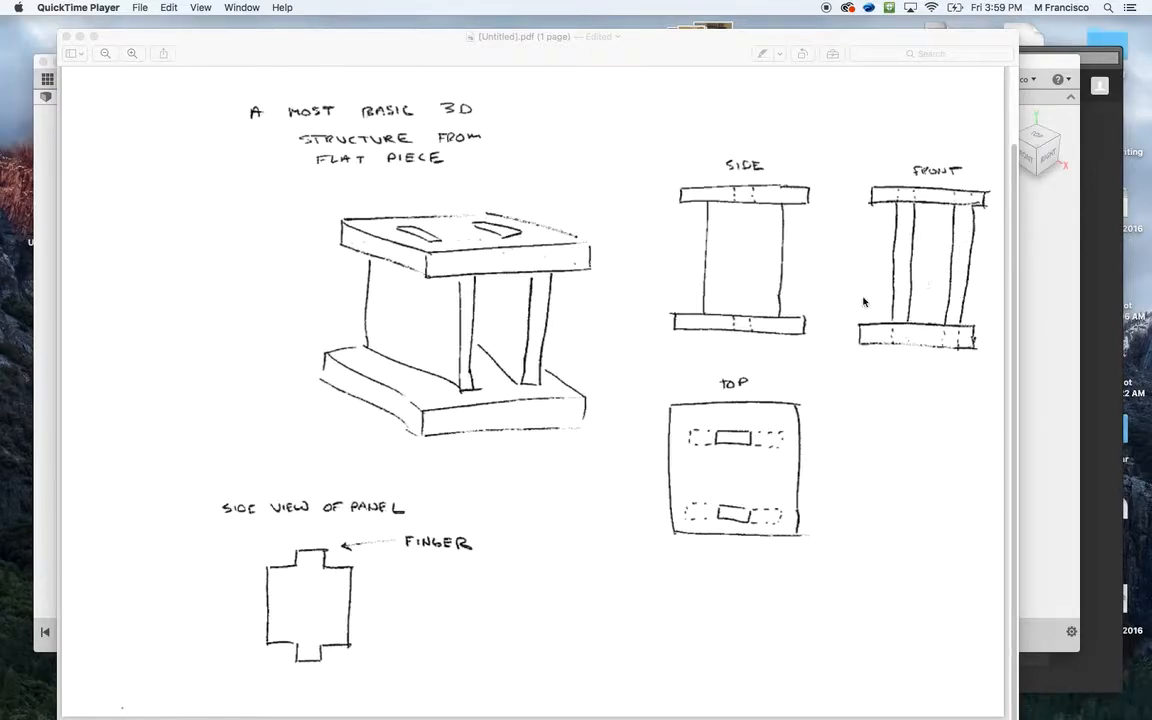
{"action": "mouse_move", "coordinate": [745, 205]}
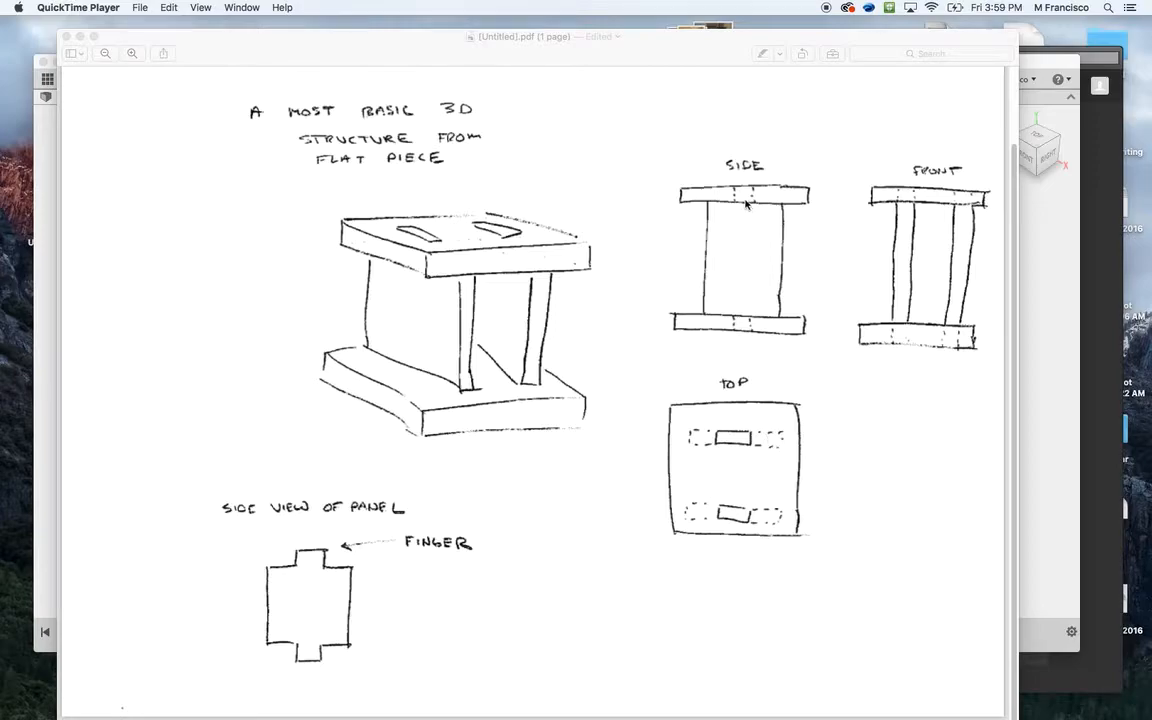
{"action": "mouse_move", "coordinate": [757, 339]}
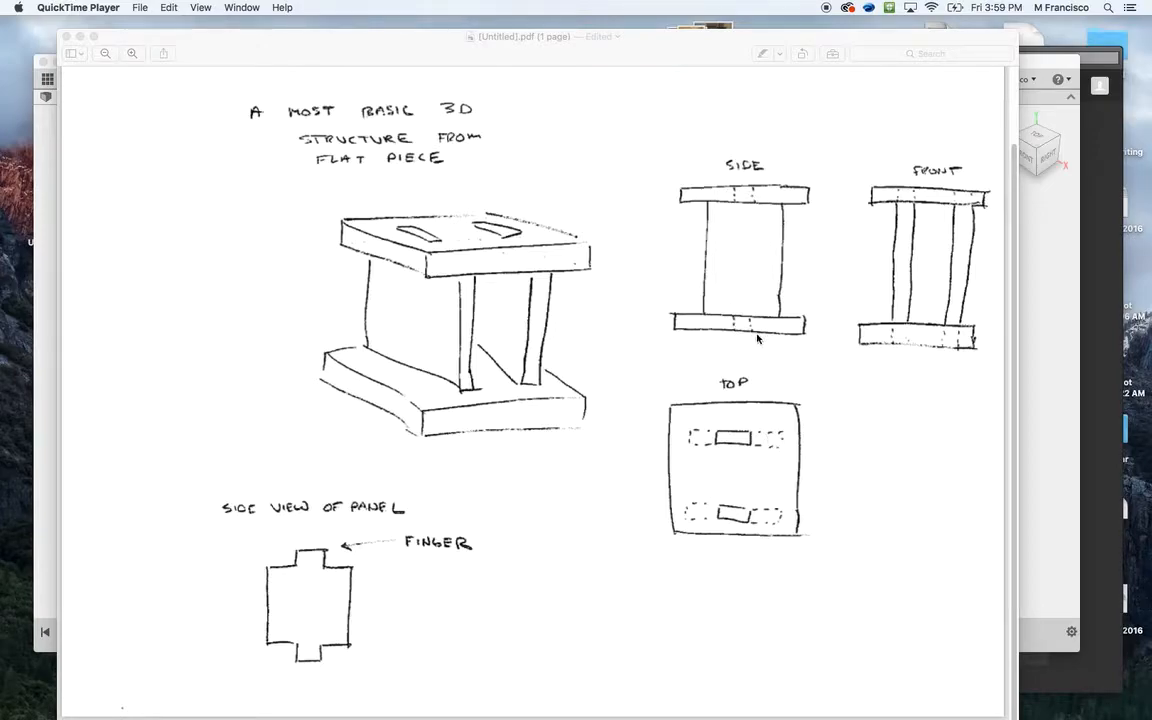
{"action": "mouse_move", "coordinate": [755, 441]}
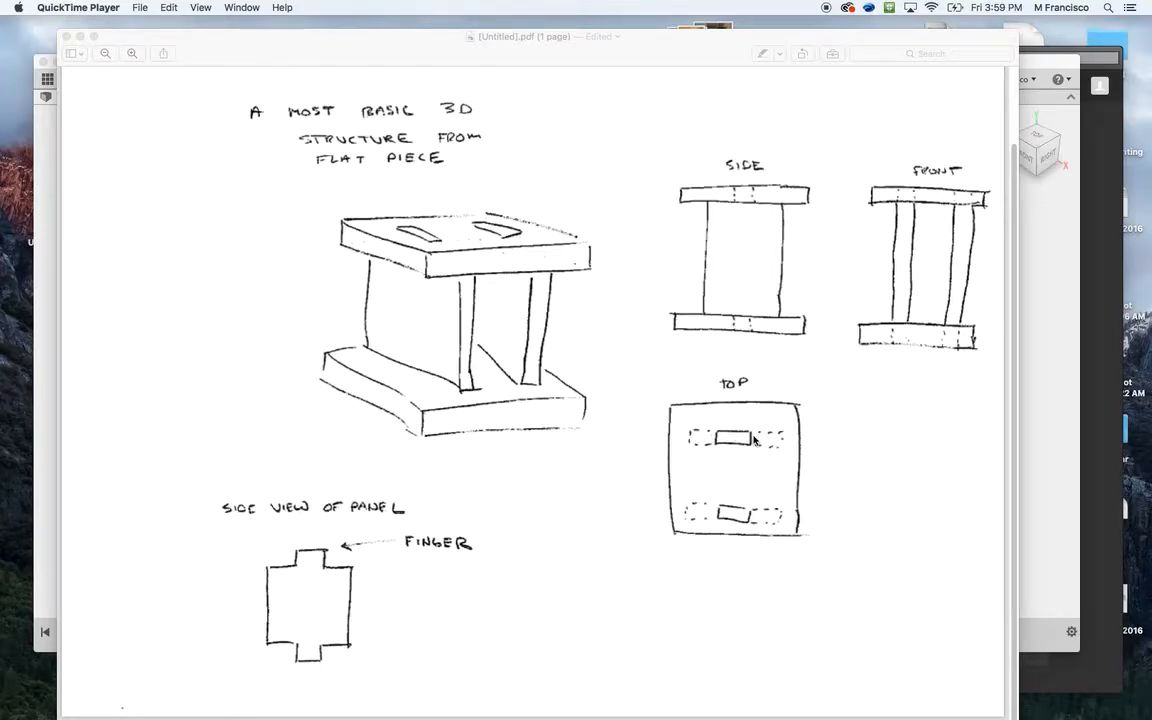
{"action": "mouse_move", "coordinate": [753, 196]}
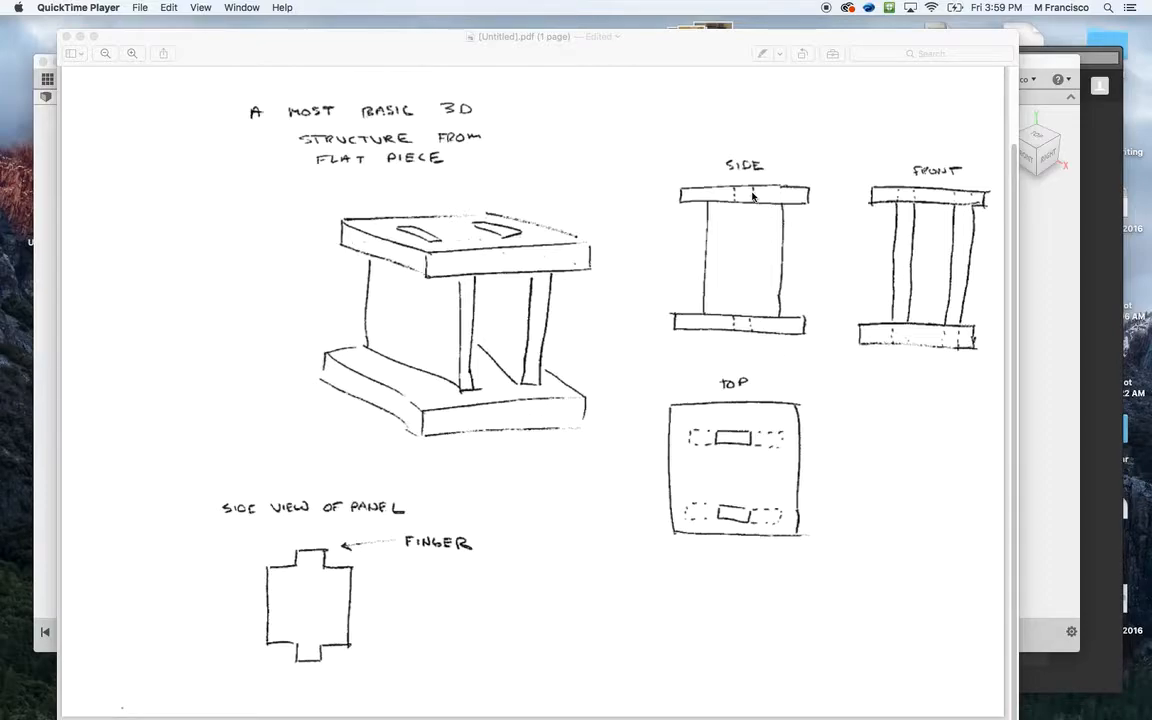
{"action": "mouse_move", "coordinate": [755, 328]}
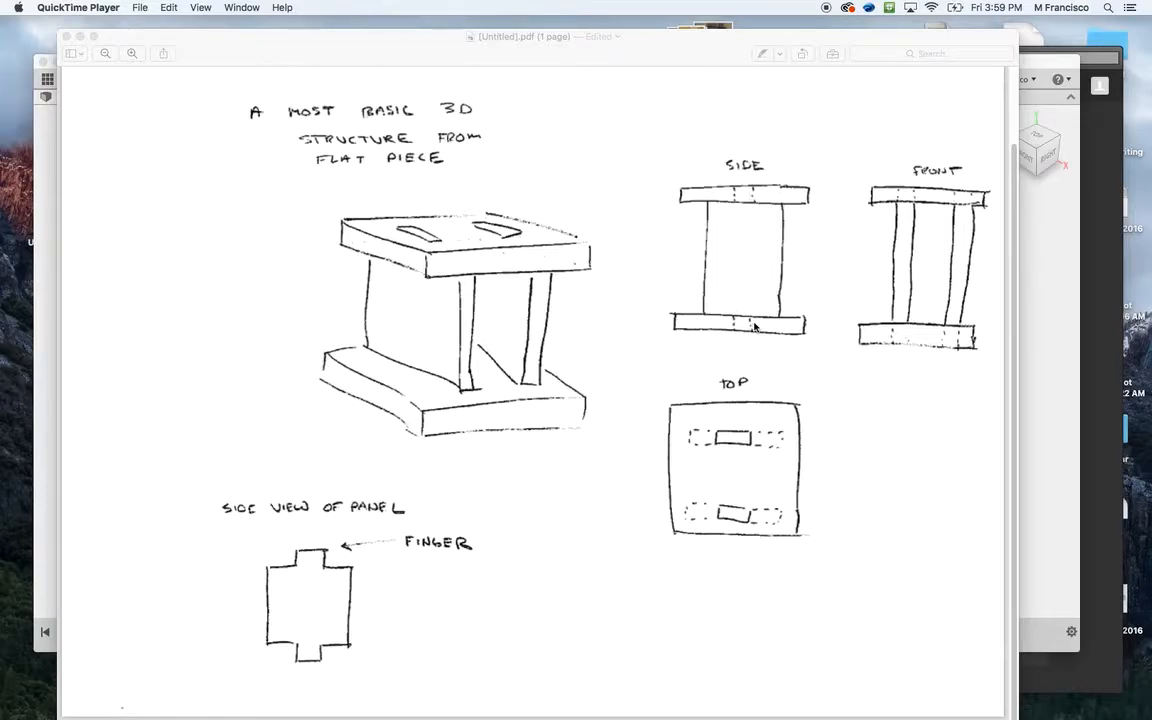
{"action": "mouse_move", "coordinate": [713, 435]}
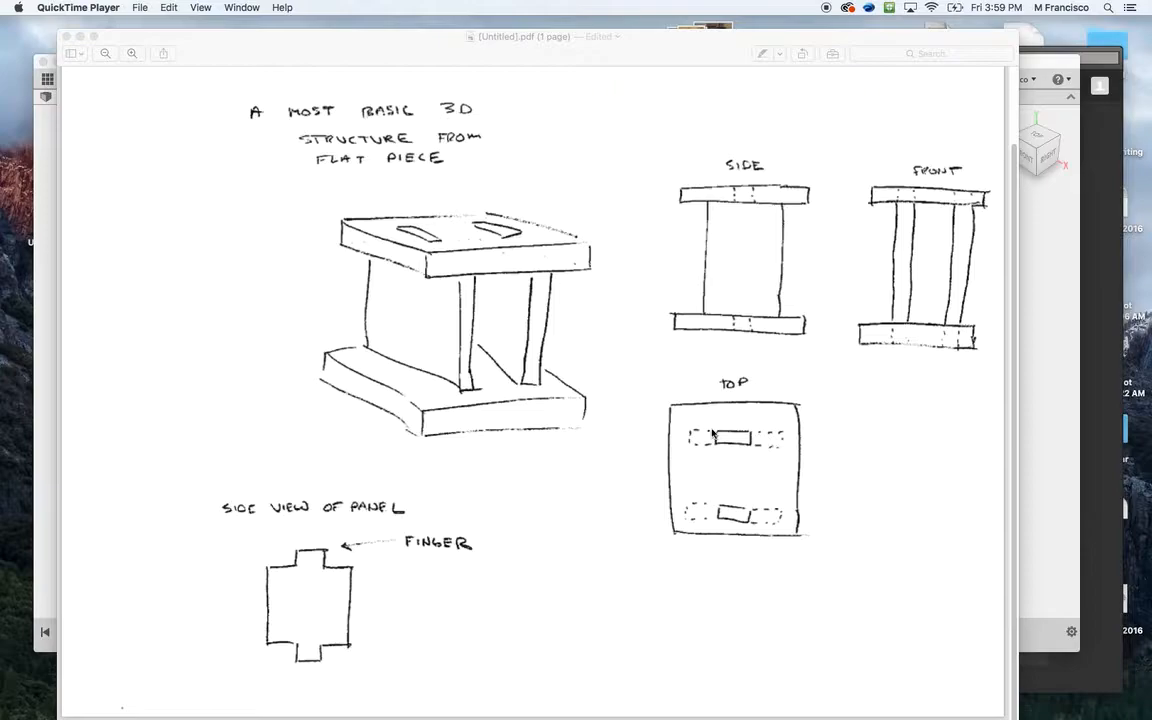
{"action": "mouse_move", "coordinate": [710, 435]}
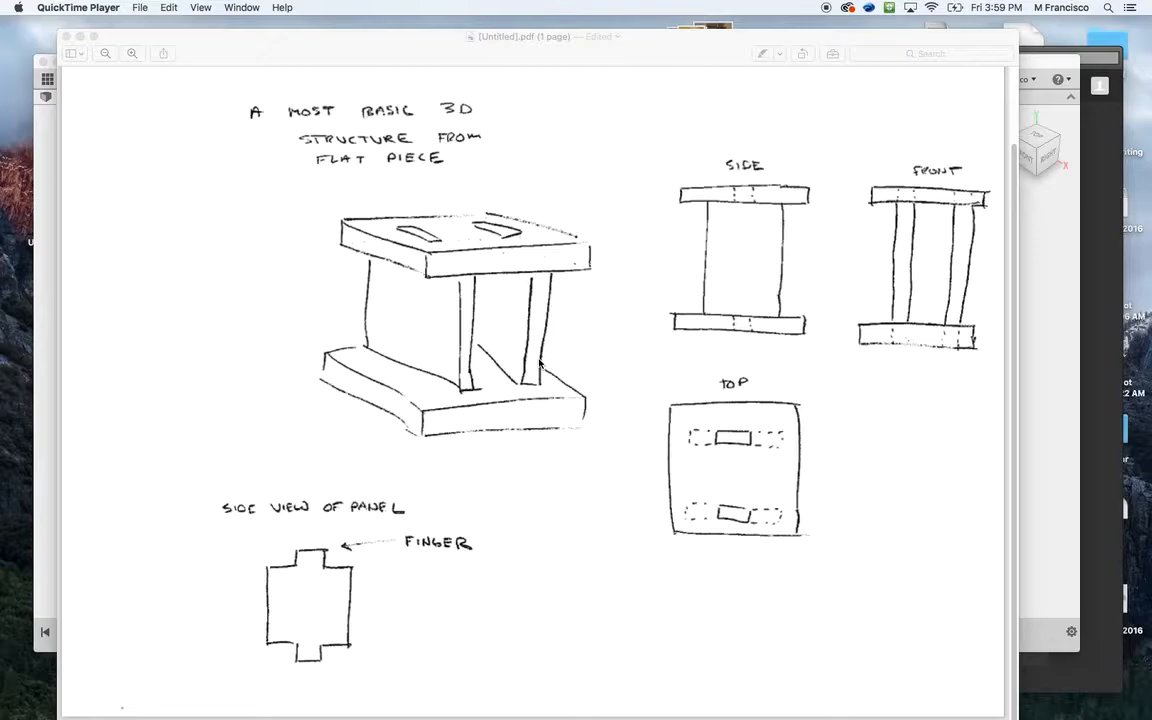
{"action": "mouse_move", "coordinate": [472, 253]}
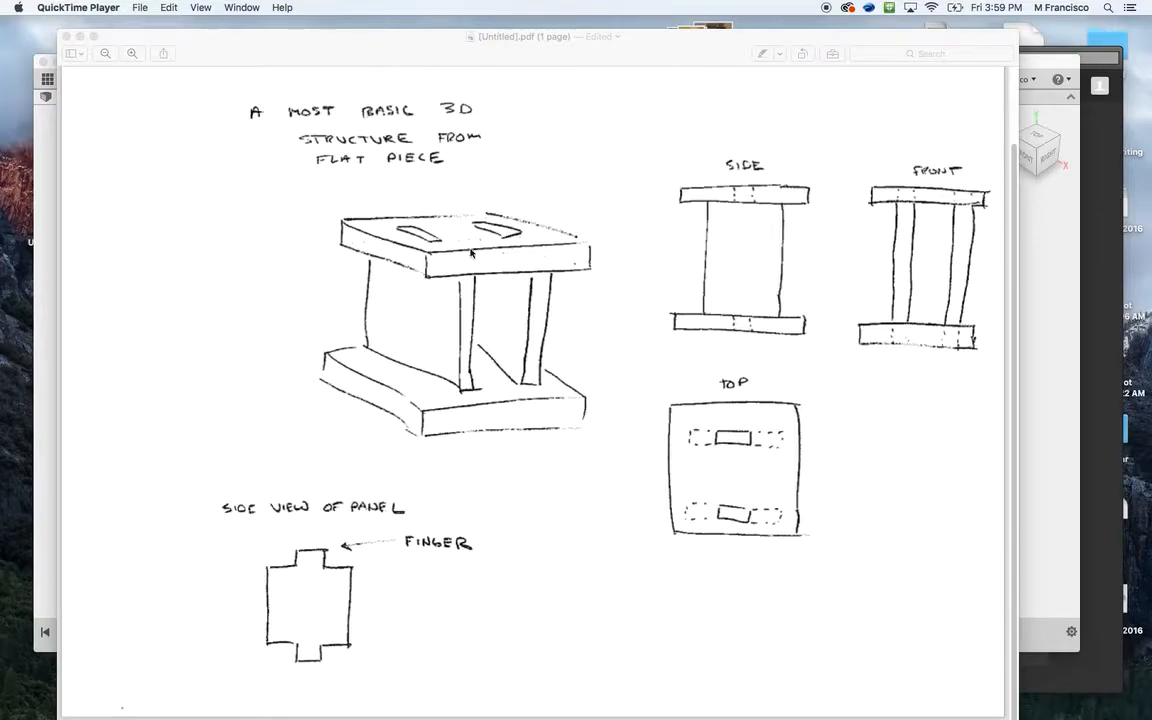
{"action": "mouse_move", "coordinate": [450, 300]}
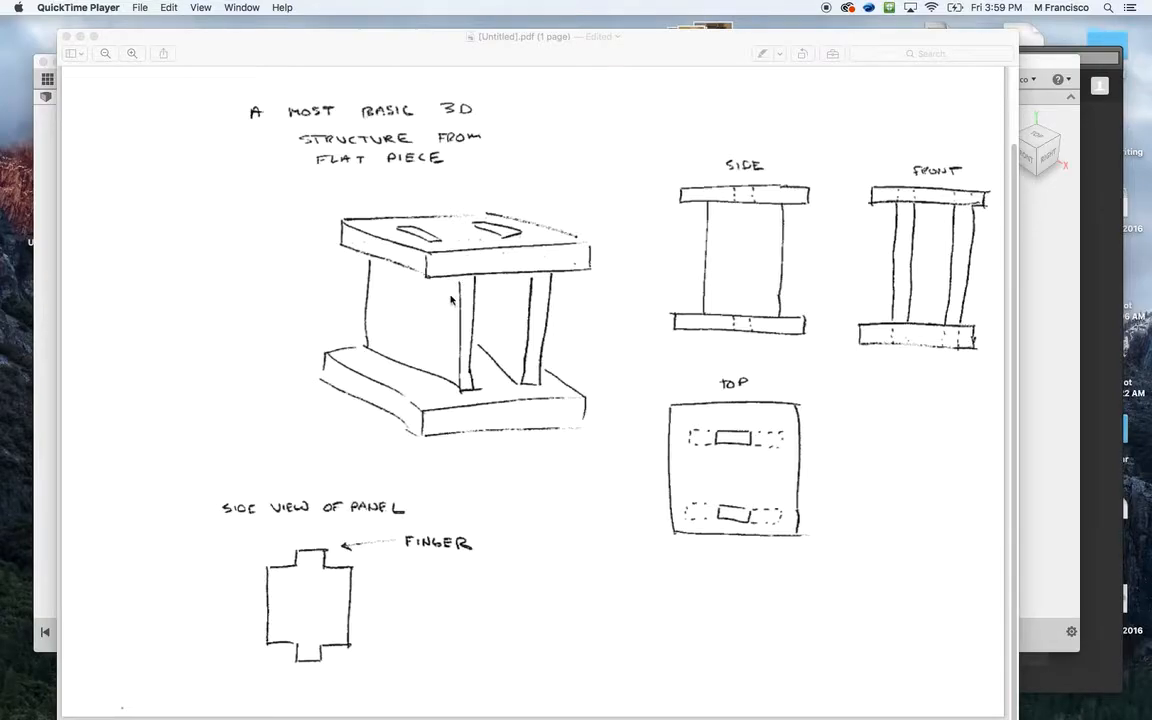
{"action": "mouse_move", "coordinate": [468, 318]}
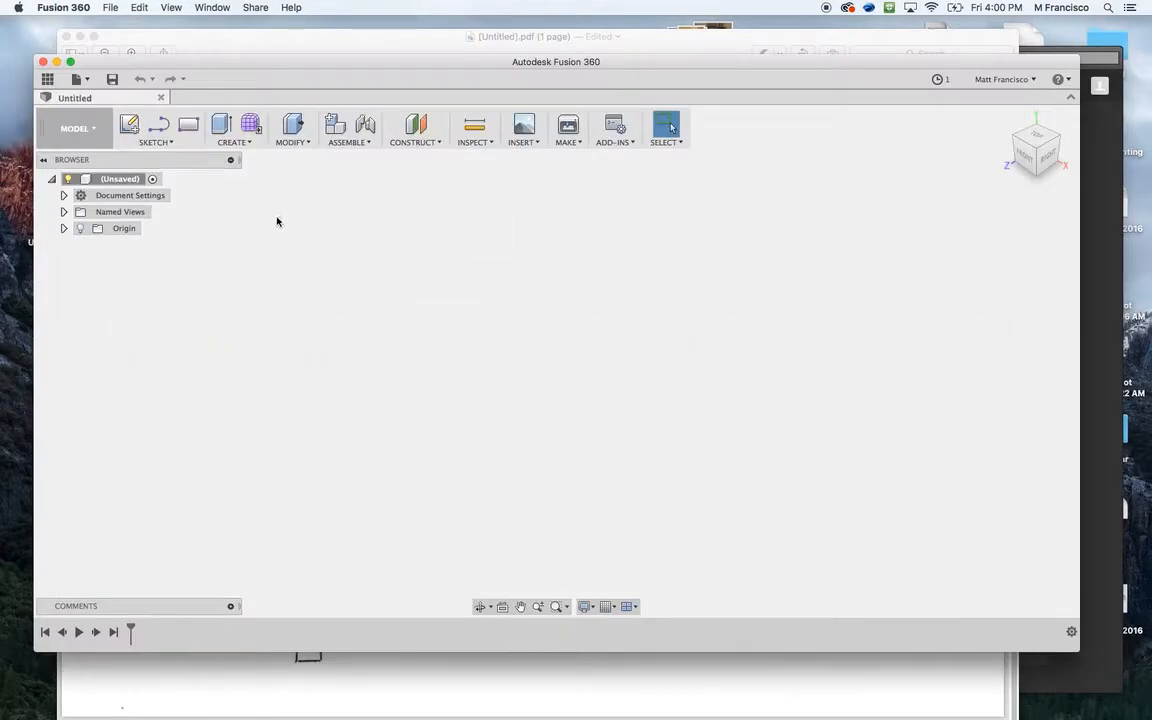
{"action": "mouse_move", "coordinate": [230, 269]}
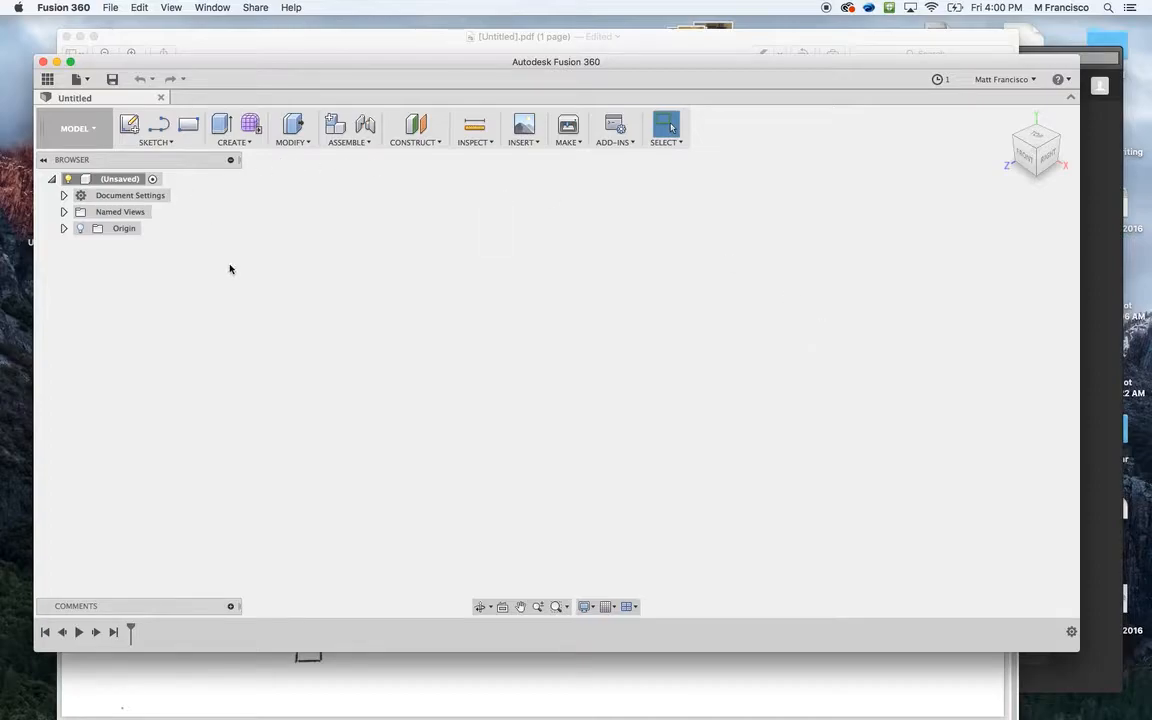
{"action": "mouse_move", "coordinate": [390, 343]}
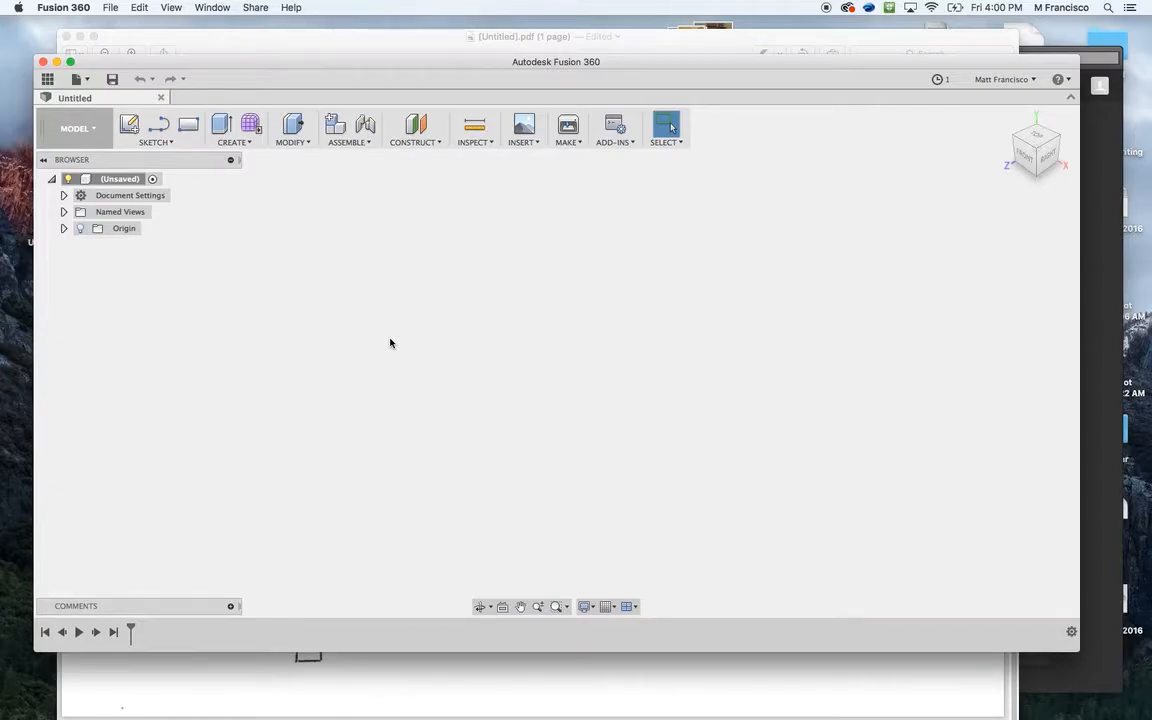
{"action": "mouse_move", "coordinate": [210, 235]}
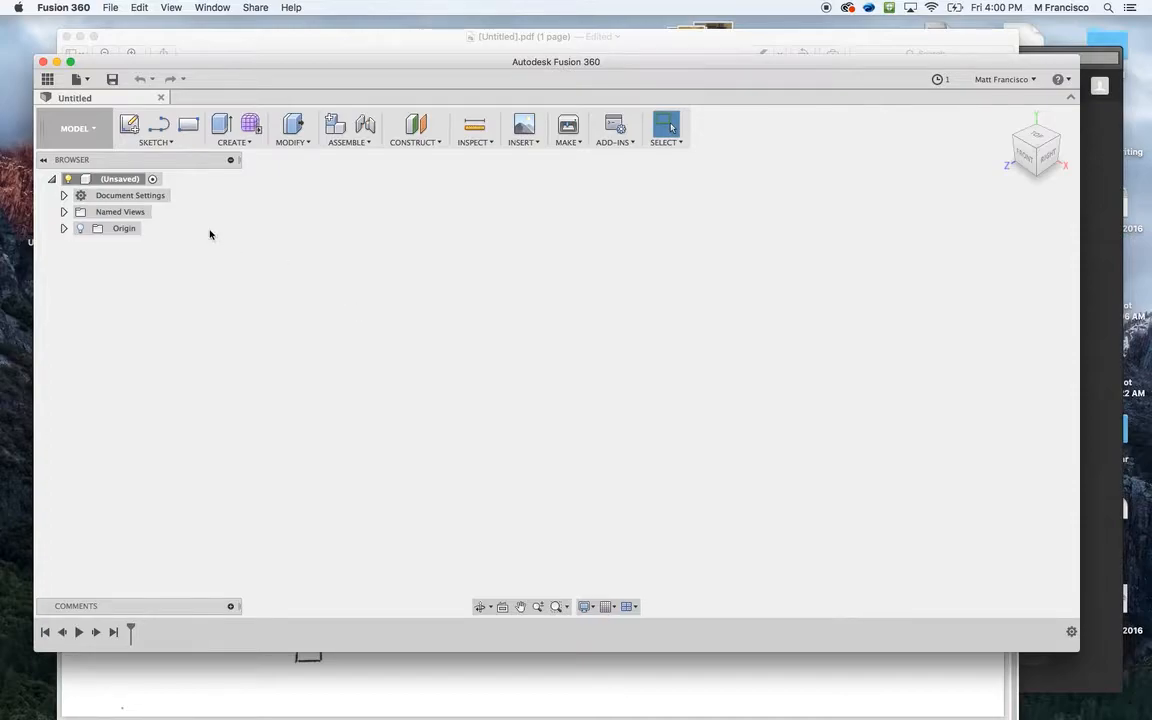
{"action": "mouse_move", "coordinate": [615, 297]}
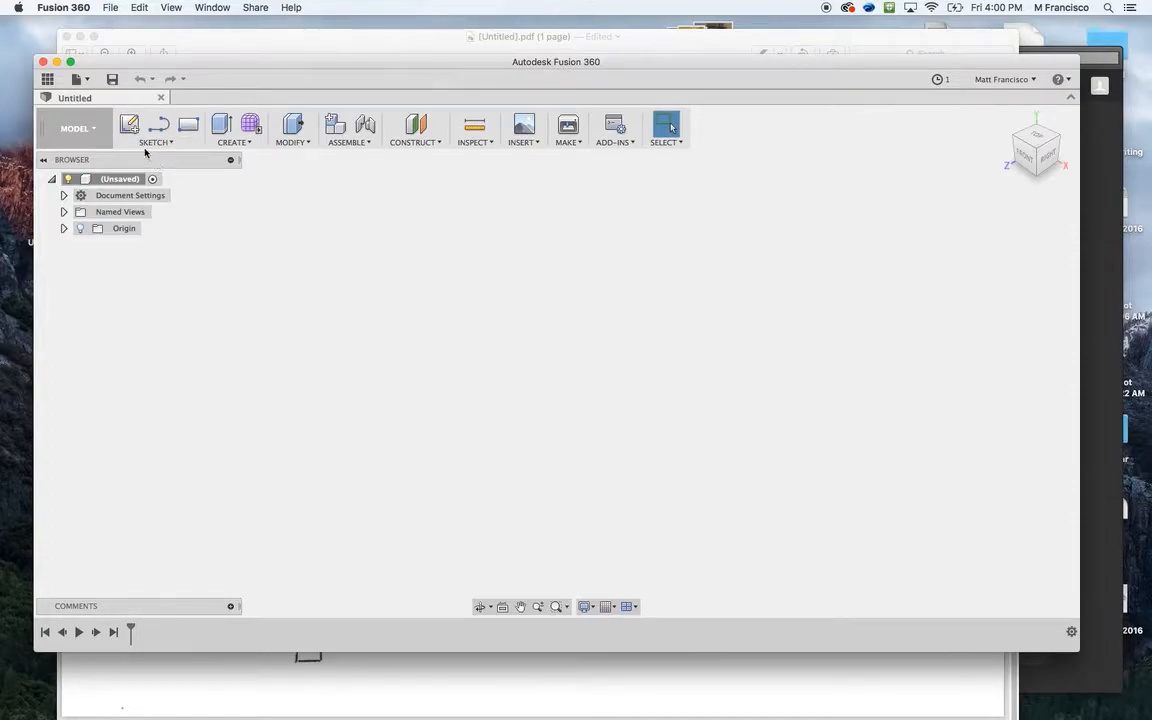
{"action": "mouse_move", "coordinate": [1037, 199]}
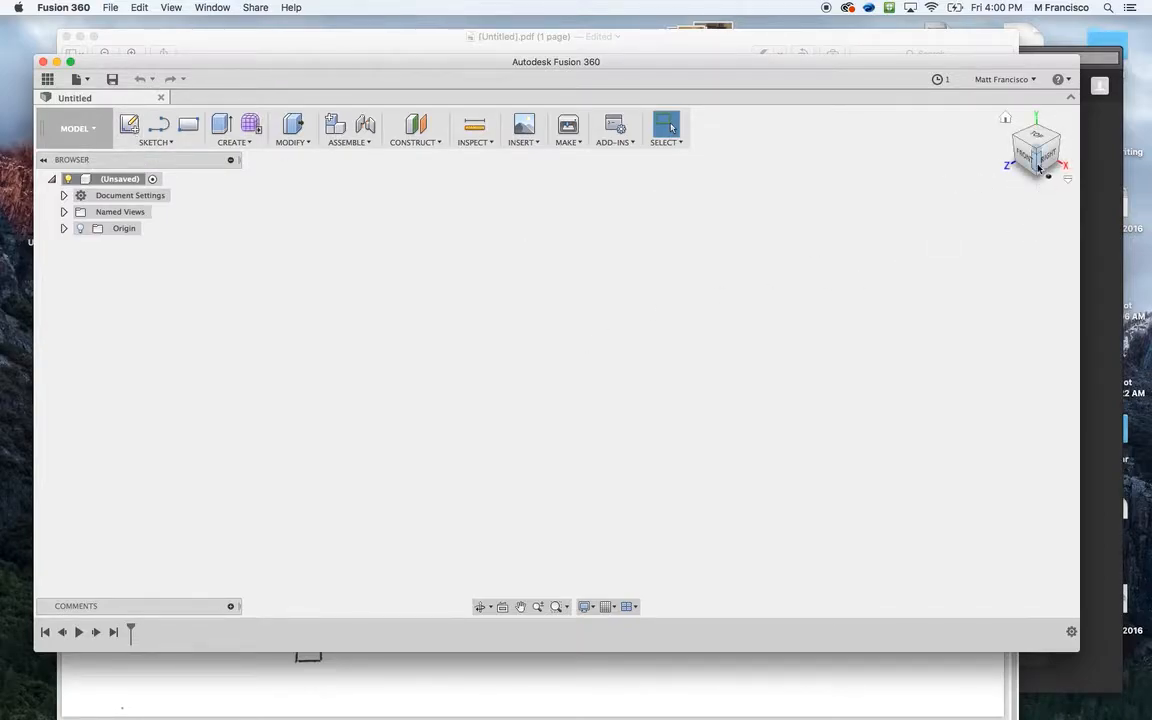
{"action": "mouse_move", "coordinate": [430, 291]}
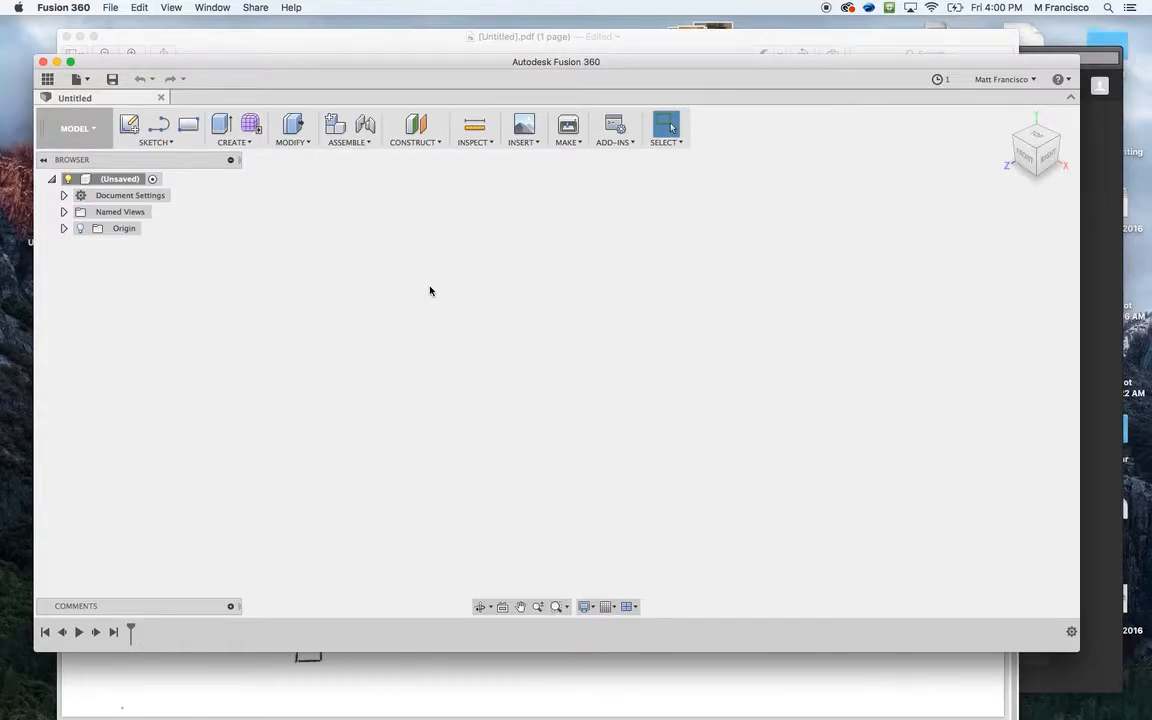
{"action": "mouse_move", "coordinate": [472, 385]}
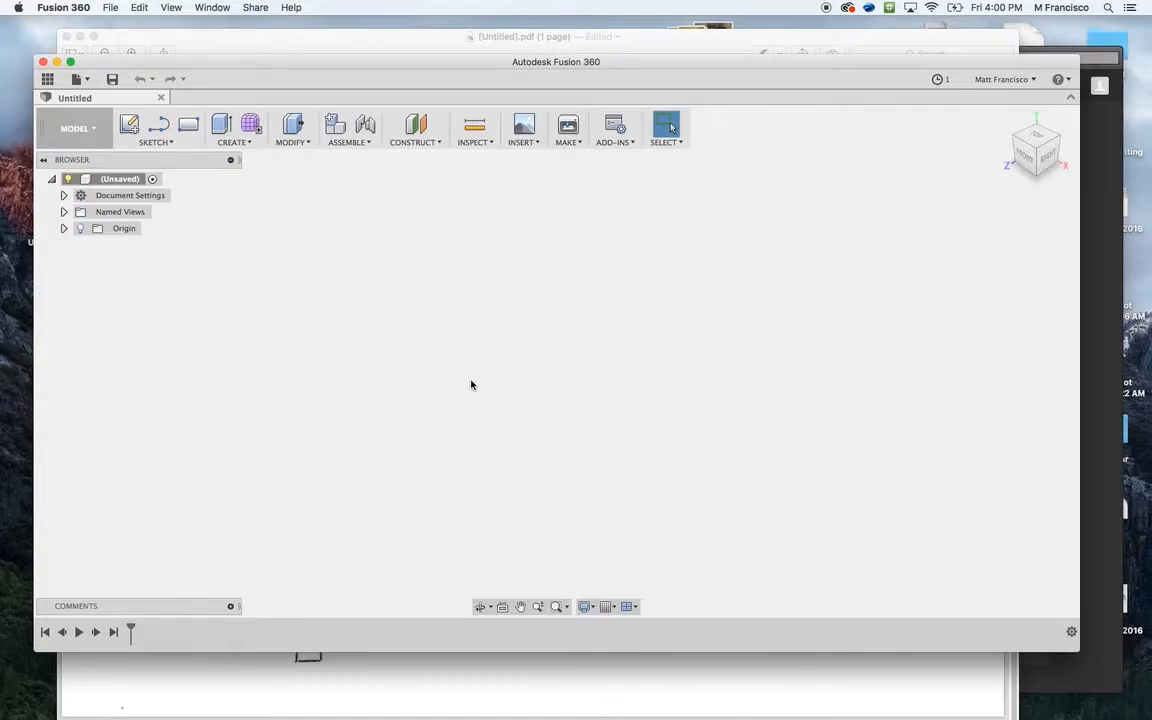
{"action": "mouse_move", "coordinate": [662, 378]}
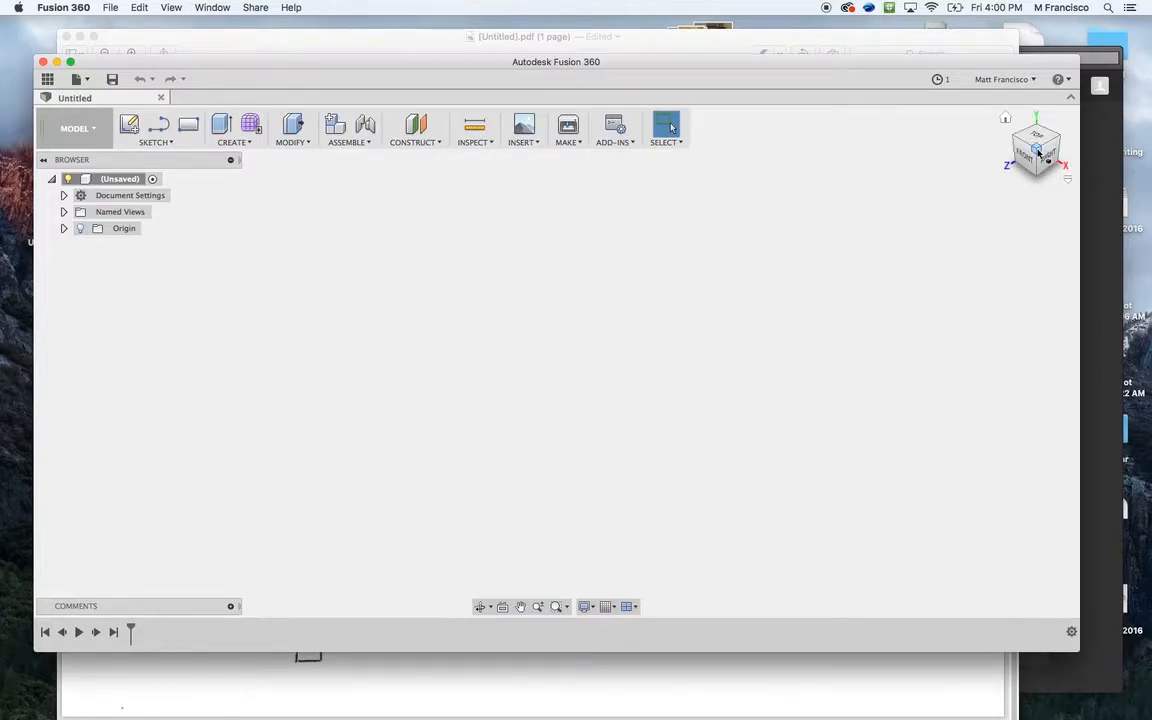
Create a new sketch on an origin plane in the empty design.
{"action": "left_click", "coordinate": [1035, 150]}
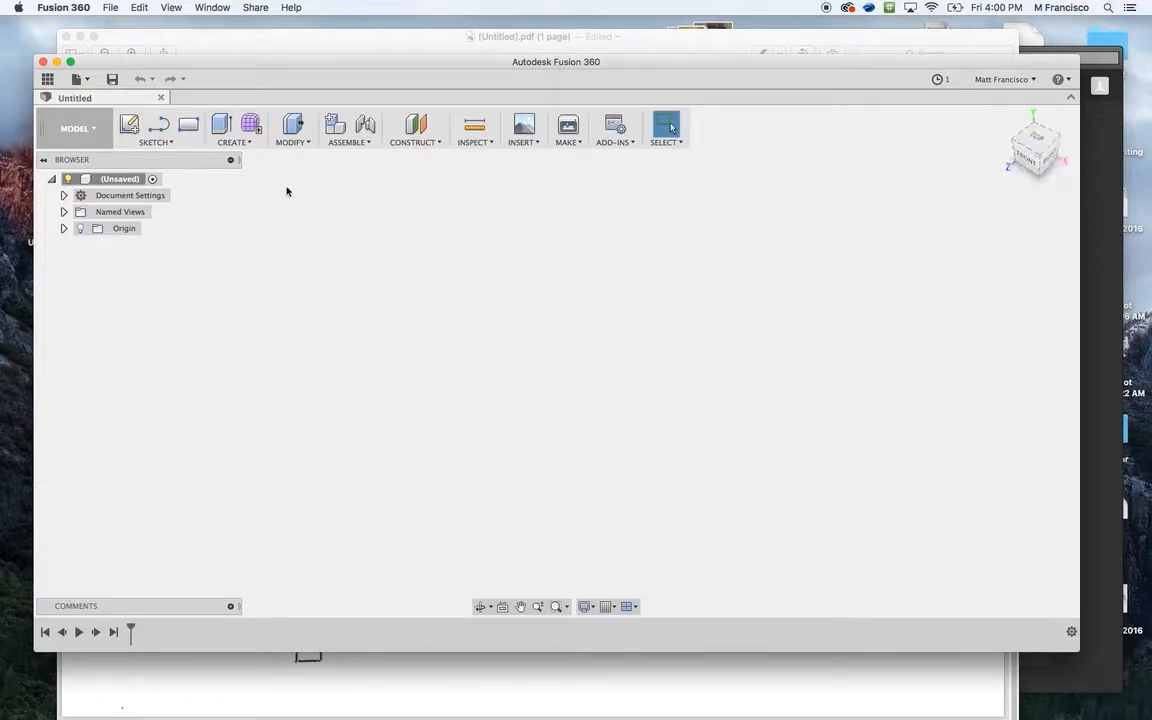
{"action": "mouse_move", "coordinate": [130, 124]}
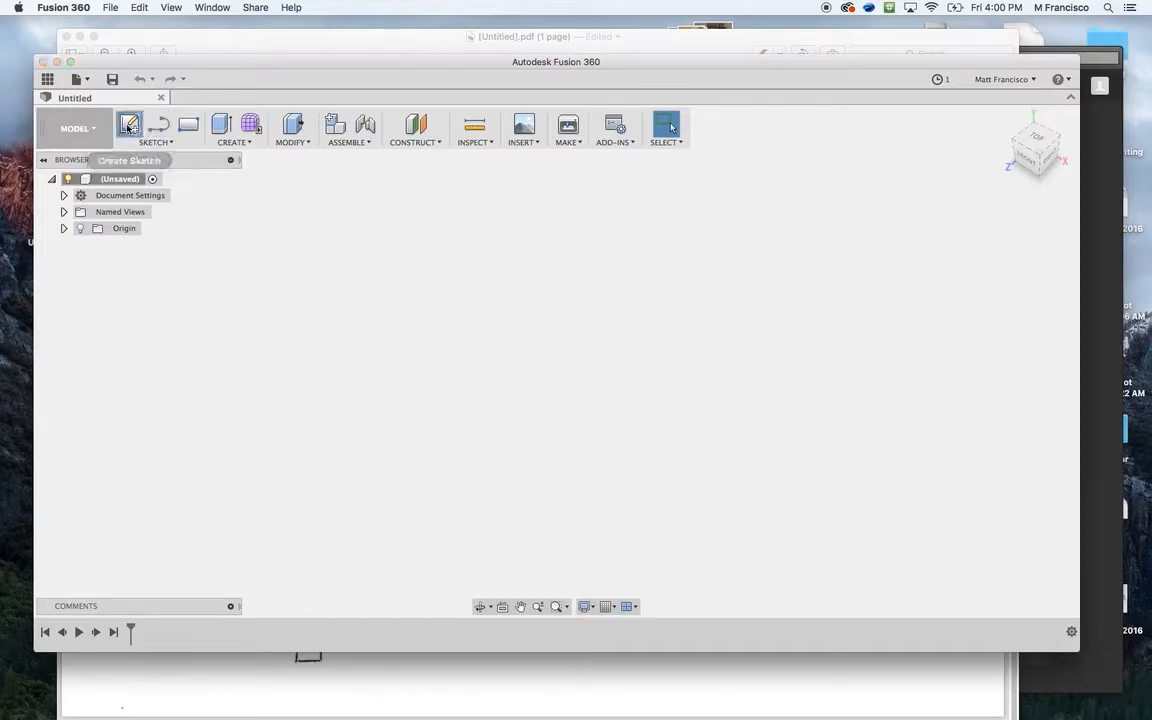
{"action": "left_click", "coordinate": [129, 124]}
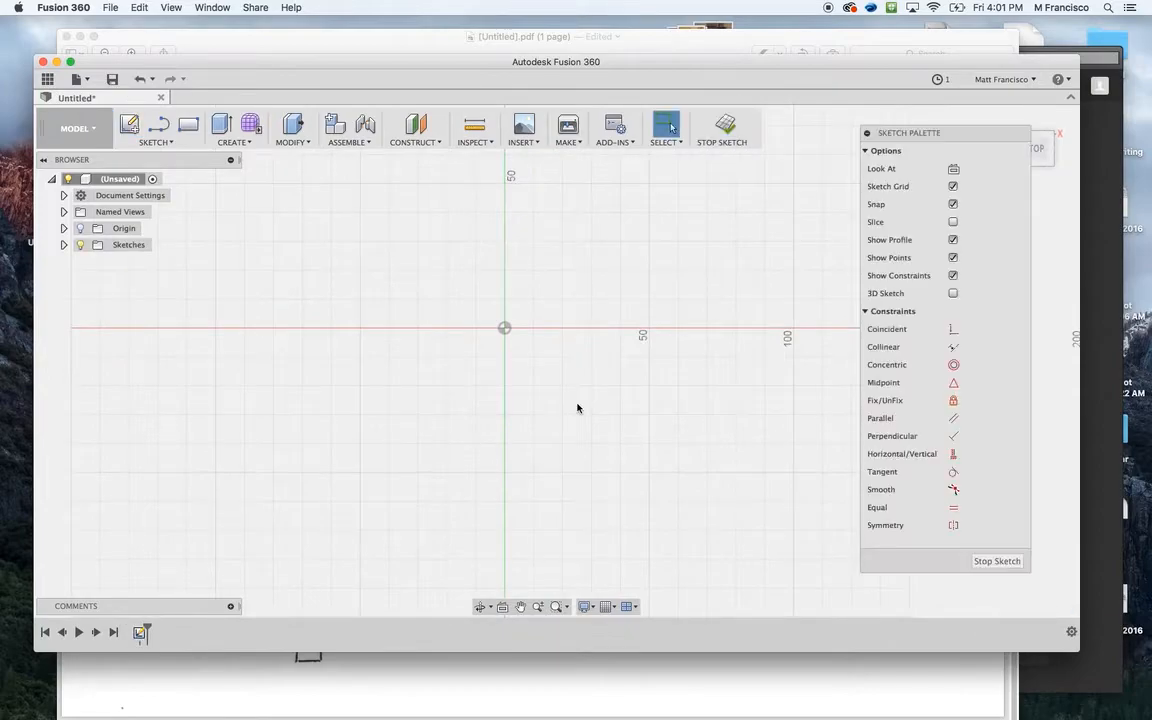
{"action": "mouse_move", "coordinate": [473, 320]}
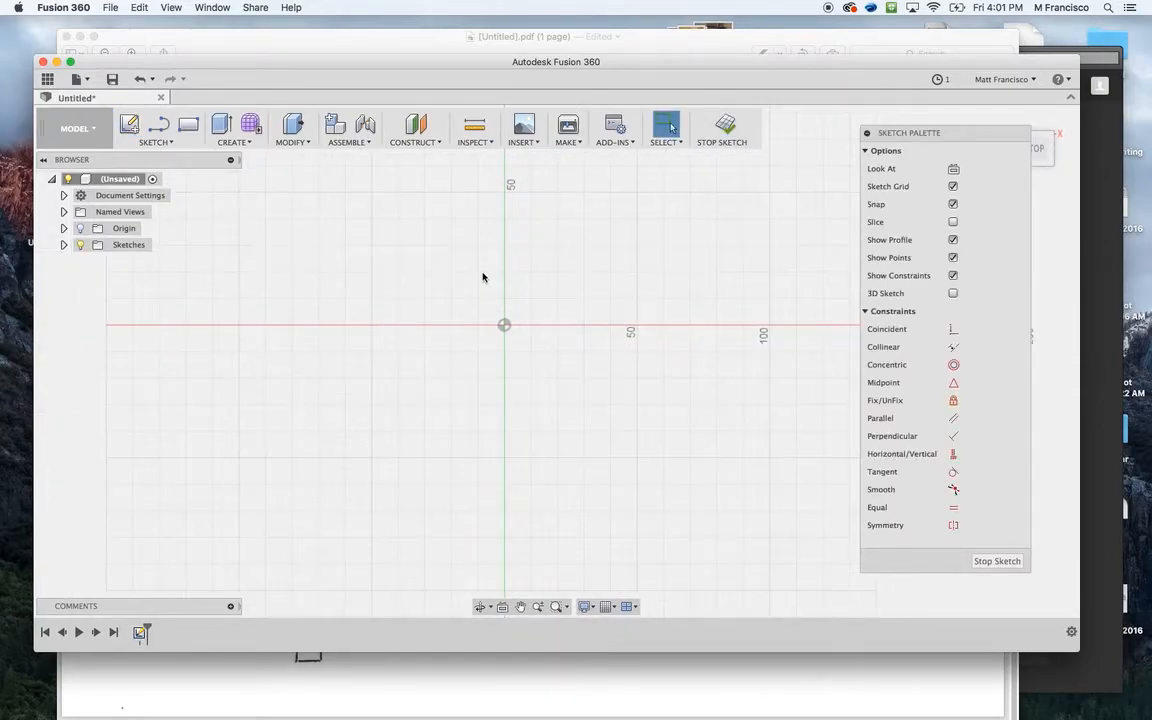
{"action": "mouse_move", "coordinate": [468, 266]}
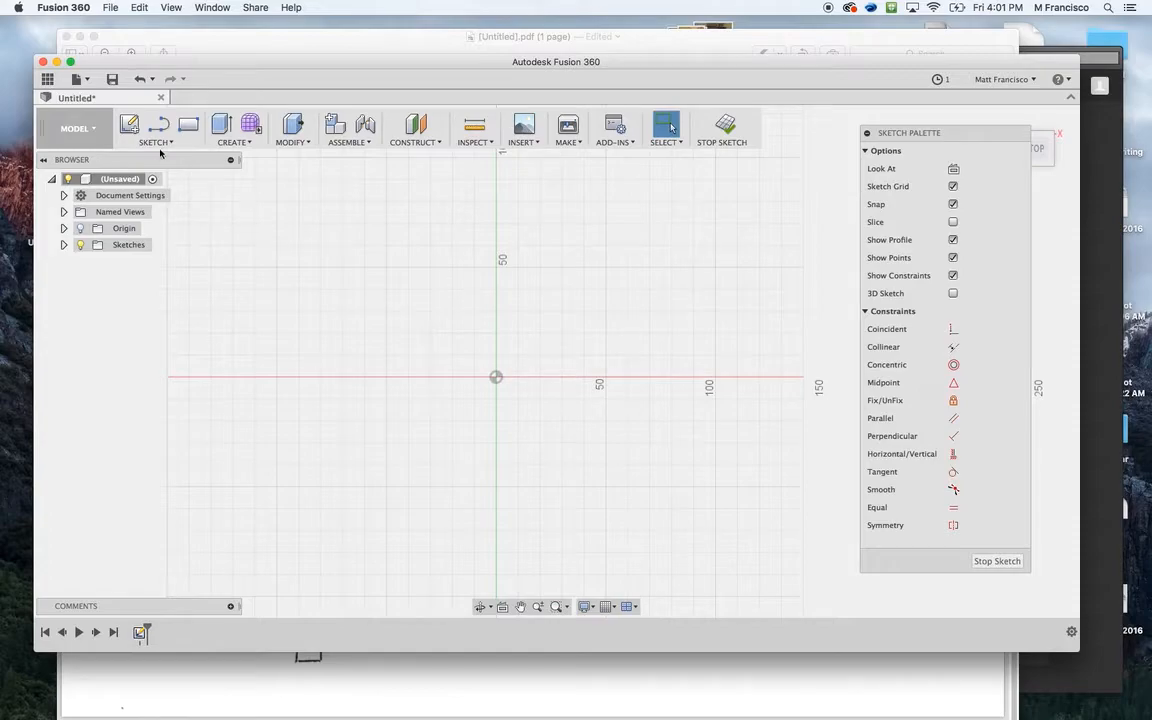
{"action": "left_click", "coordinate": [154, 128]}
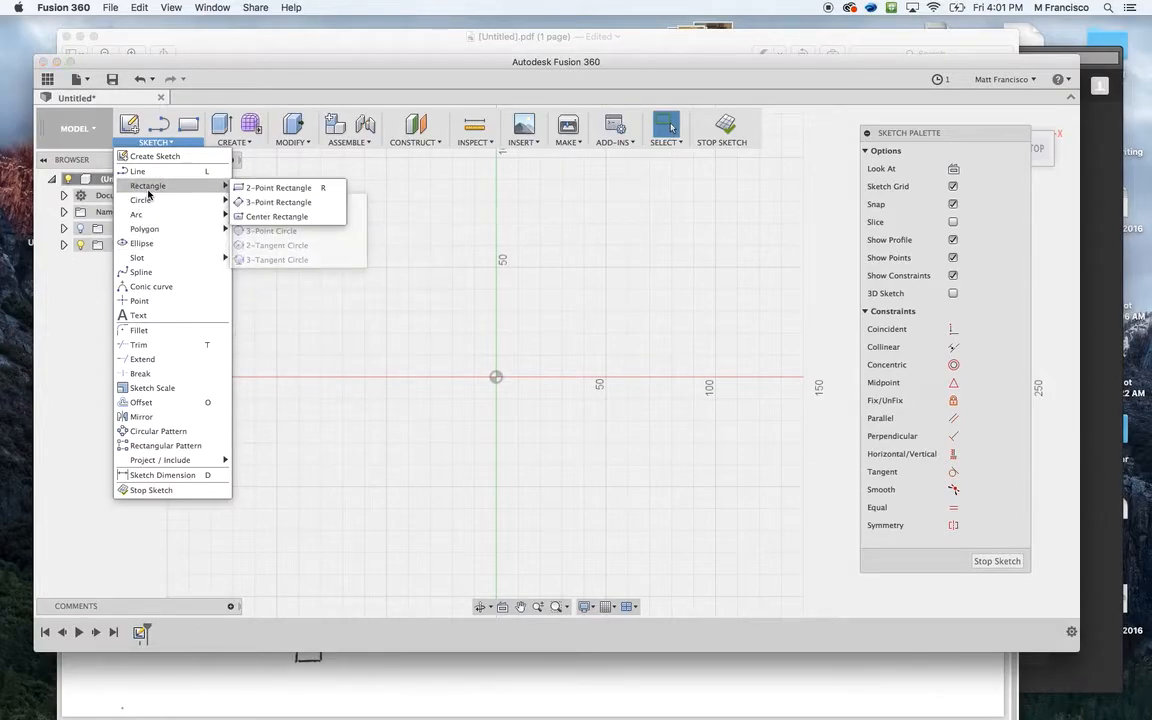
{"action": "mouse_move", "coordinate": [278, 188]}
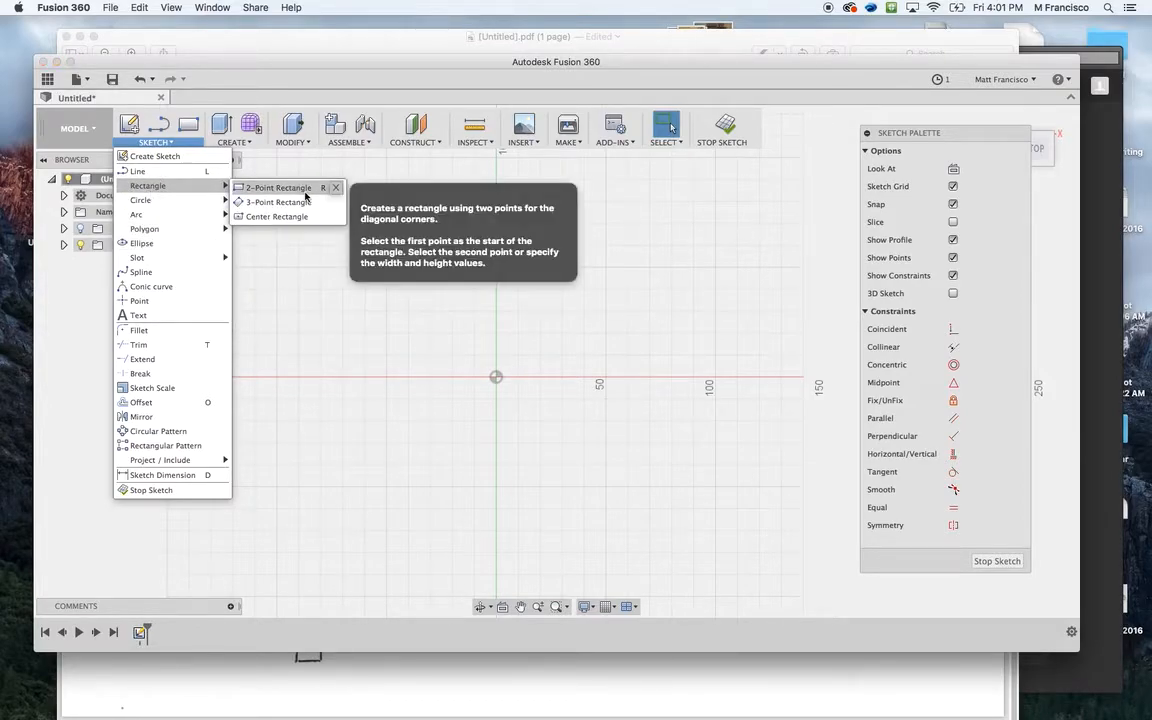
{"action": "mouse_move", "coordinate": [540, 321]}
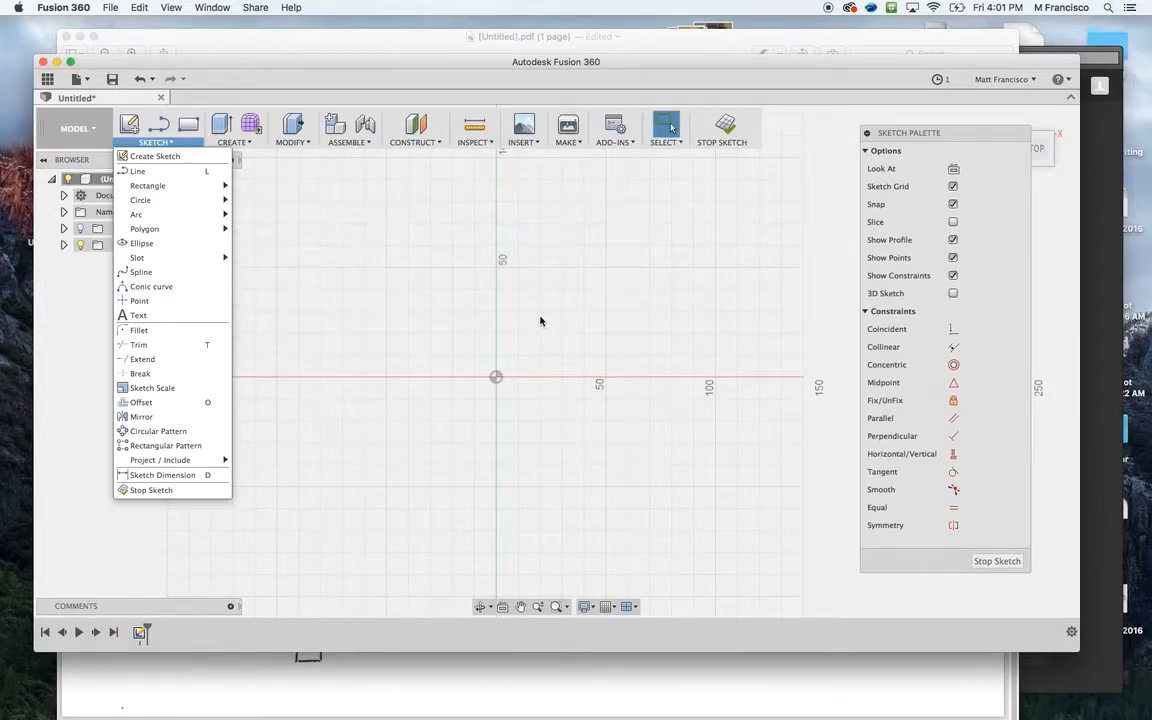
{"action": "mouse_move", "coordinate": [395, 238]}
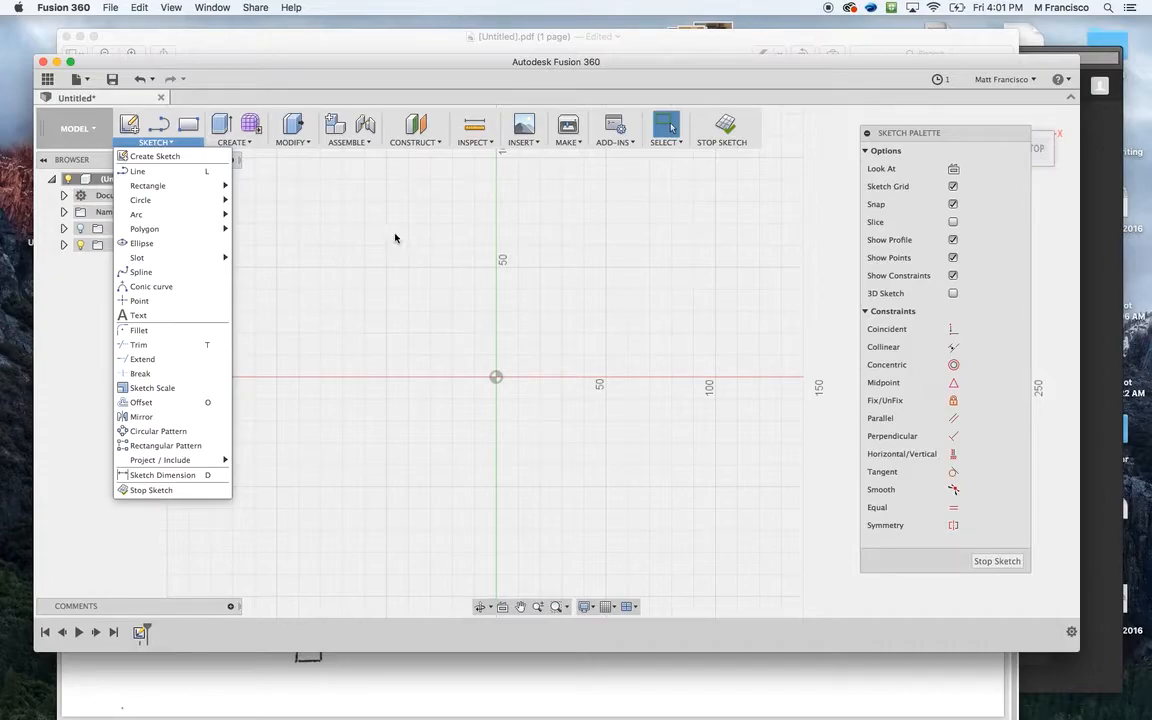
{"action": "left_click", "coordinate": [440, 285]}
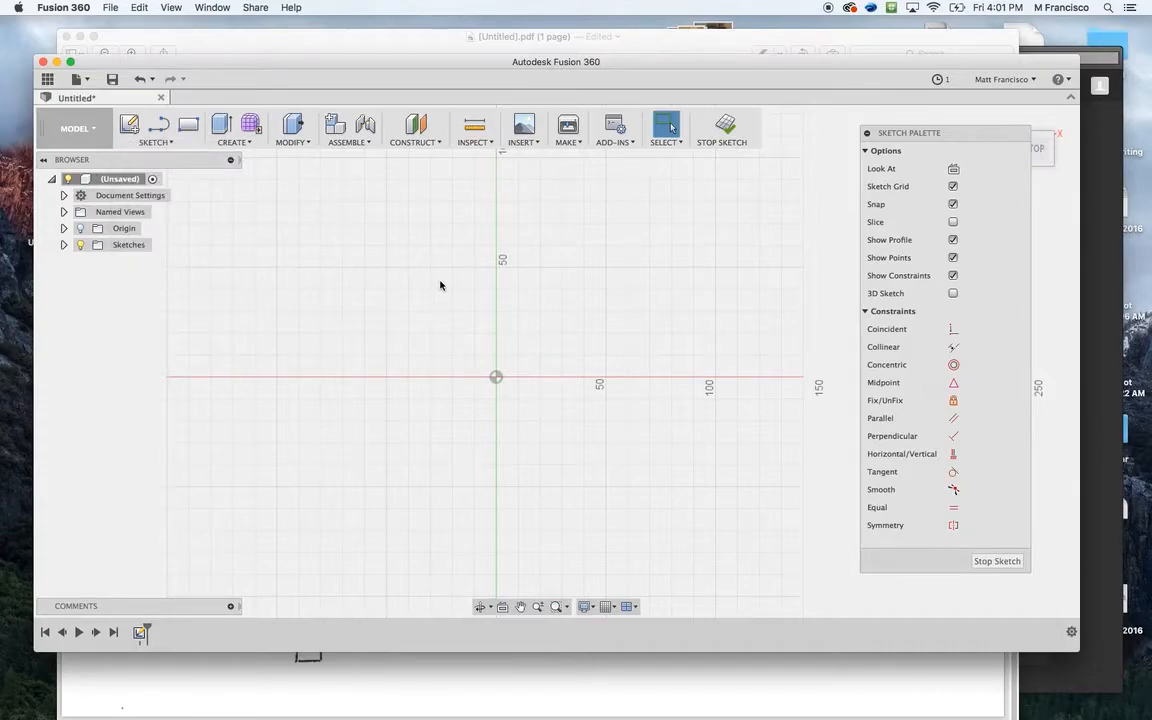
{"action": "mouse_move", "coordinate": [475, 310]}
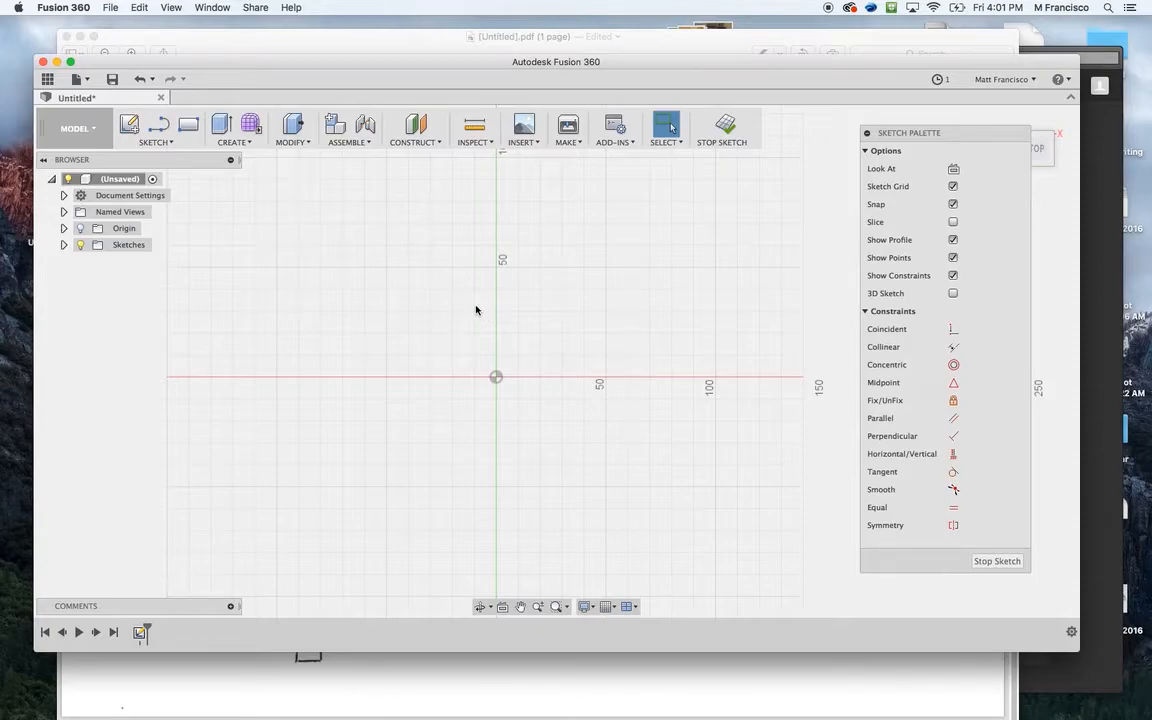
{"action": "mouse_move", "coordinate": [529, 337]}
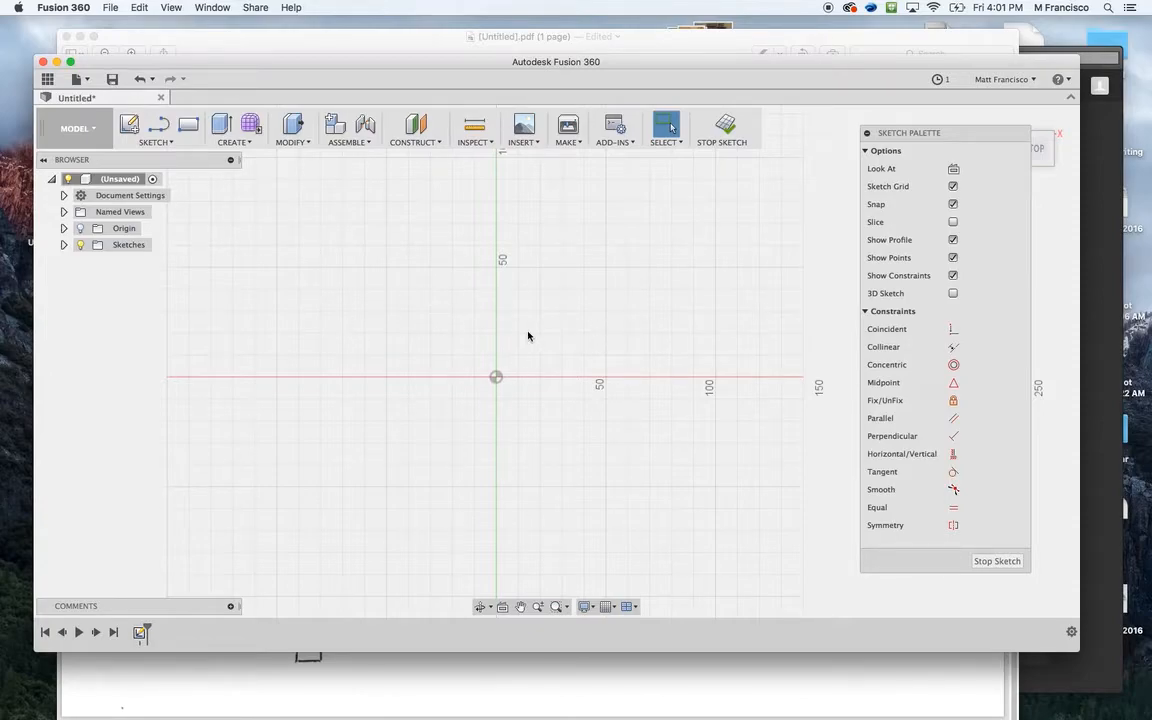
{"action": "mouse_move", "coordinate": [491, 334]}
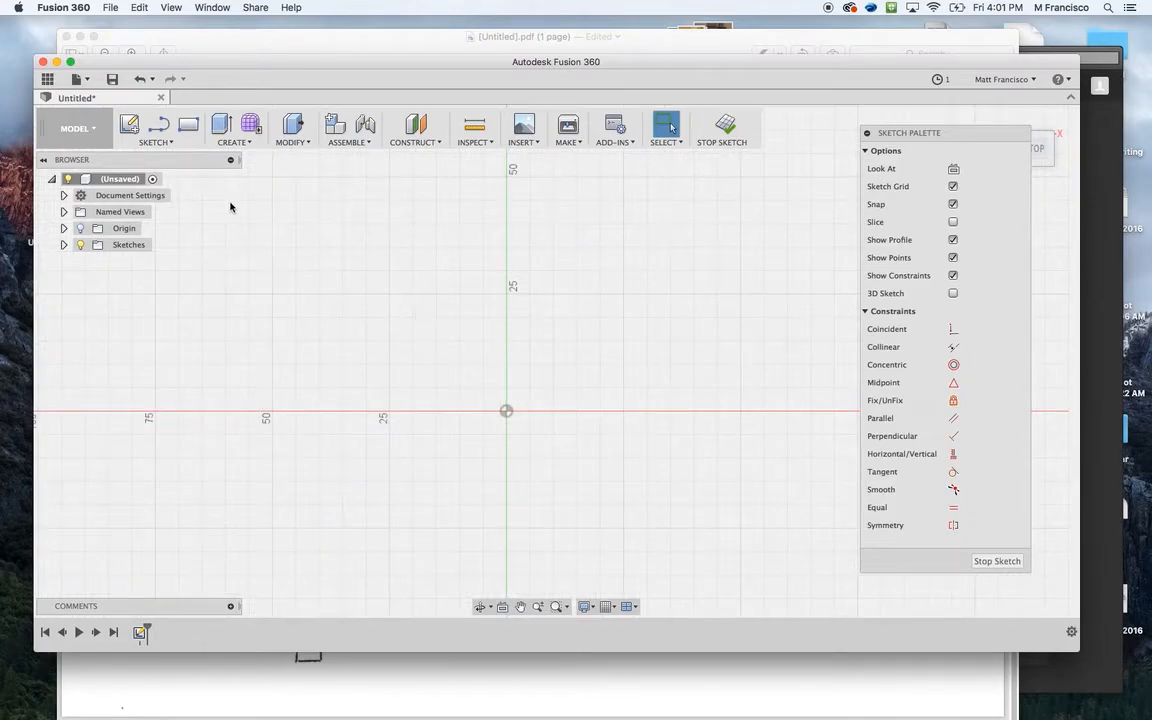
Choose the 2-Point Rectangle tool from the sketch Rectangle tools.
{"action": "left_click", "coordinate": [155, 130]}
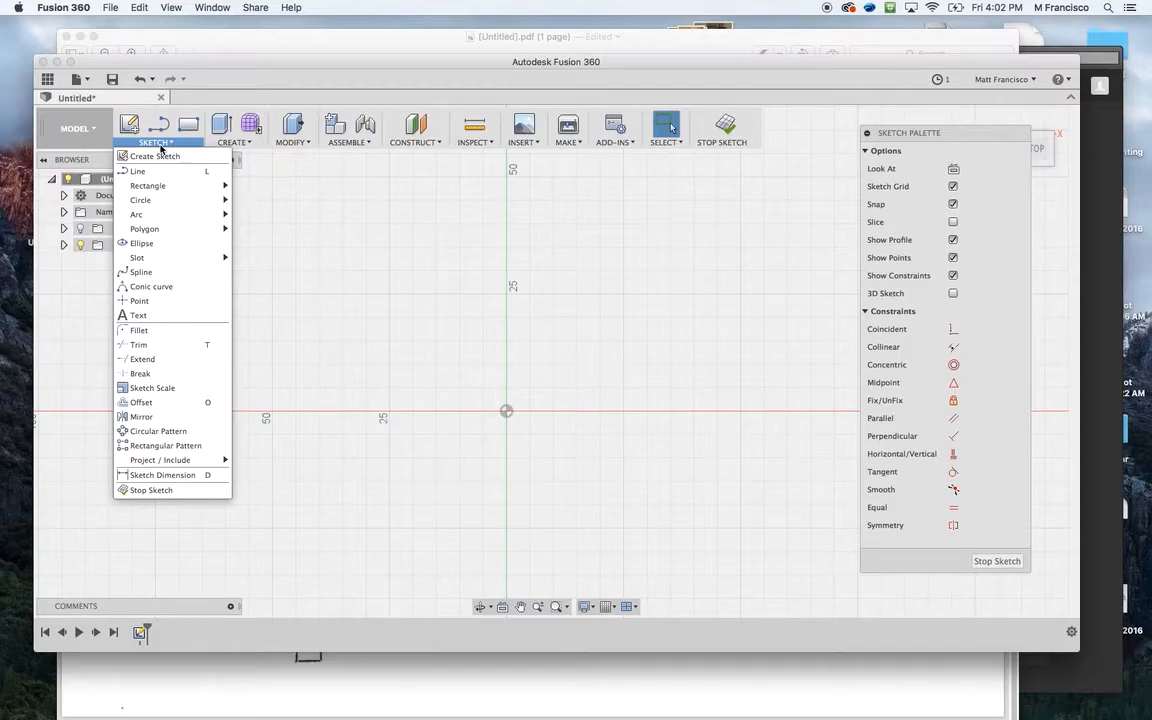
{"action": "mouse_move", "coordinate": [137, 171]}
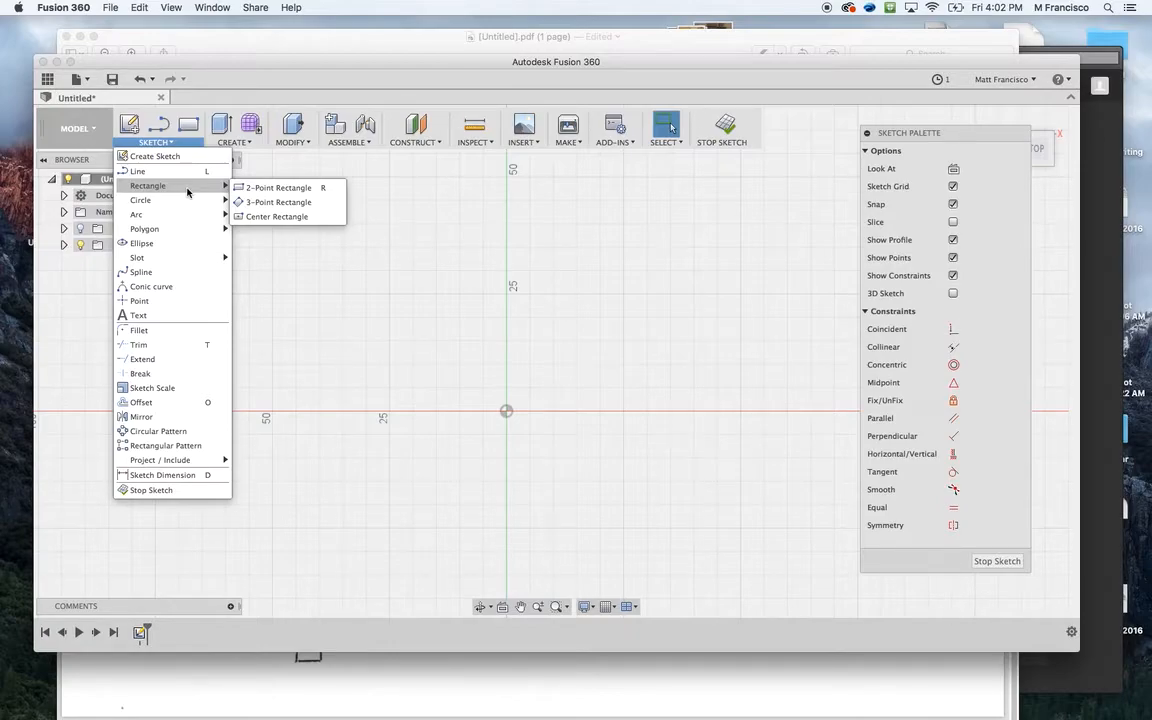
{"action": "mouse_move", "coordinate": [279, 187]}
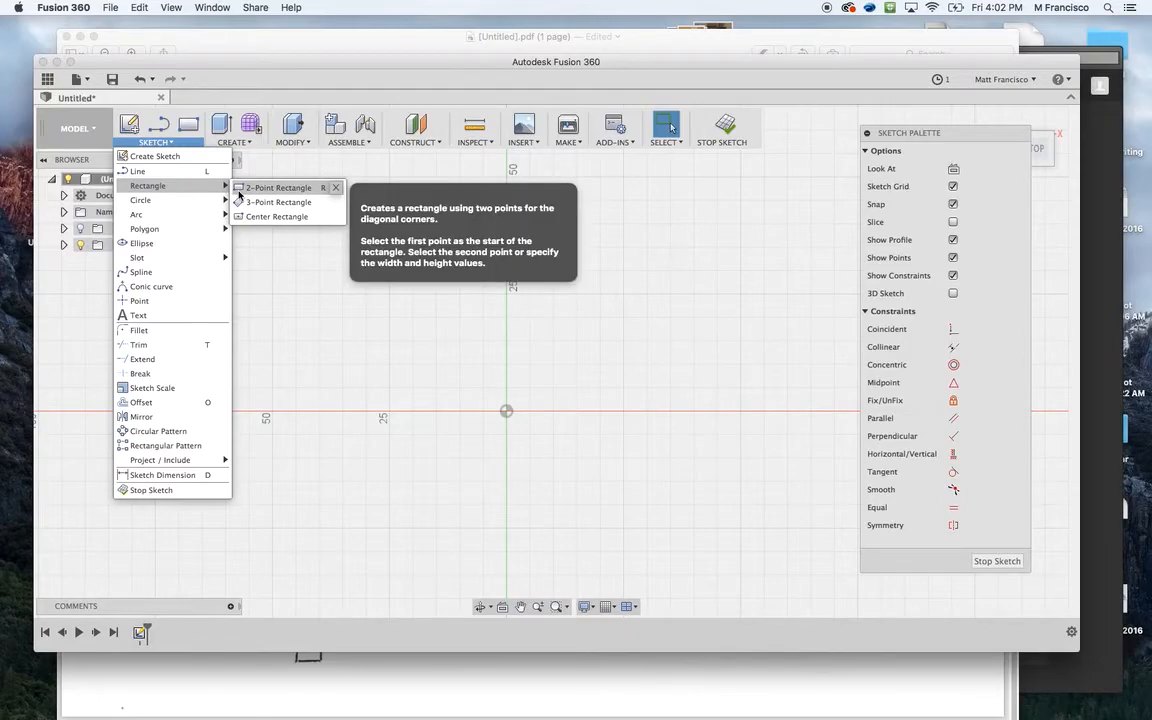
{"action": "mouse_move", "coordinate": [324, 196]}
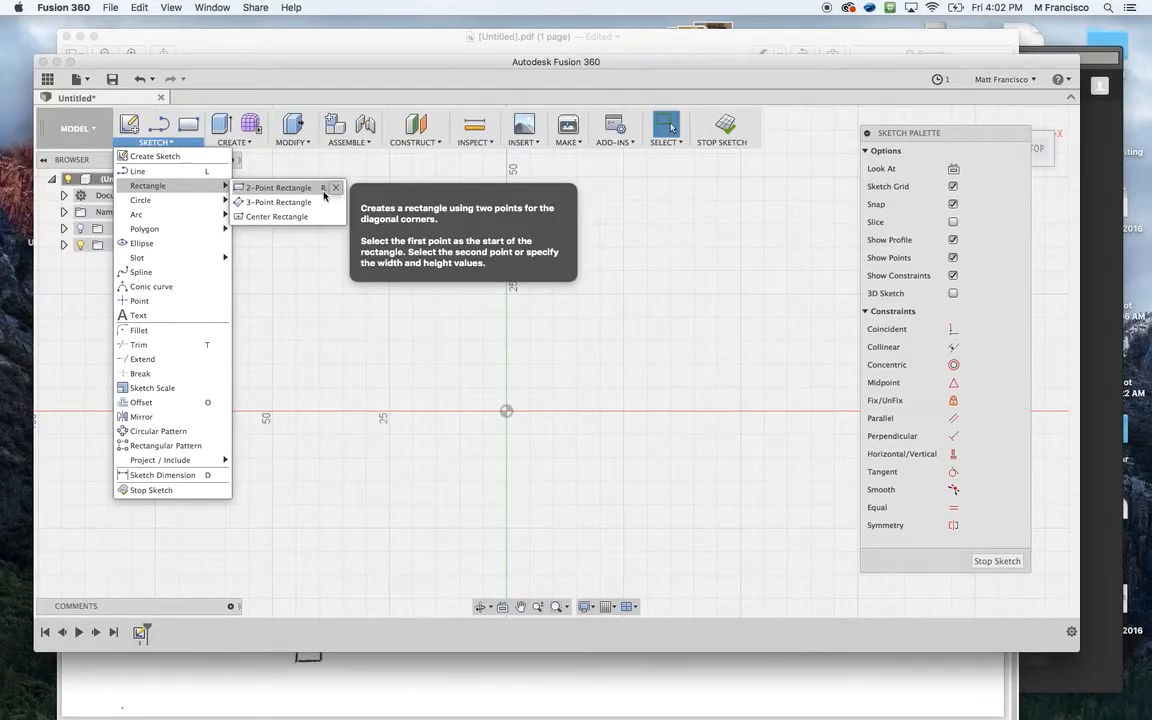
{"action": "mouse_move", "coordinate": [240, 192]}
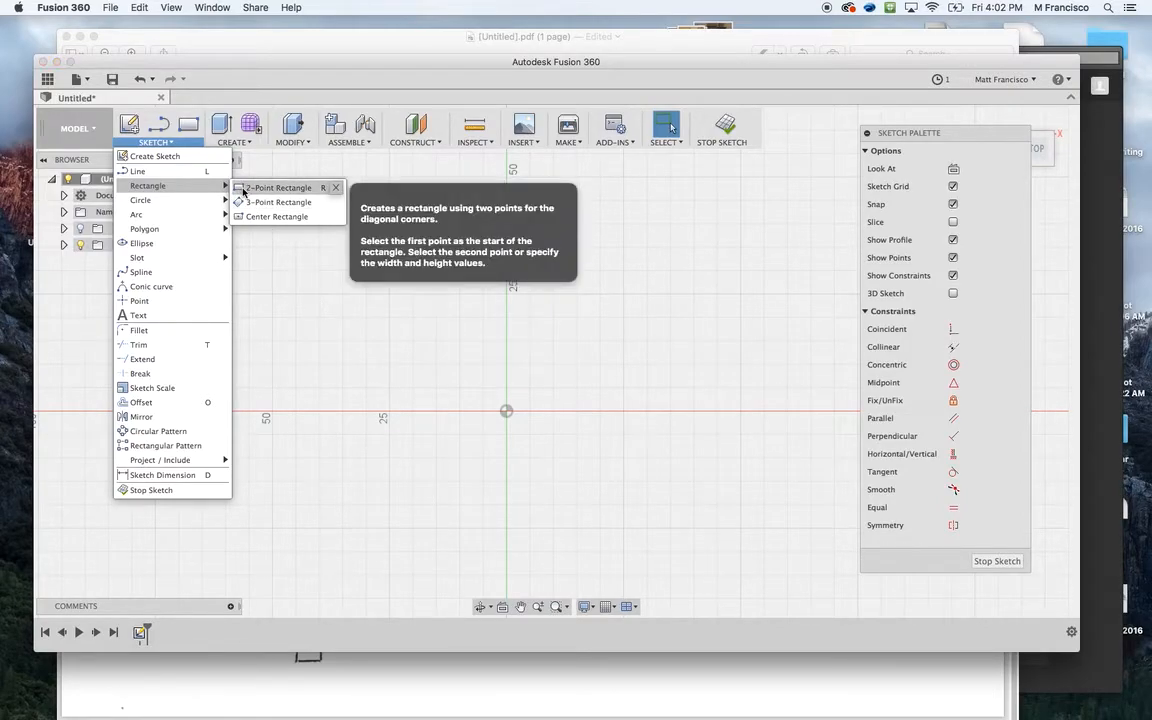
{"action": "mouse_move", "coordinate": [290, 260]}
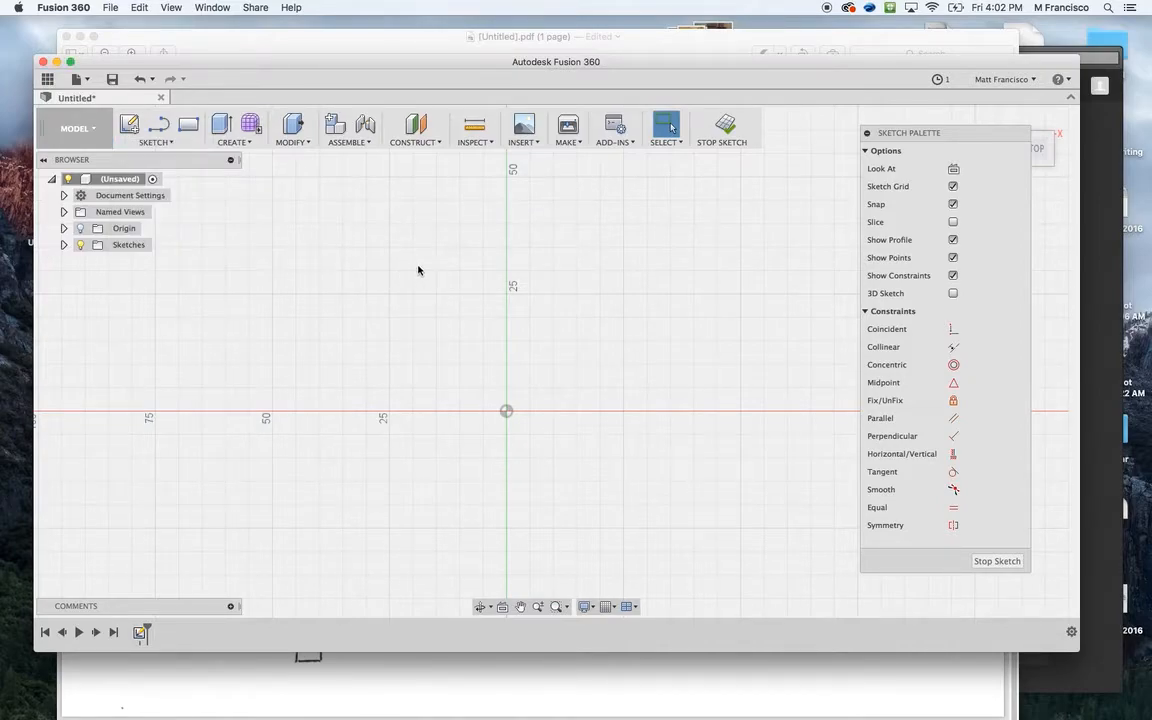
{"action": "left_click", "coordinate": [189, 124]}
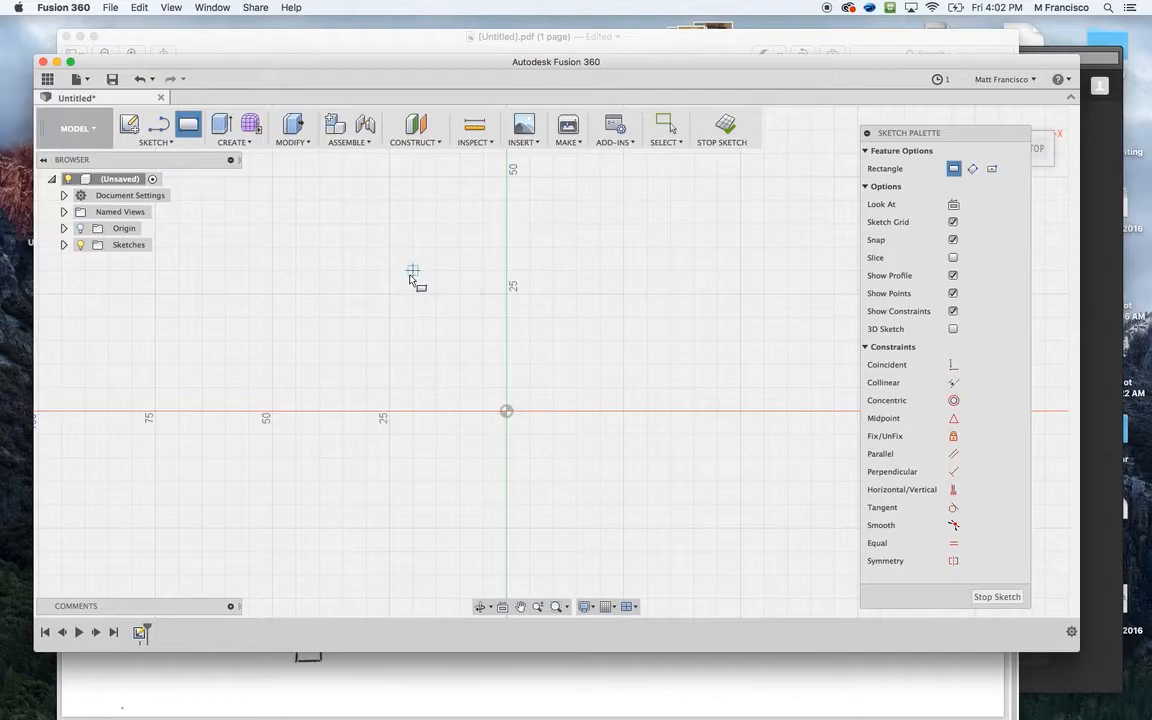
{"action": "mouse_move", "coordinate": [370, 268]}
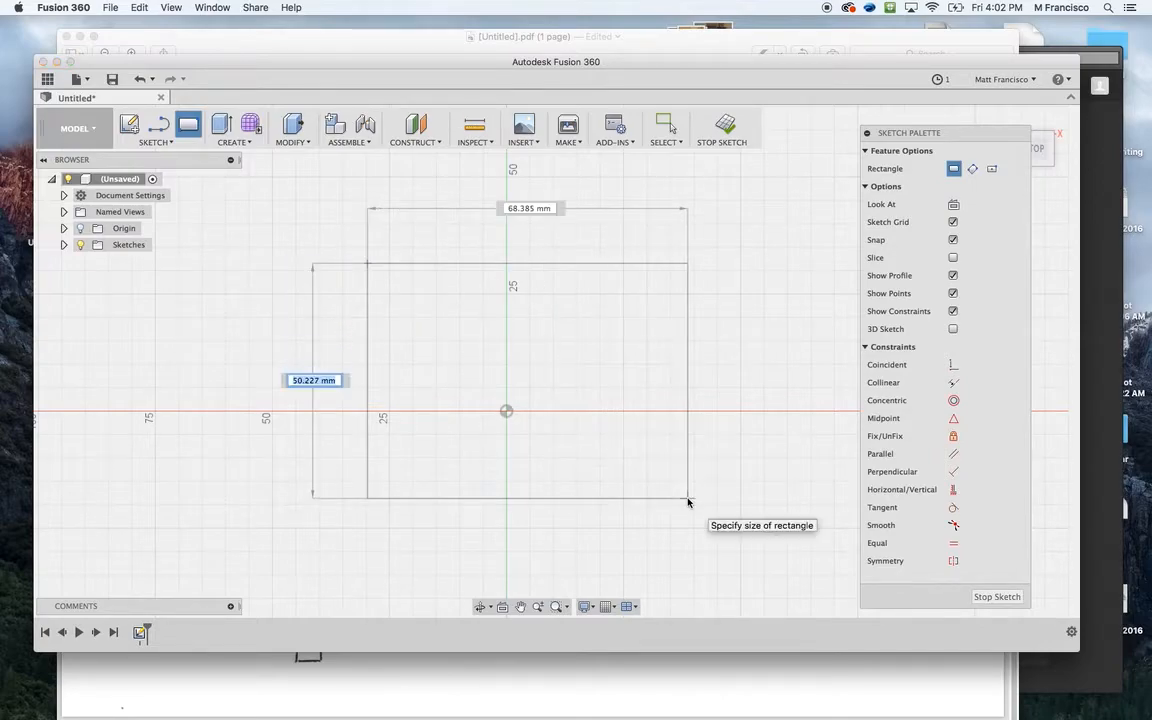
{"action": "mouse_move", "coordinate": [650, 462]}
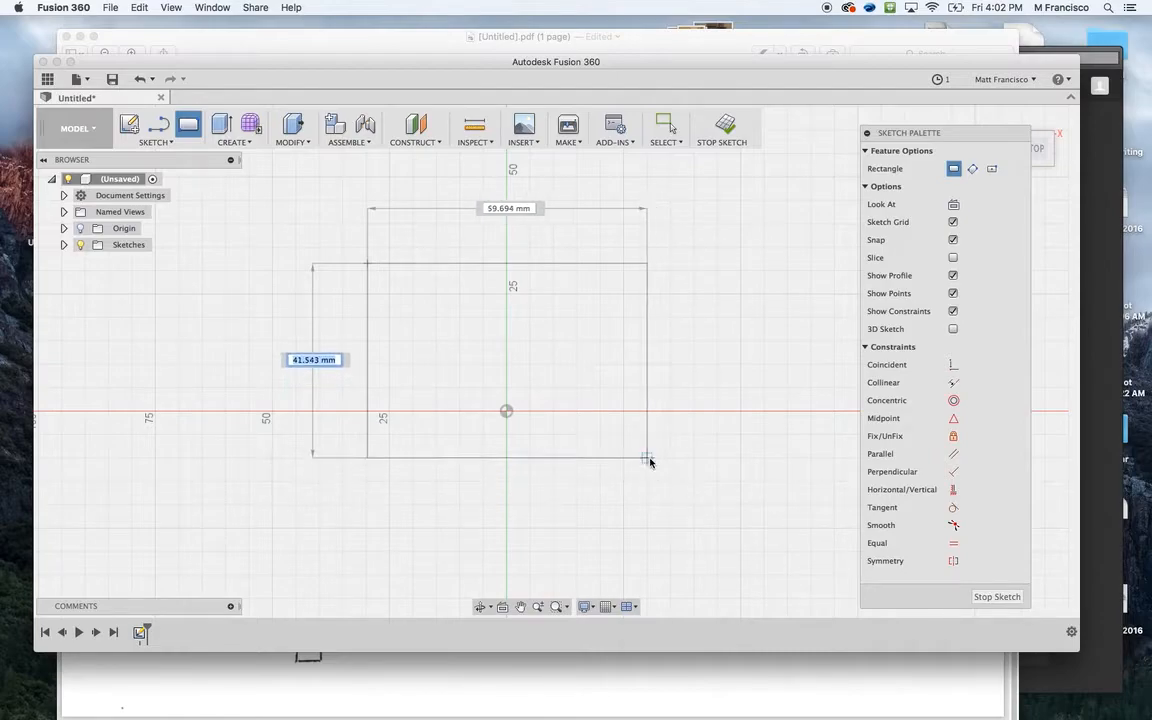
Place the panel rectangle's far corner, then select the extra small rectangle above the left tab.
{"action": "left_click", "coordinate": [648, 459]}
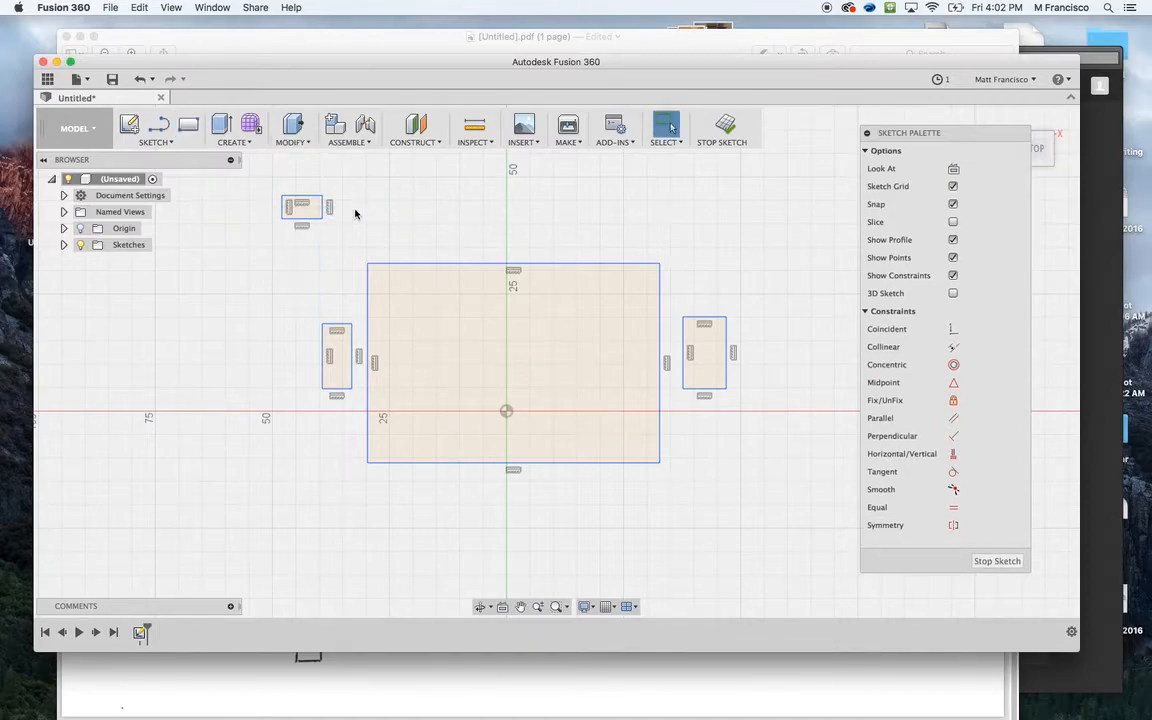
{"action": "left_click", "coordinate": [301, 207]}
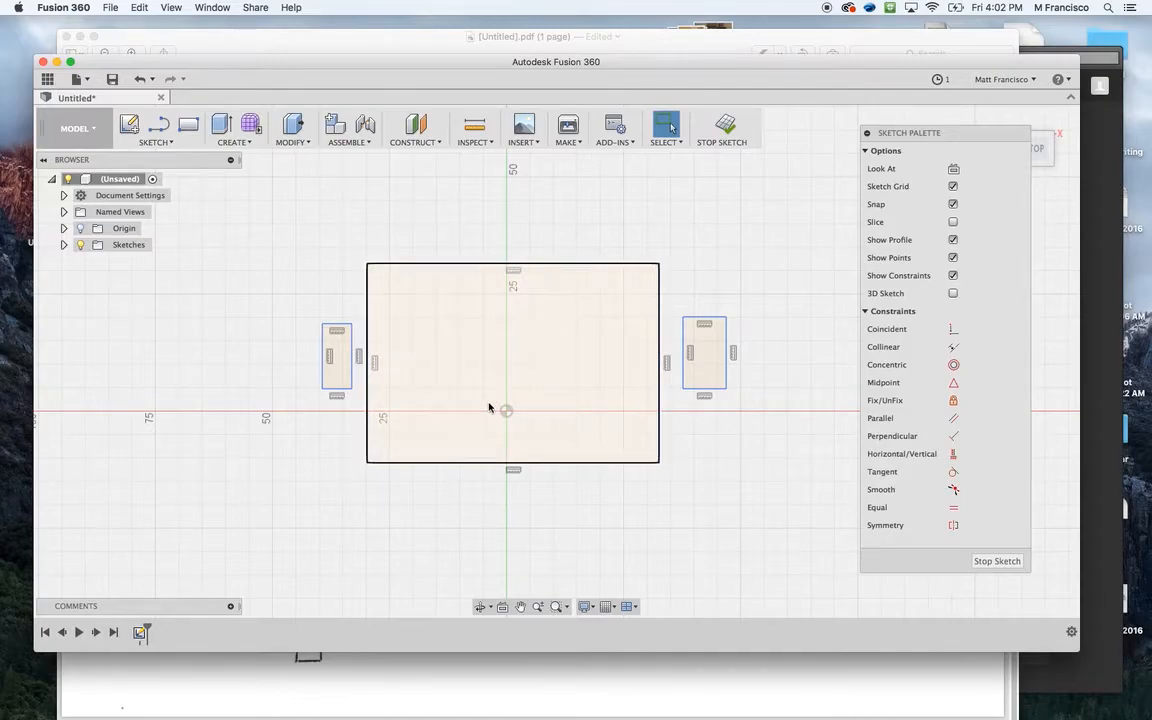
{"action": "mouse_move", "coordinate": [489, 400]}
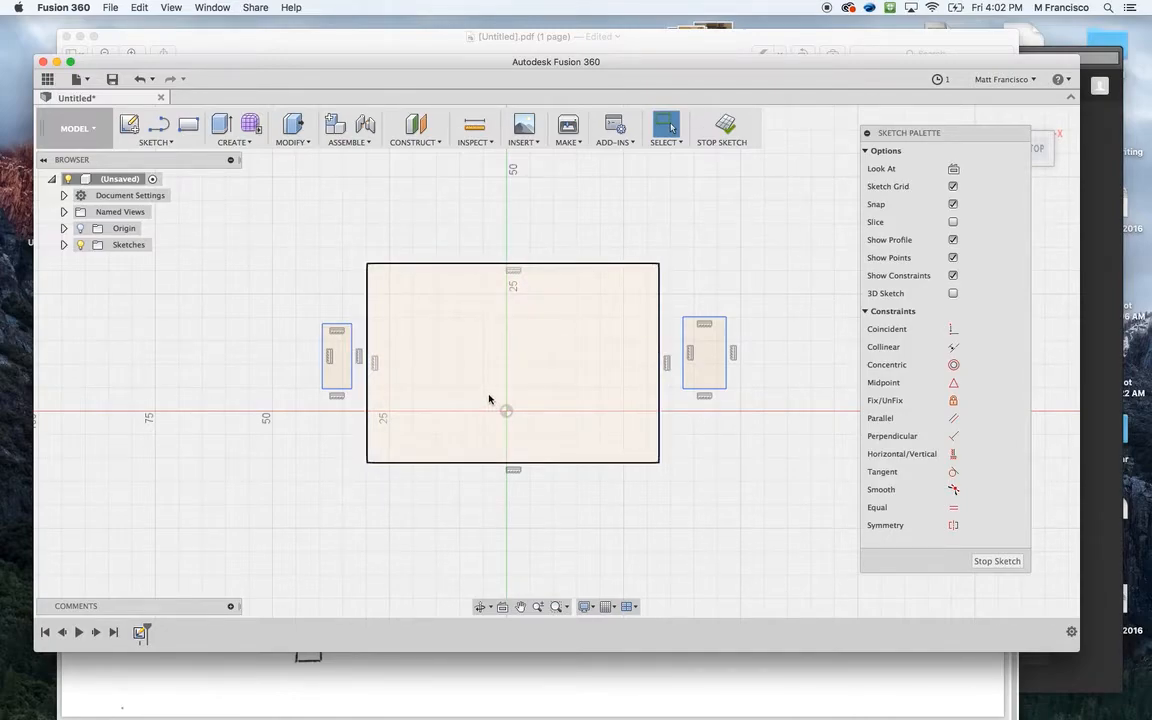
{"action": "mouse_move", "coordinate": [506, 358]}
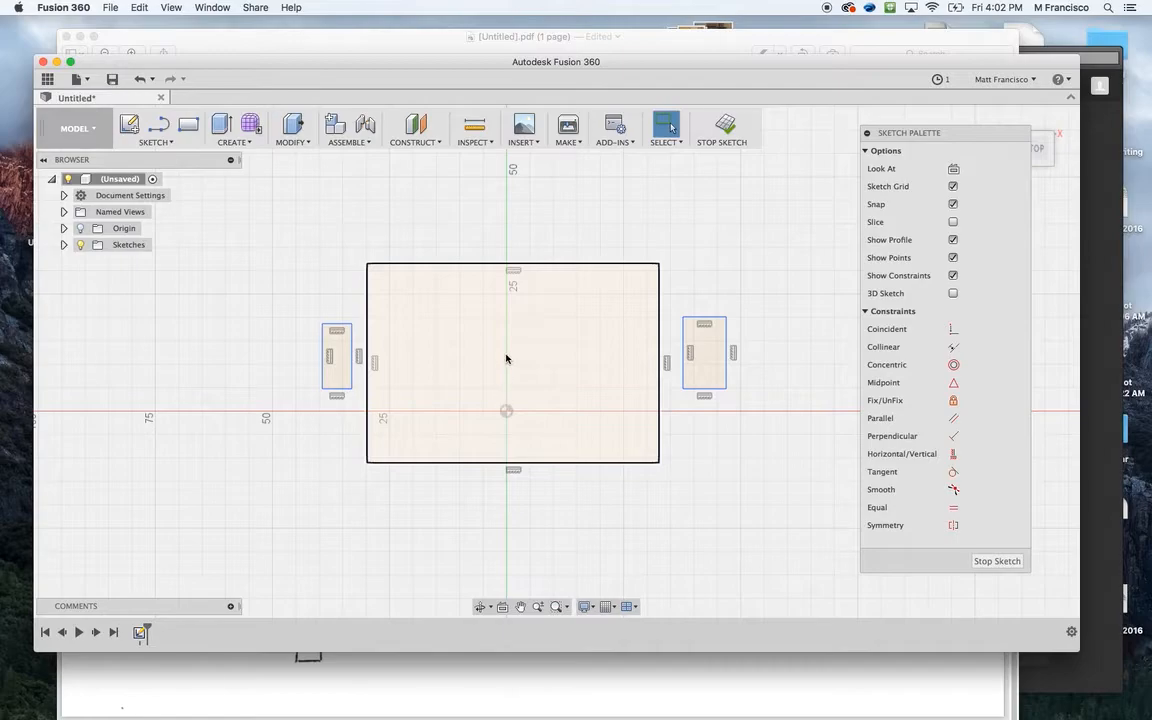
Shrink the panel rectangle by dragging its top-right corner inward between the two tabs.
{"action": "left_click", "coordinate": [505, 359]}
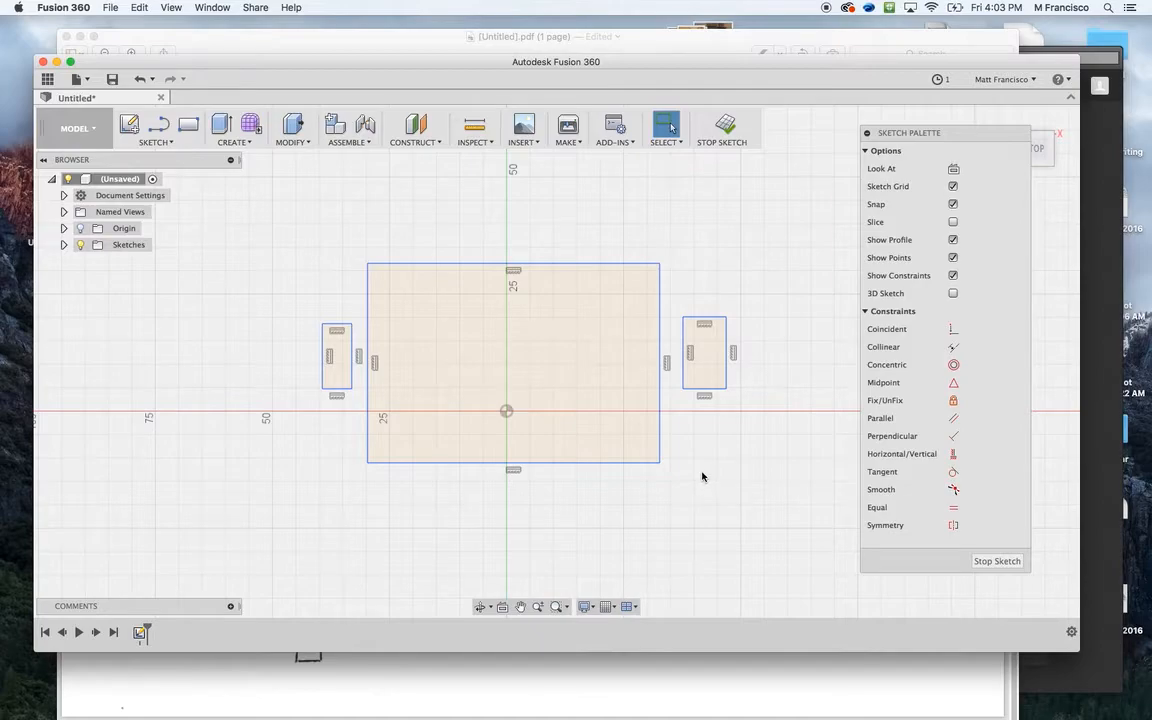
{"action": "mouse_move", "coordinate": [700, 473]}
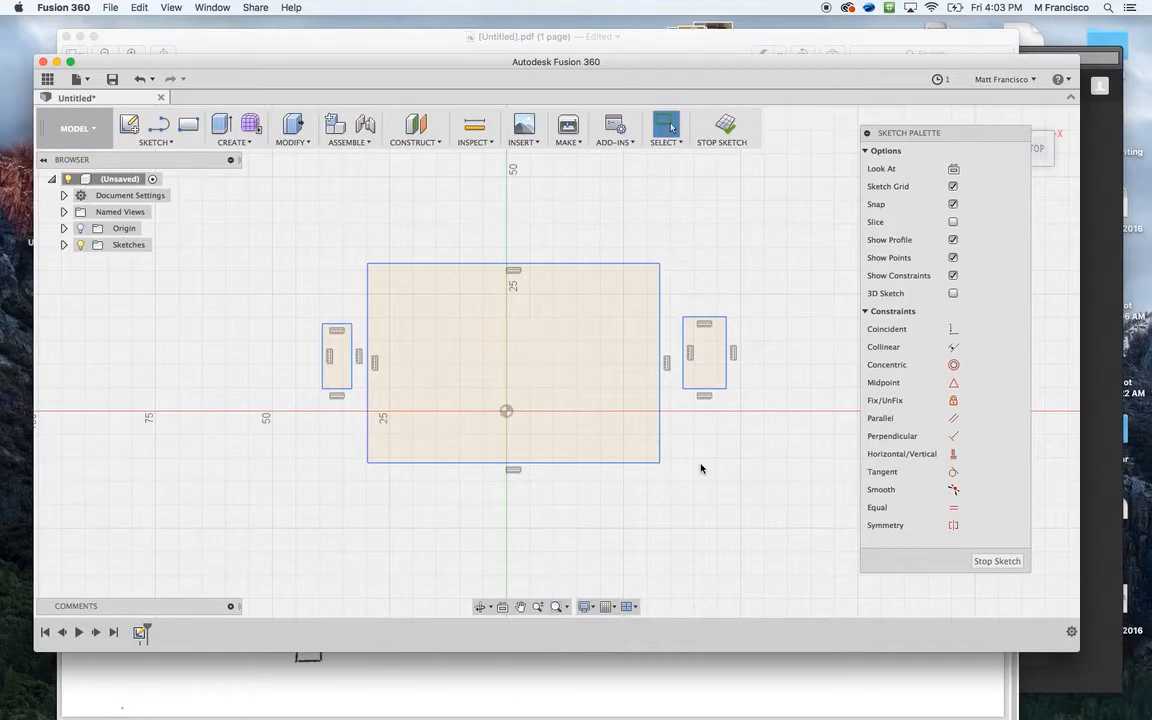
{"action": "mouse_move", "coordinate": [676, 470]}
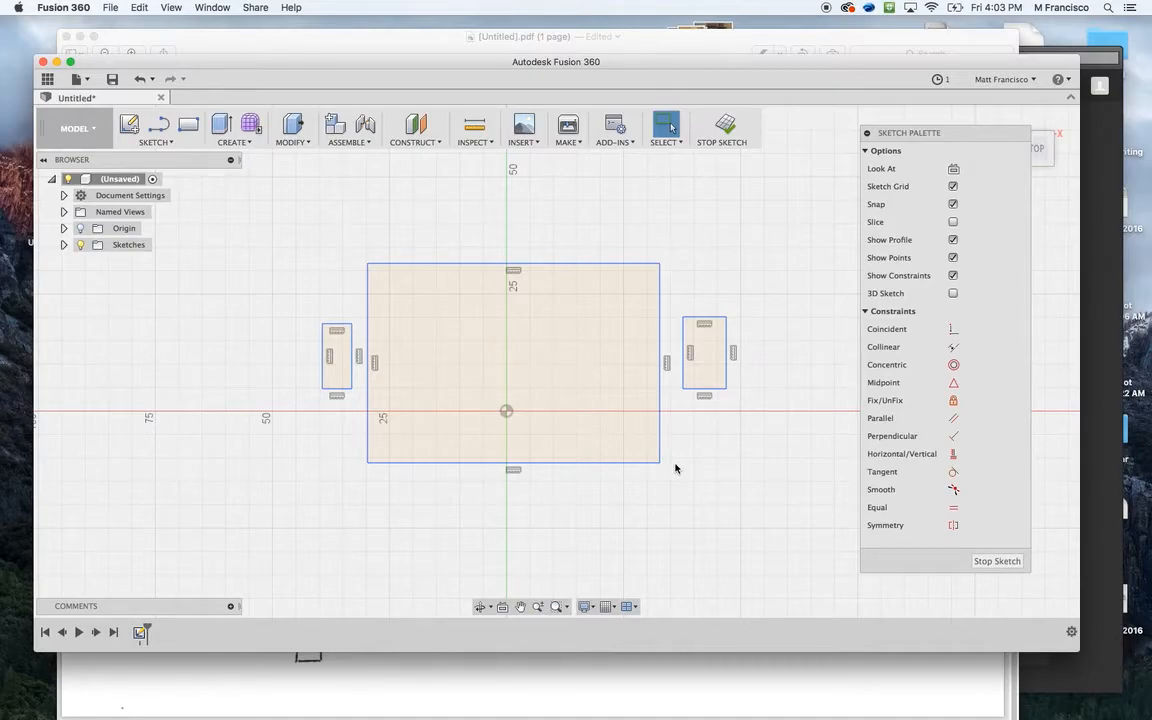
{"action": "mouse_move", "coordinate": [727, 405]}
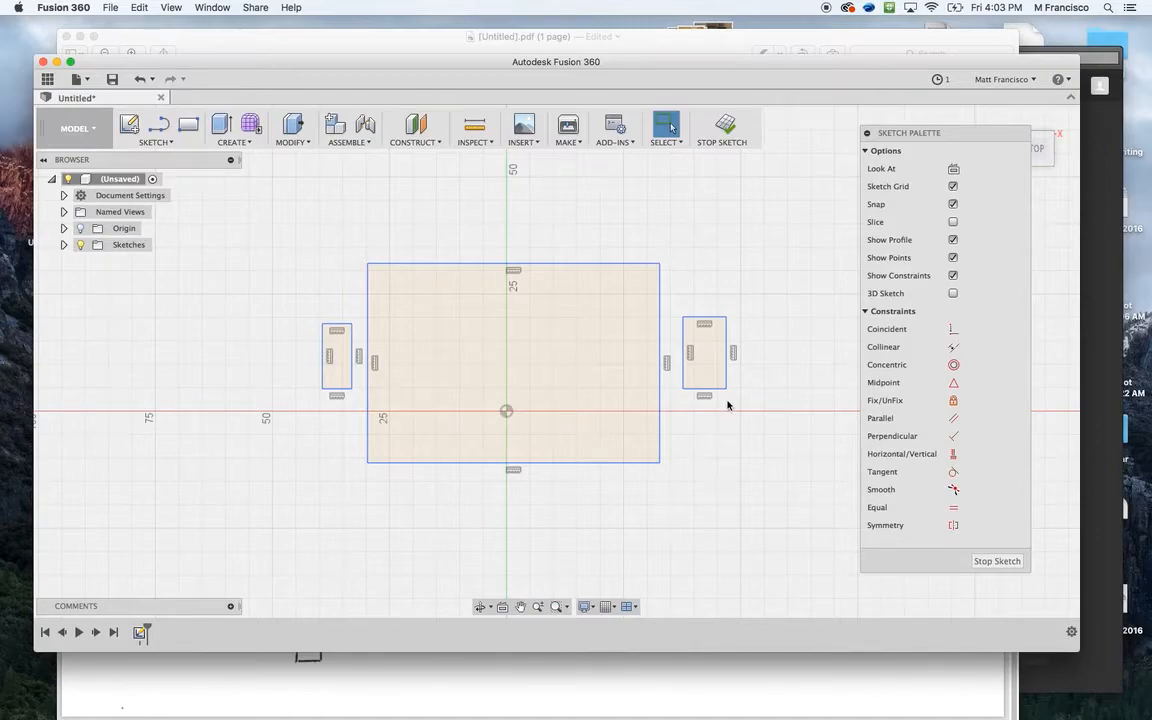
{"action": "mouse_move", "coordinate": [657, 470]}
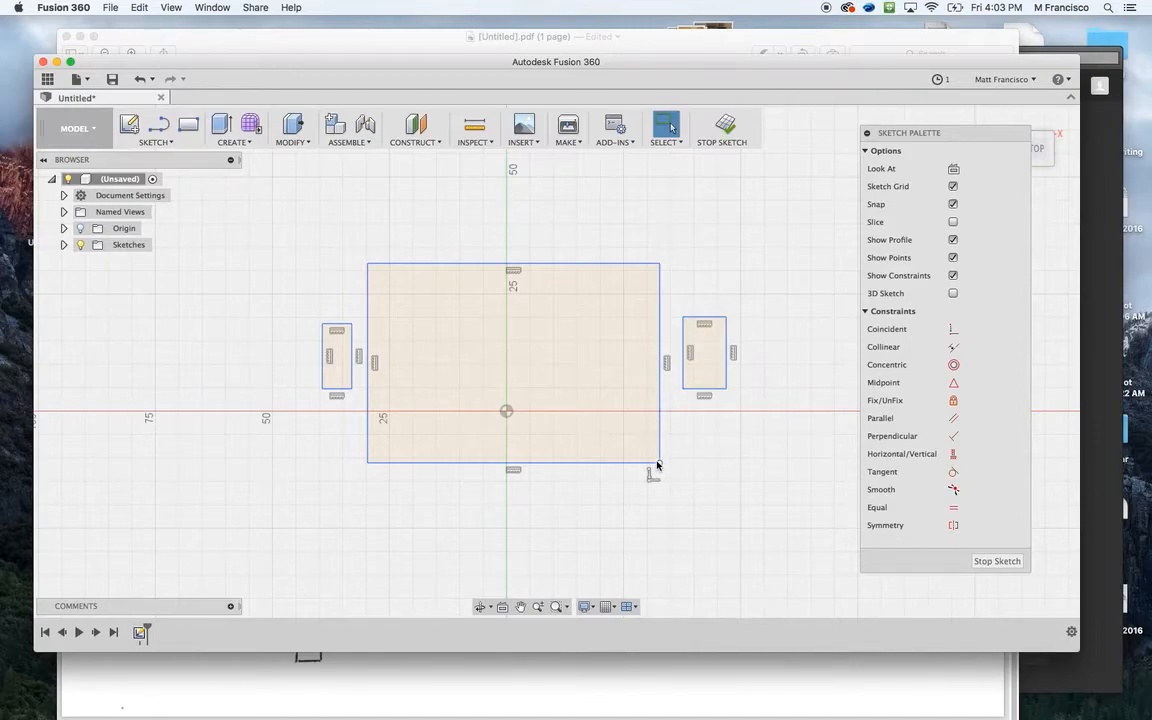
{"action": "left_click", "coordinate": [667, 472]}
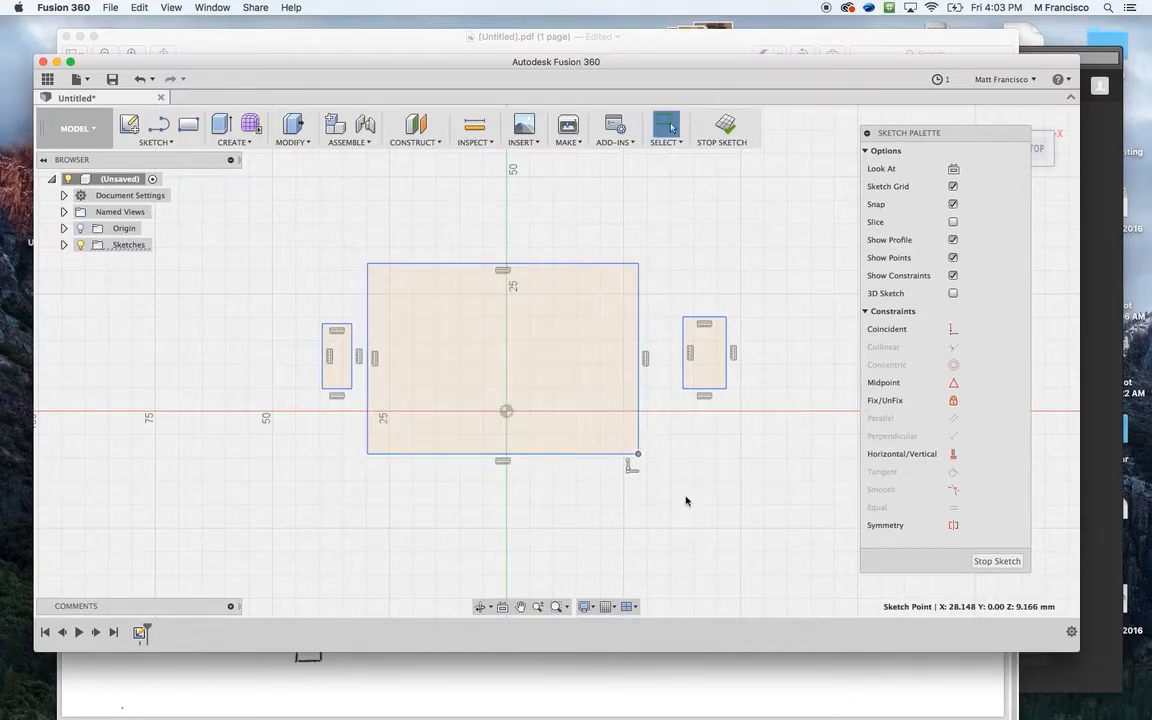
{"action": "left_click_drag", "start_coordinate": [638, 454], "coordinate": [690, 243]}
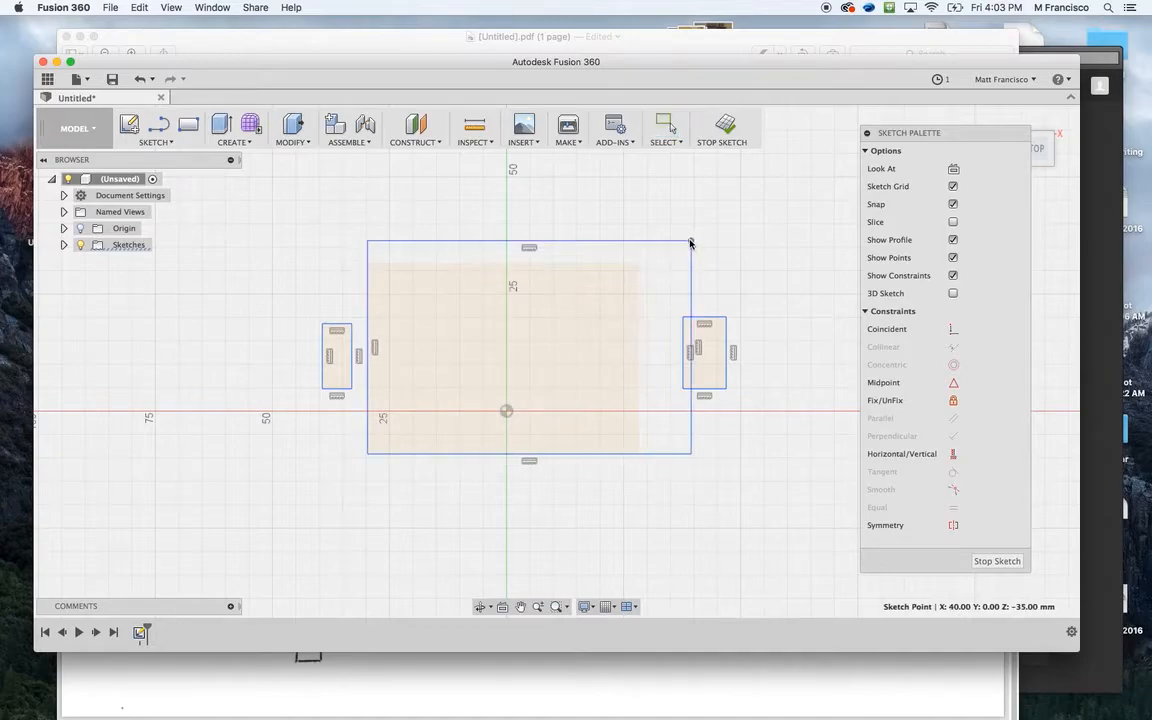
{"action": "left_click_drag", "start_coordinate": [690, 243], "coordinate": [638, 283]}
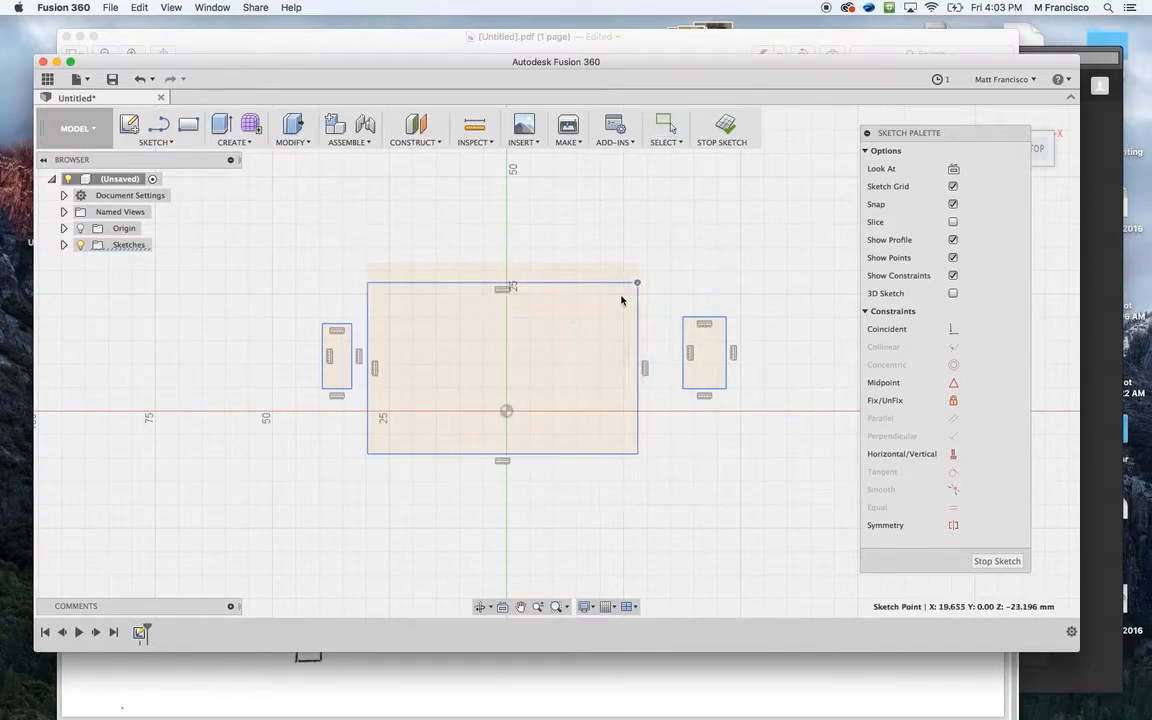
{"action": "left_click", "coordinate": [655, 335]}
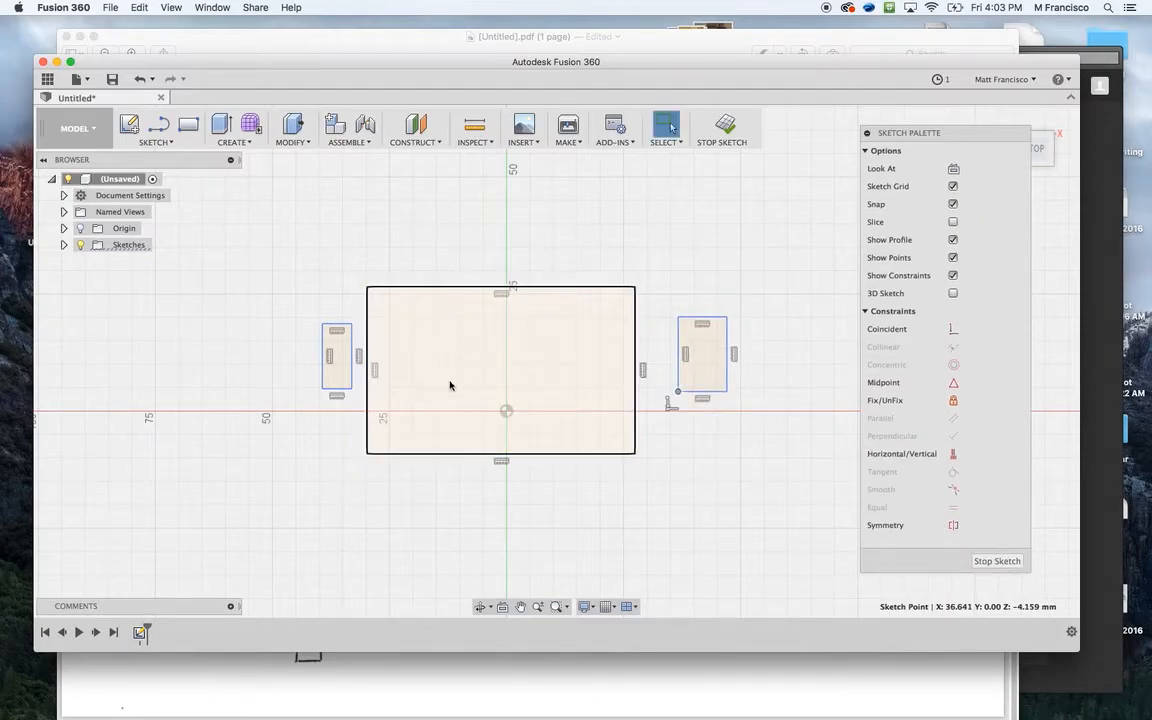
Midpoint-constrain the left tab's inner edge to the panel edge and drag the tab taller.
{"action": "left_click", "coordinate": [450, 385]}
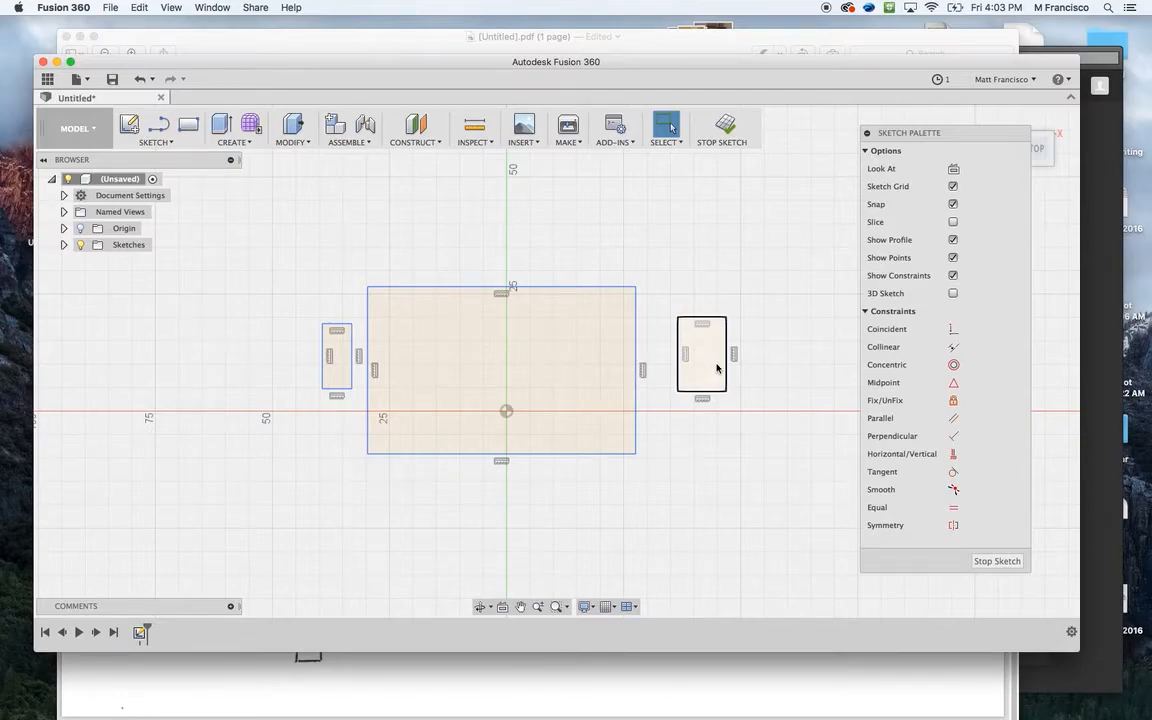
{"action": "mouse_move", "coordinate": [701, 365]}
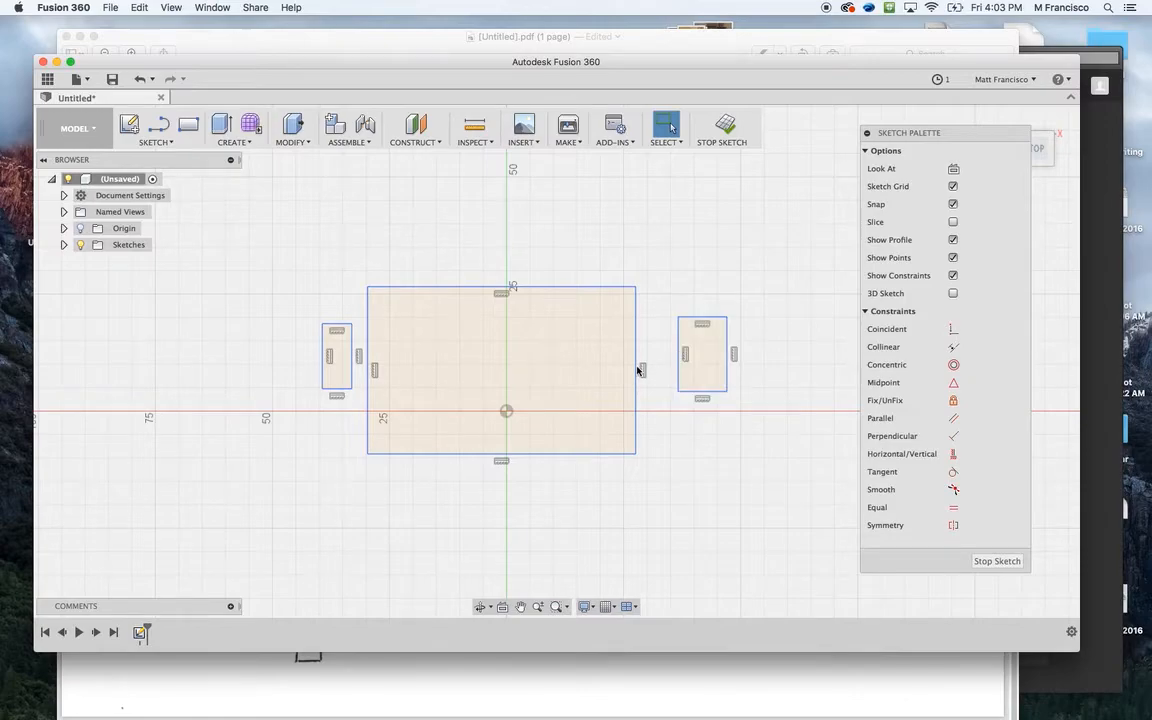
{"action": "mouse_move", "coordinate": [723, 405]}
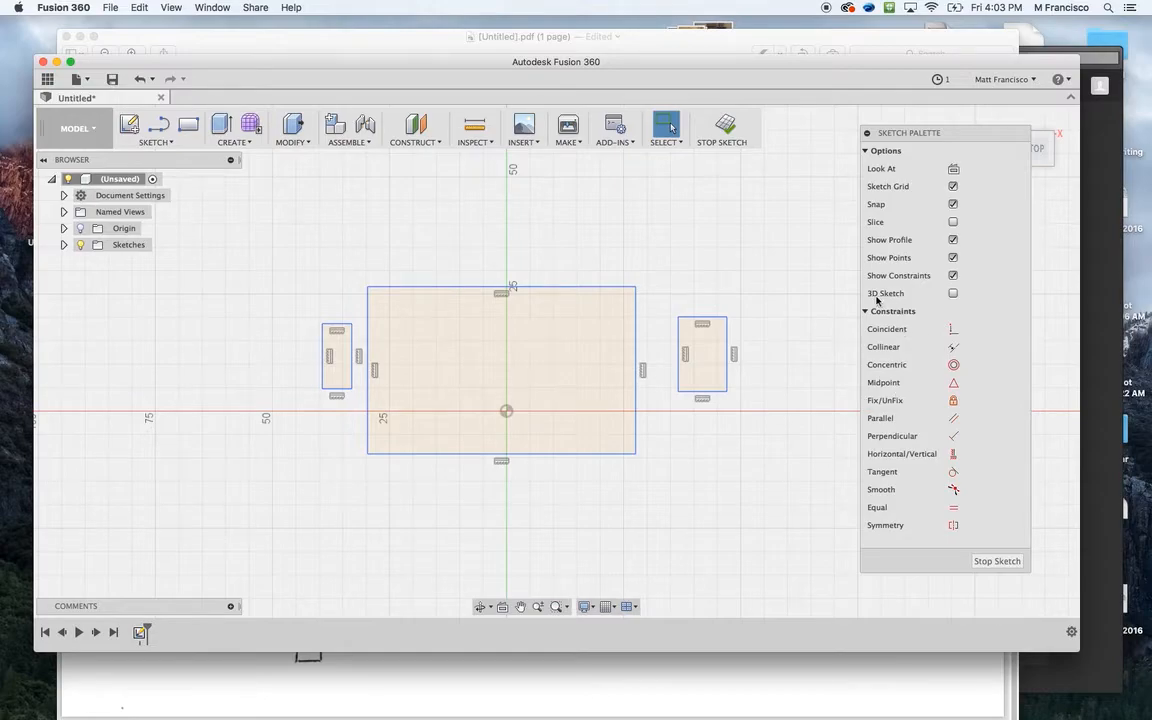
{"action": "mouse_move", "coordinate": [899, 364]}
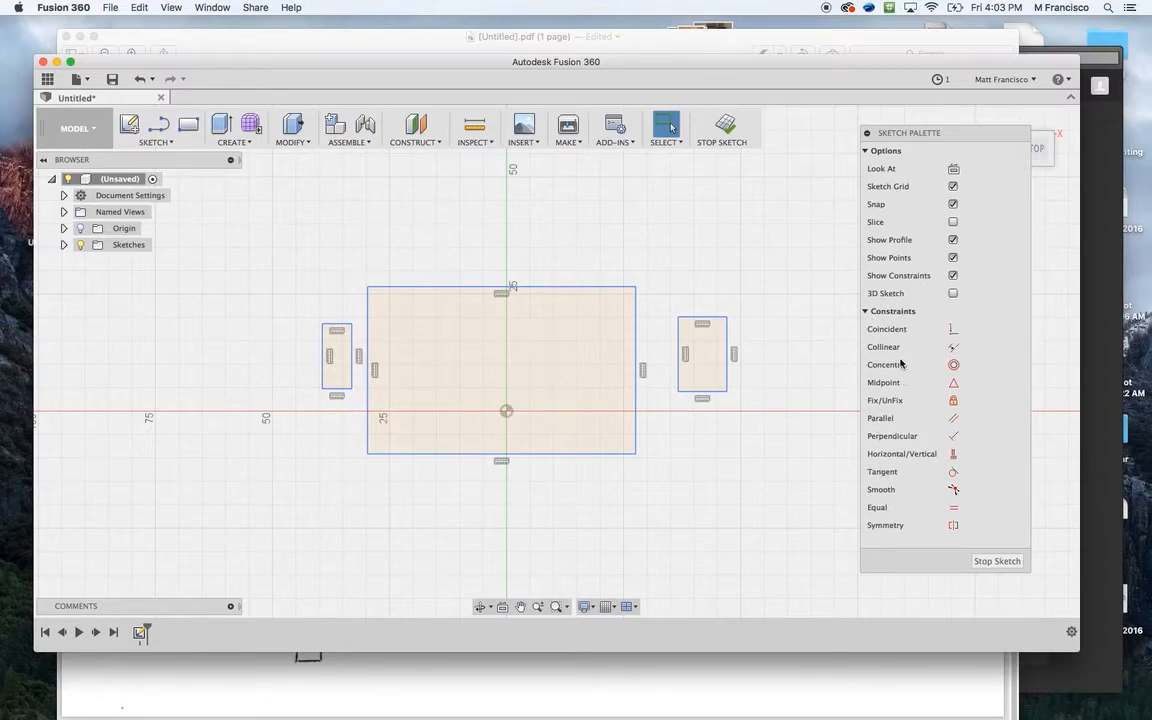
{"action": "mouse_move", "coordinate": [898, 328]}
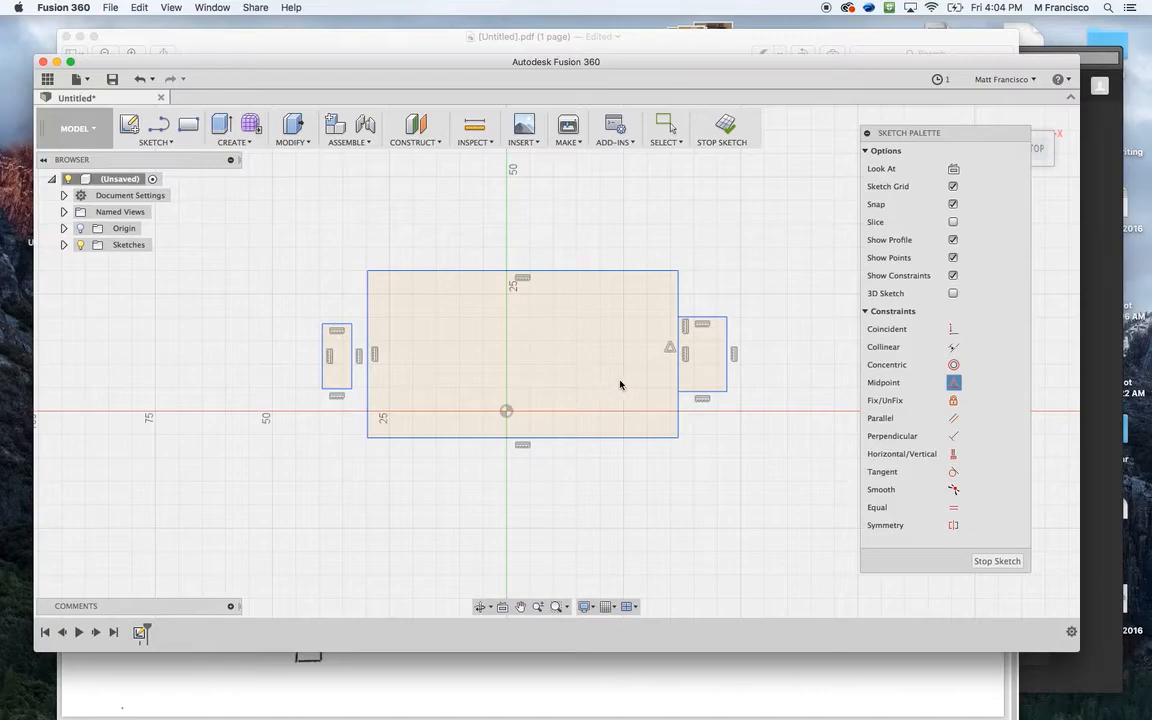
{"action": "mouse_move", "coordinate": [687, 356]}
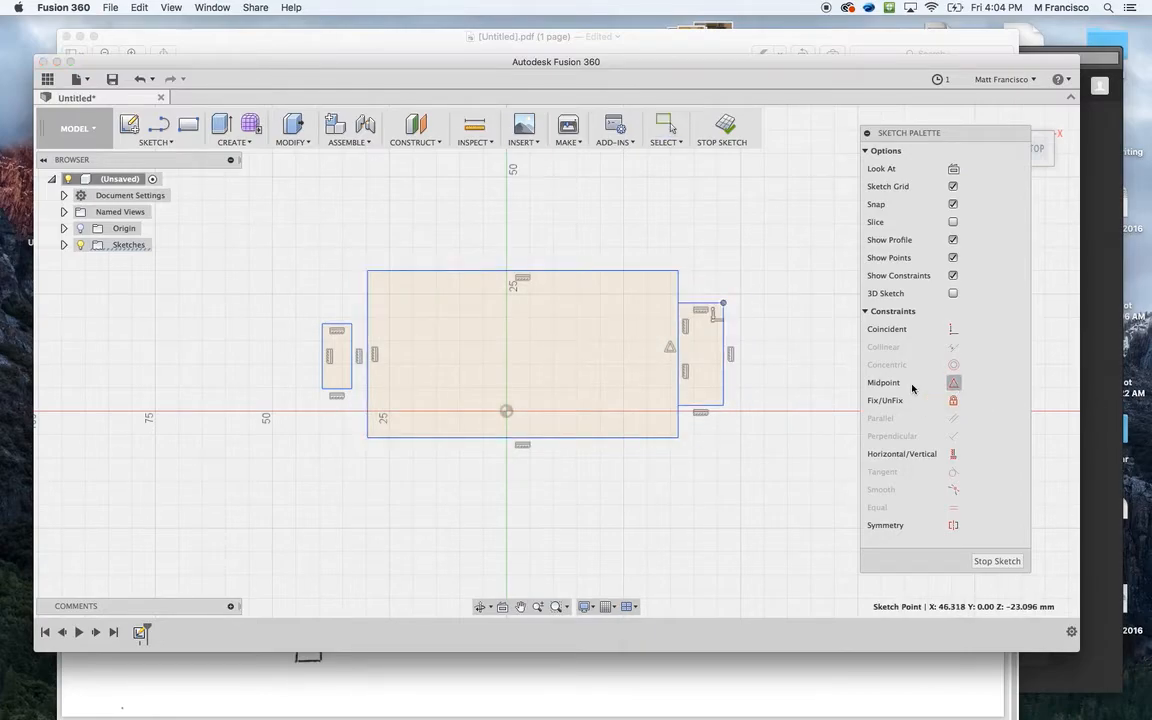
{"action": "mouse_move", "coordinate": [355, 365]}
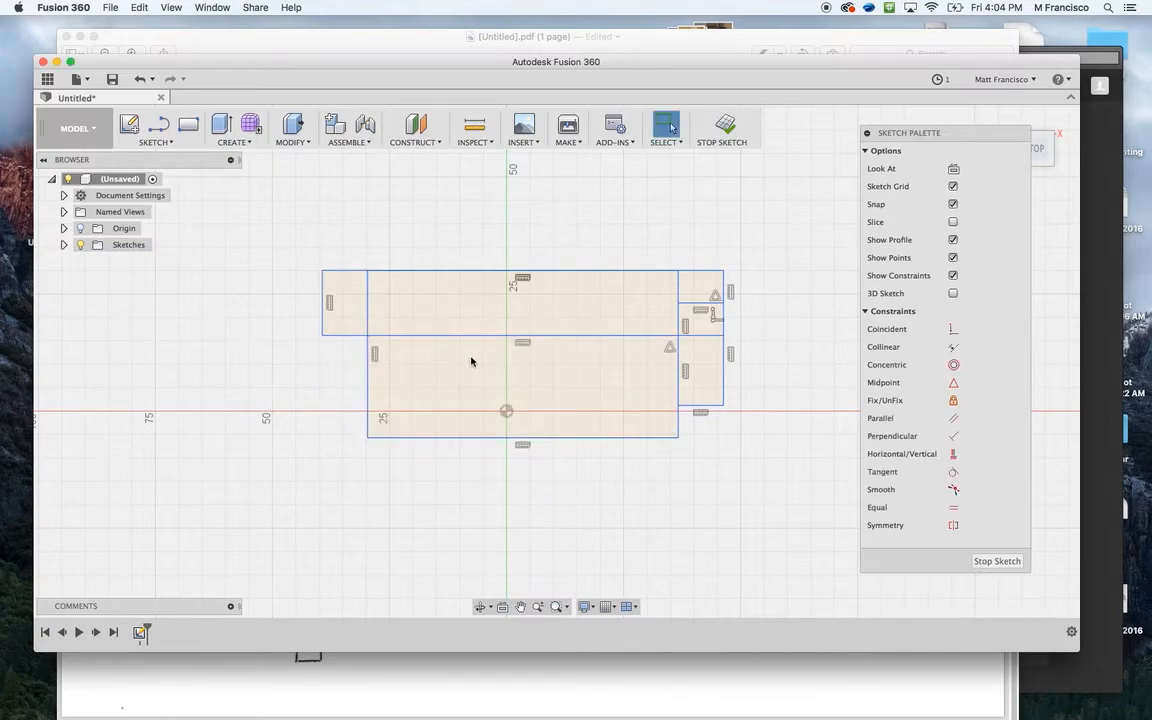
{"action": "left_click", "coordinate": [320, 270]}
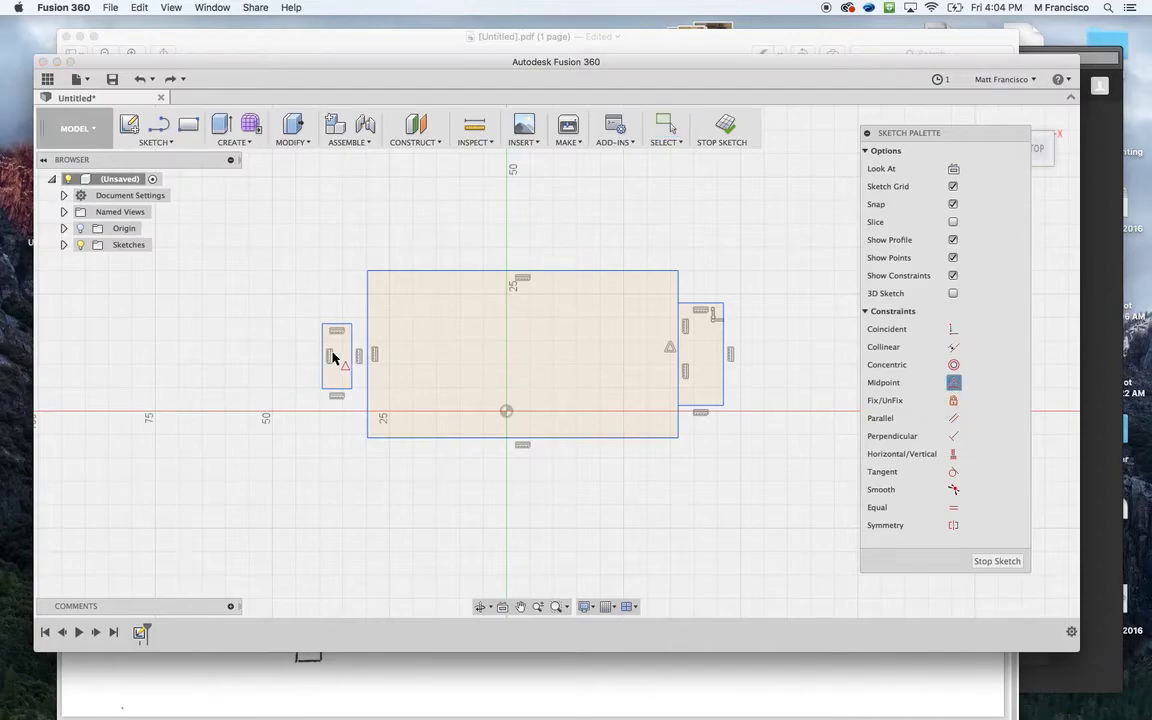
{"action": "left_click", "coordinate": [367, 355]}
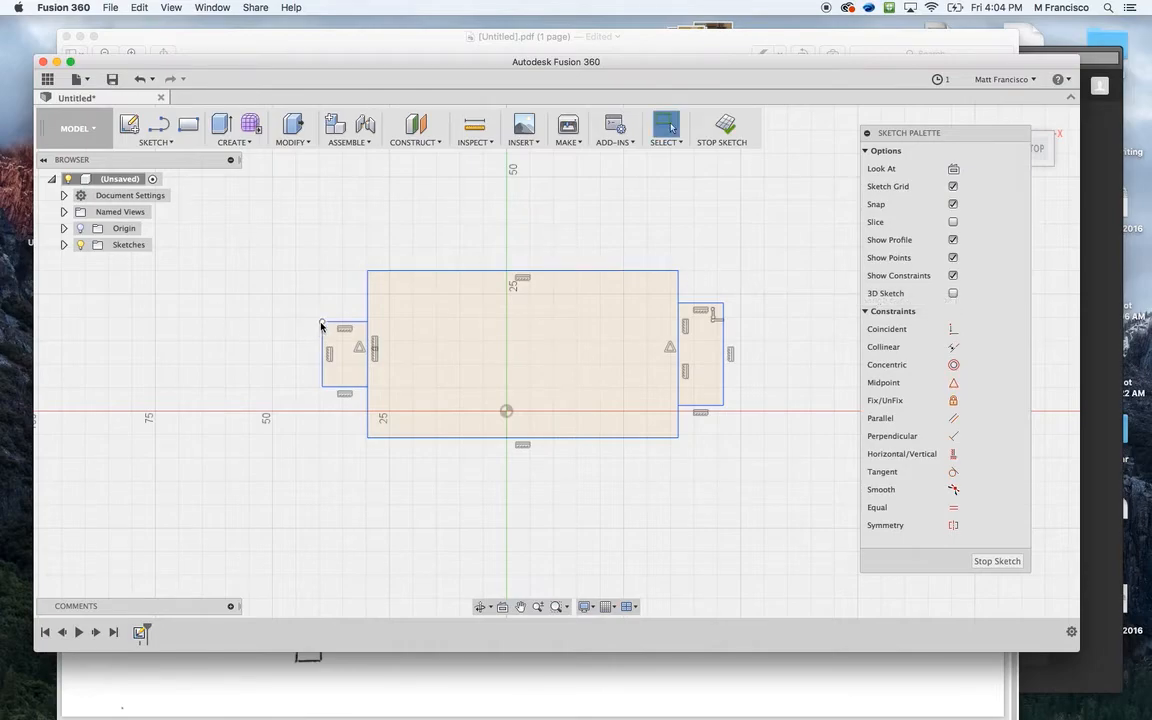
{"action": "left_click", "coordinate": [333, 320]}
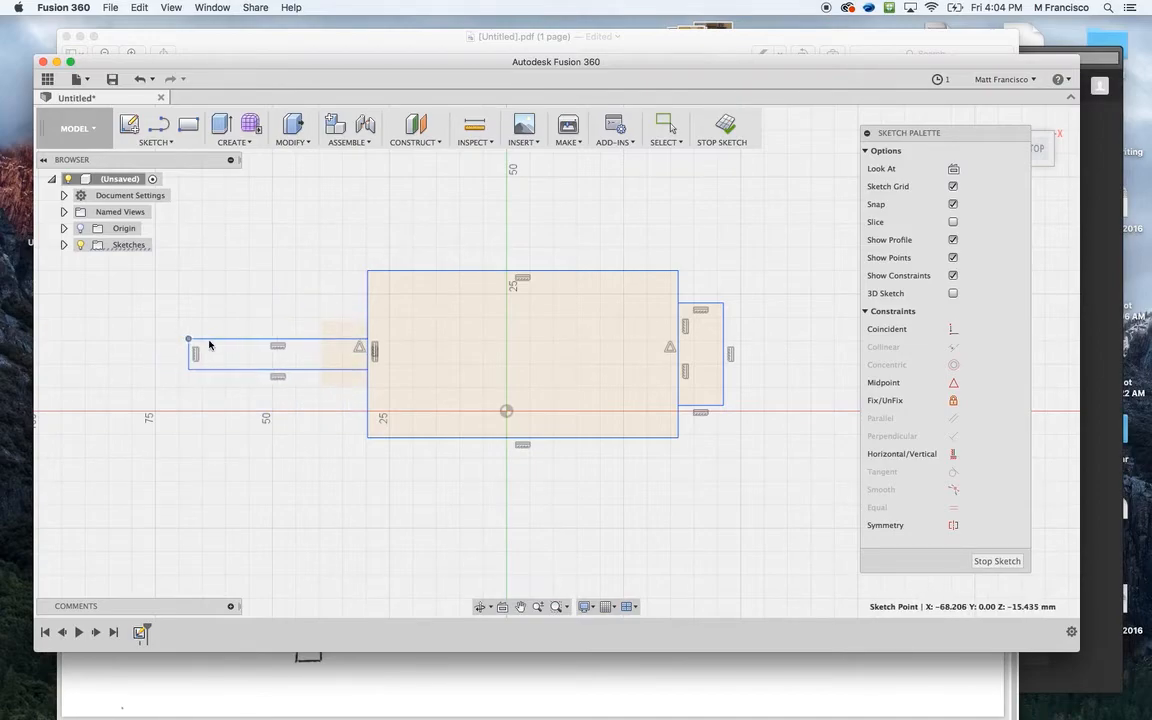
{"action": "left_click_drag", "start_coordinate": [190, 340], "coordinate": [272, 340]}
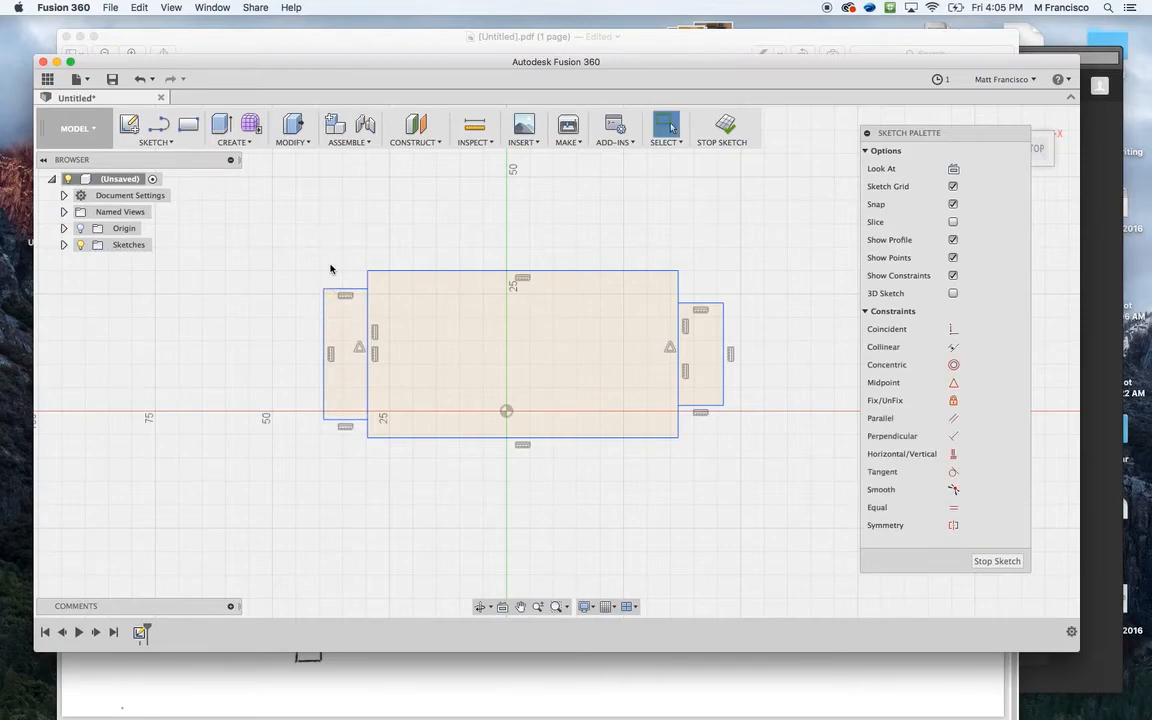
Add a 20 mm sketch dimension to the left tab's outer edge.
{"action": "left_click", "coordinate": [155, 128]}
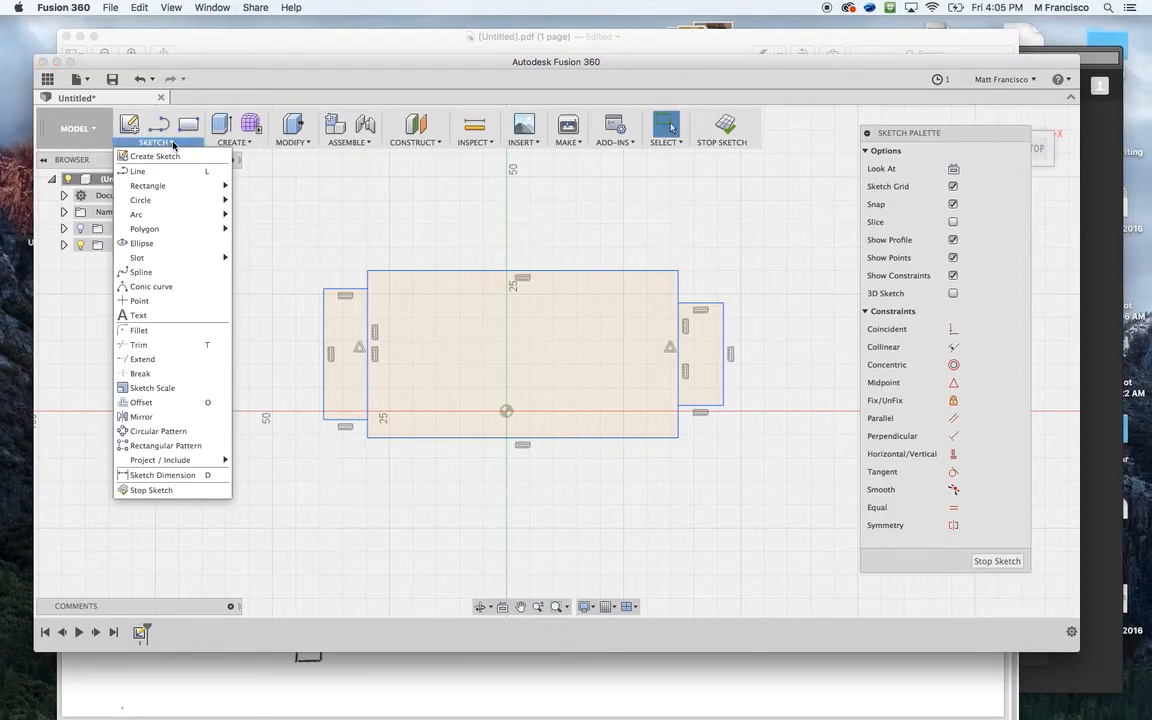
{"action": "mouse_move", "coordinate": [162, 474]}
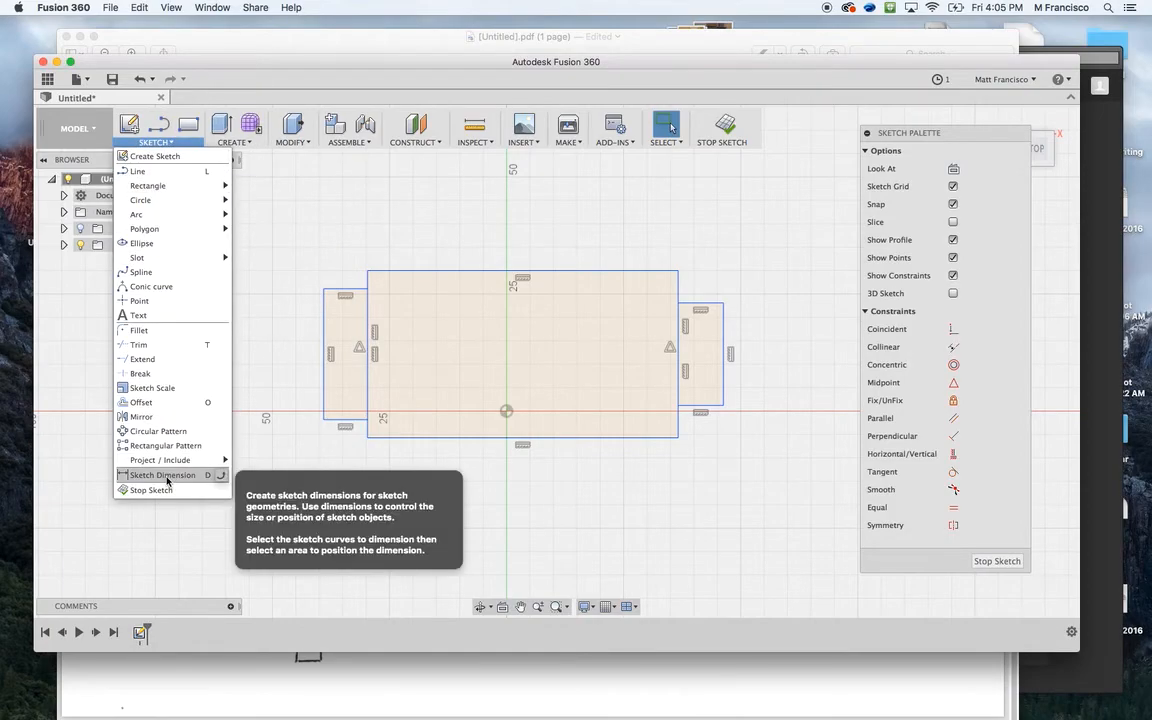
{"action": "mouse_move", "coordinate": [210, 480]}
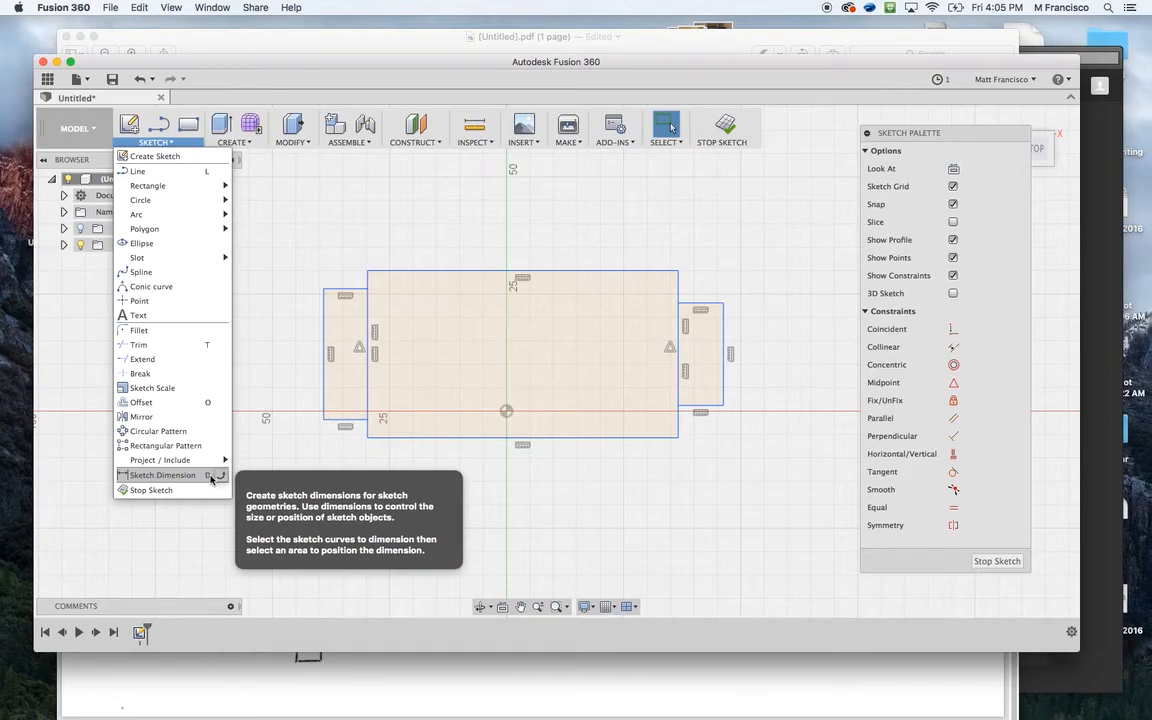
{"action": "left_click", "coordinate": [312, 218]}
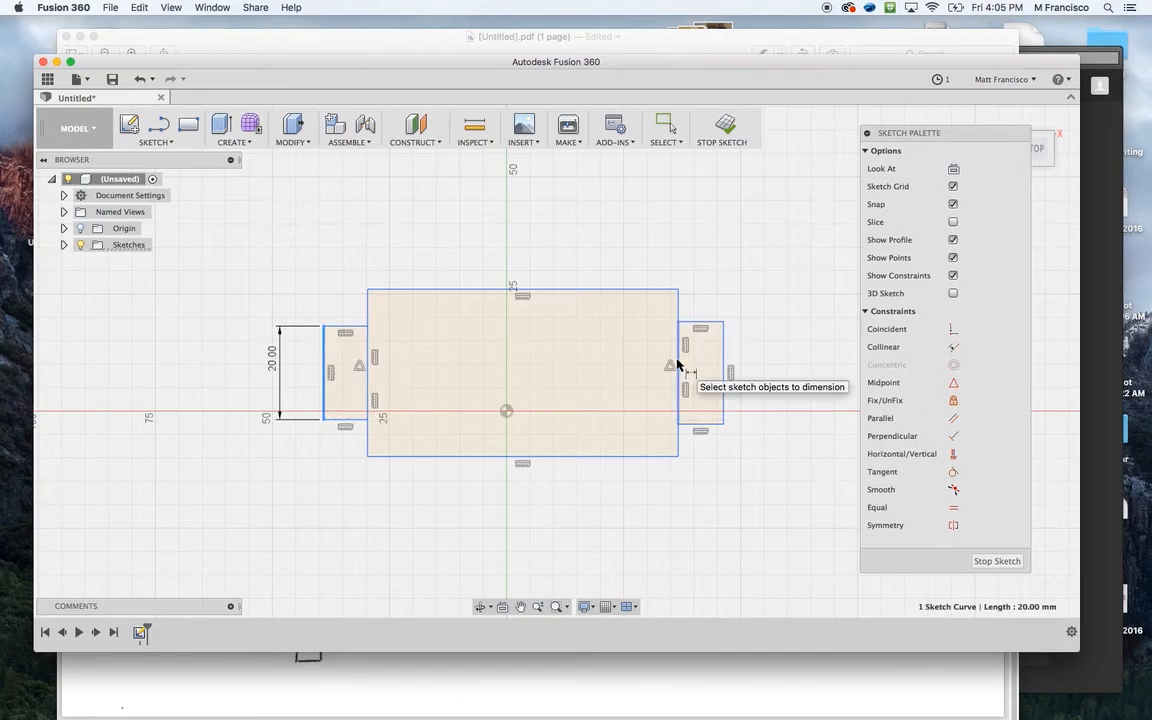
{"action": "left_click", "coordinate": [345, 370]}
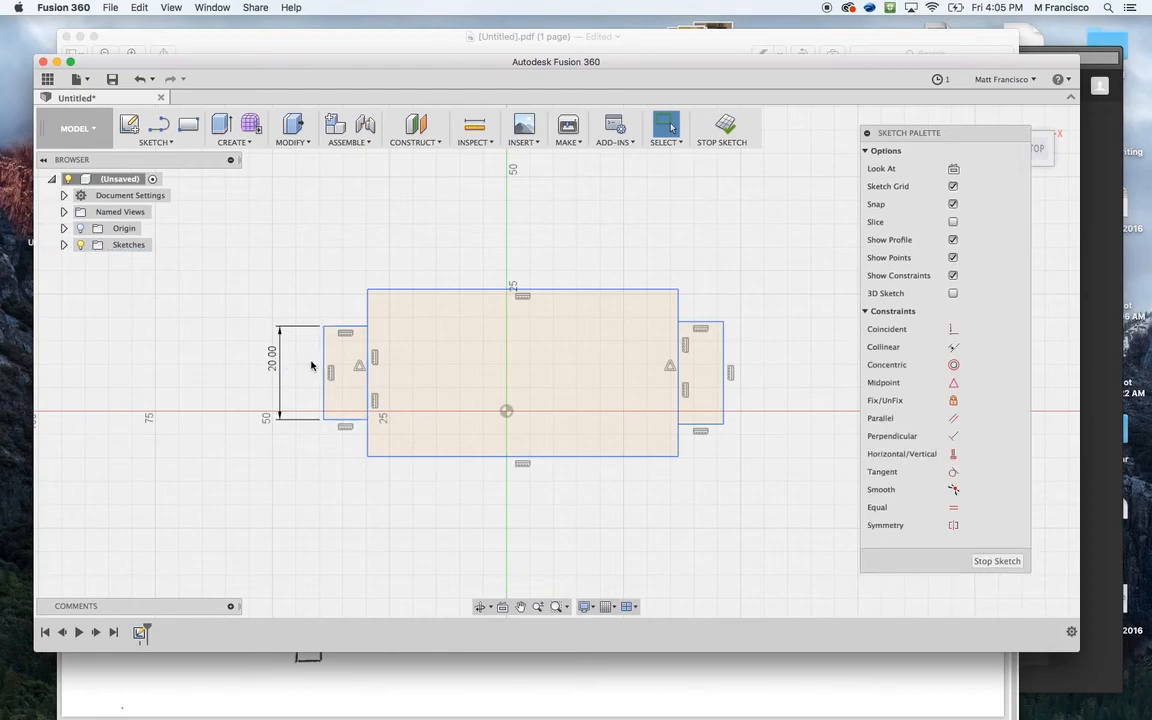
Apply an Equal constraint to the outer edges of the left and right tabs.
{"action": "left_click", "coordinate": [730, 372]}
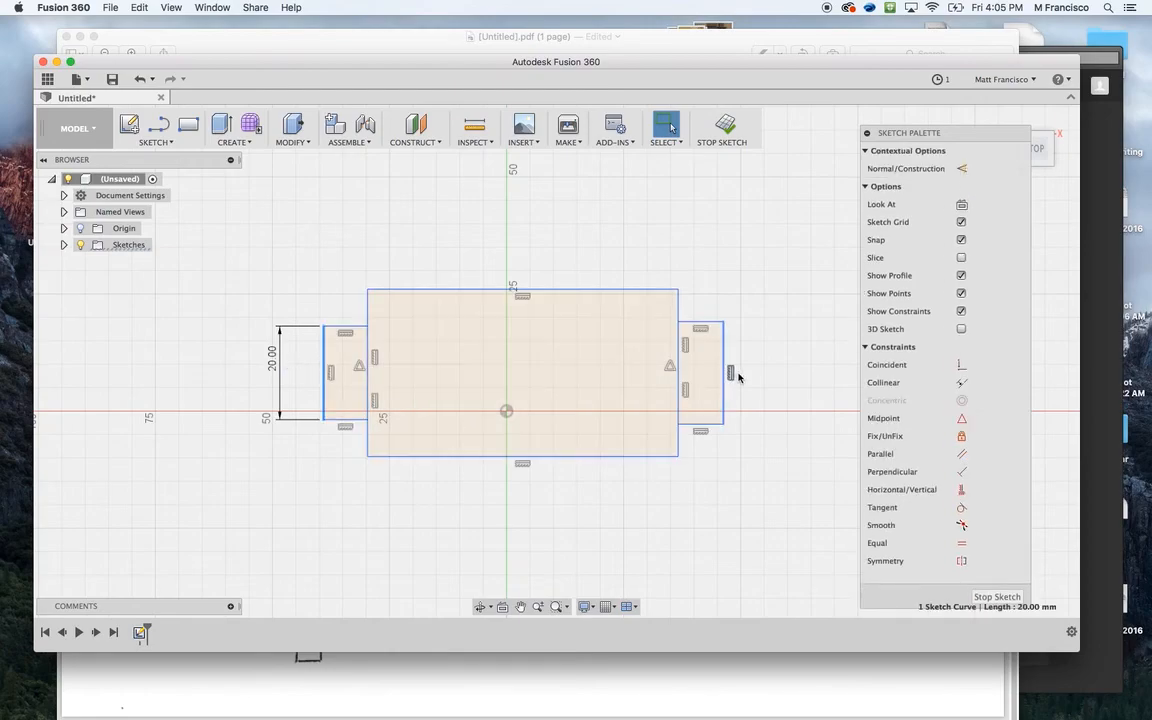
{"action": "left_click", "coordinate": [725, 375]}
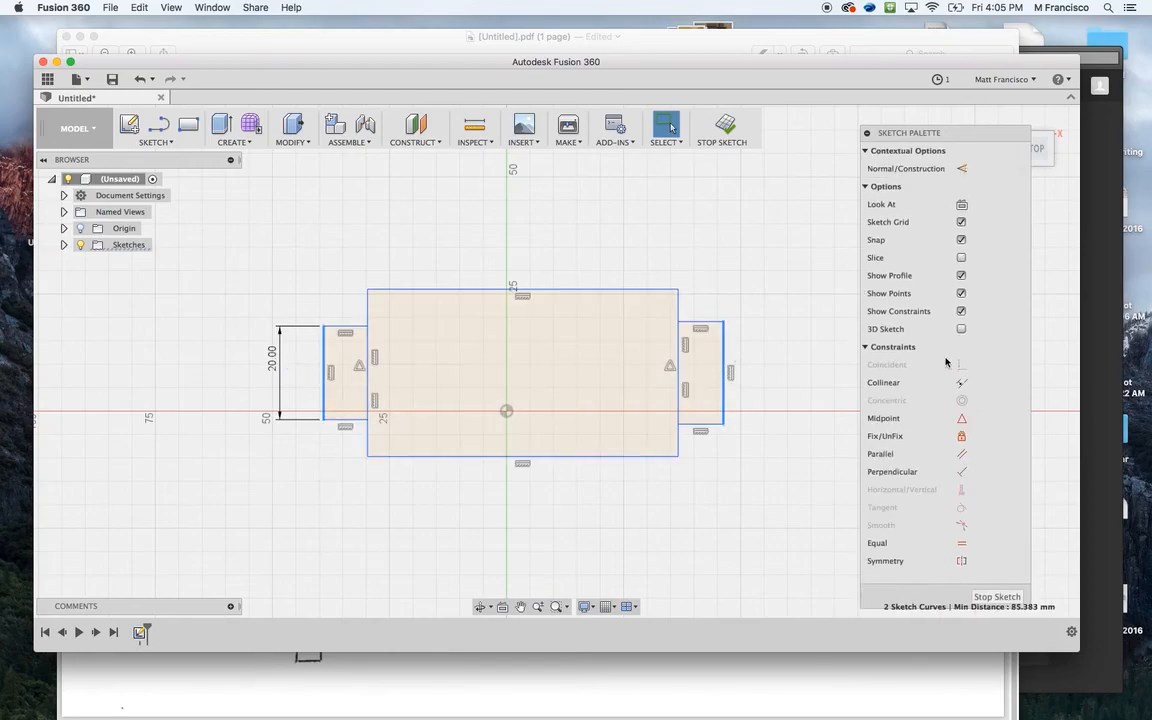
{"action": "left_click", "coordinate": [866, 150]}
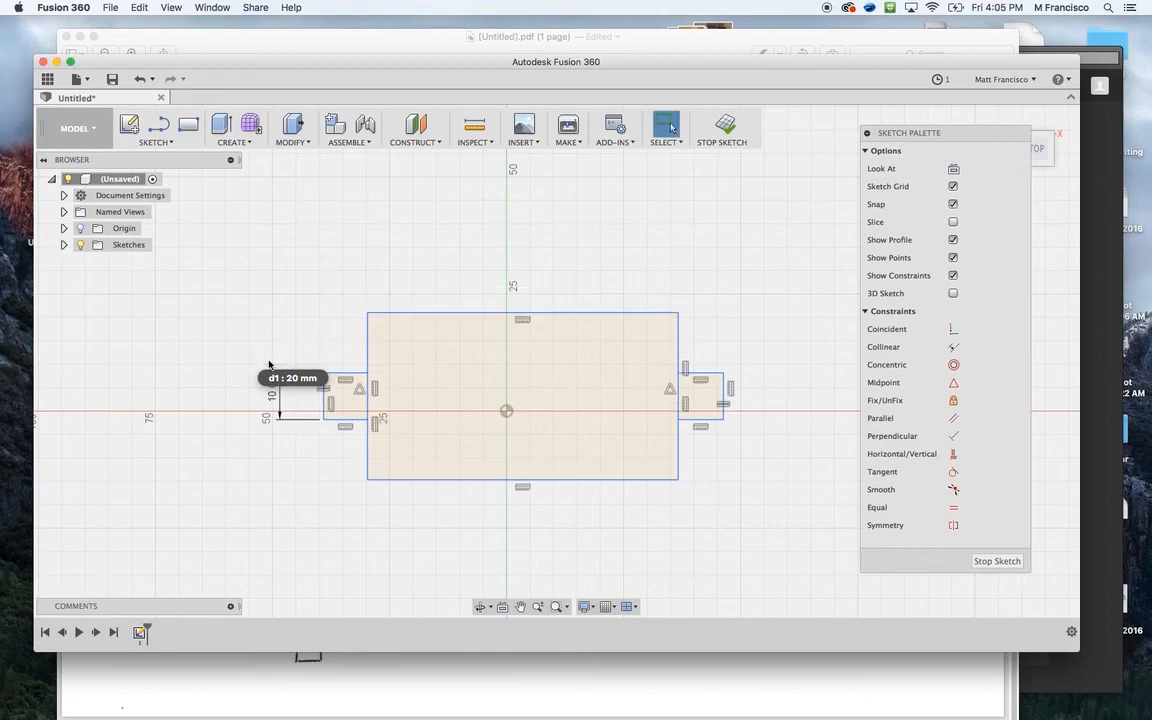
{"action": "mouse_move", "coordinate": [200, 392]}
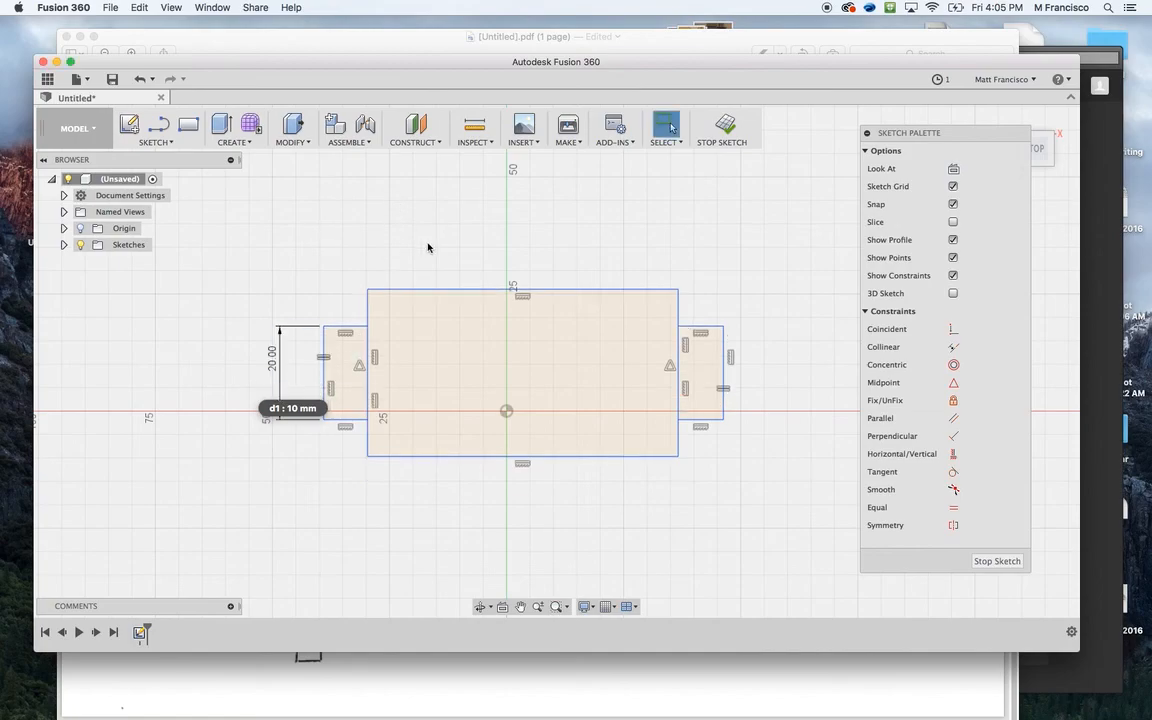
{"action": "mouse_move", "coordinate": [600, 241]}
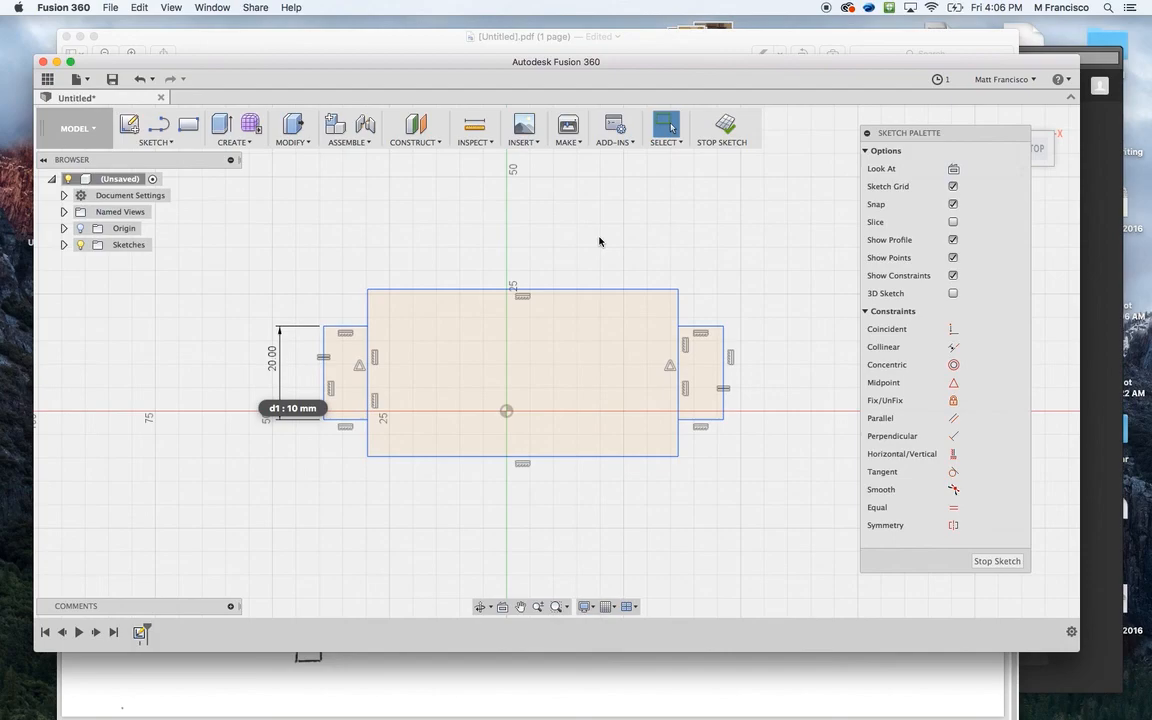
{"action": "mouse_move", "coordinate": [593, 247]}
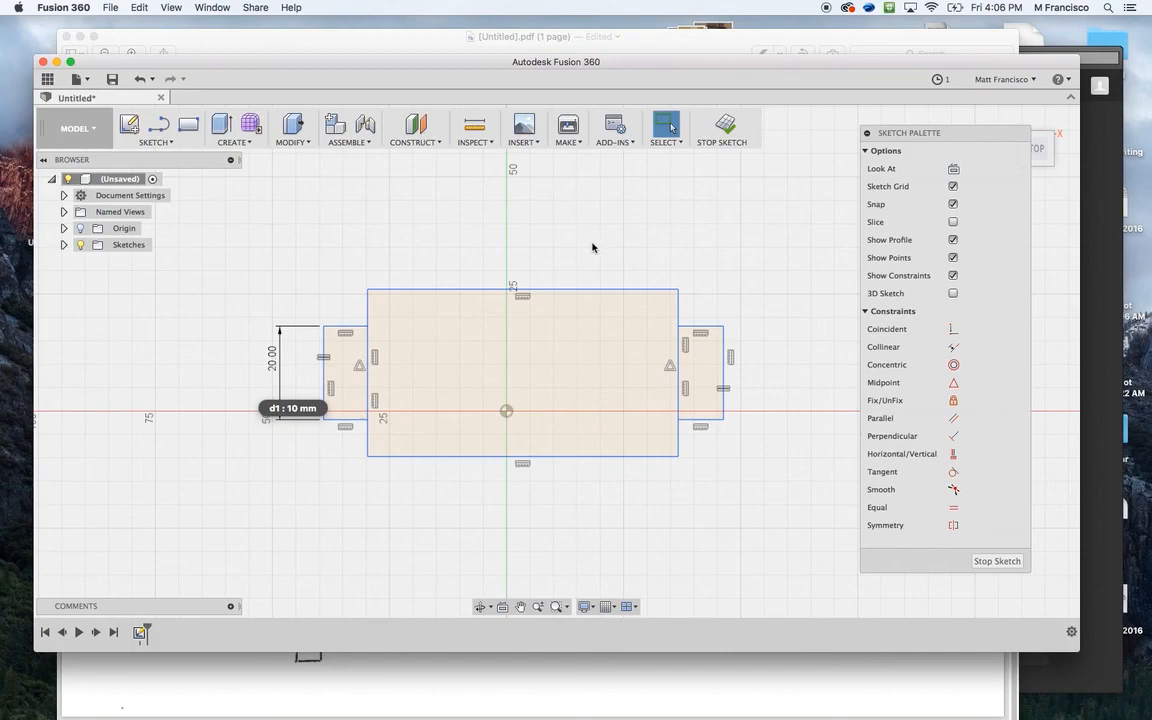
{"action": "mouse_move", "coordinate": [600, 257]}
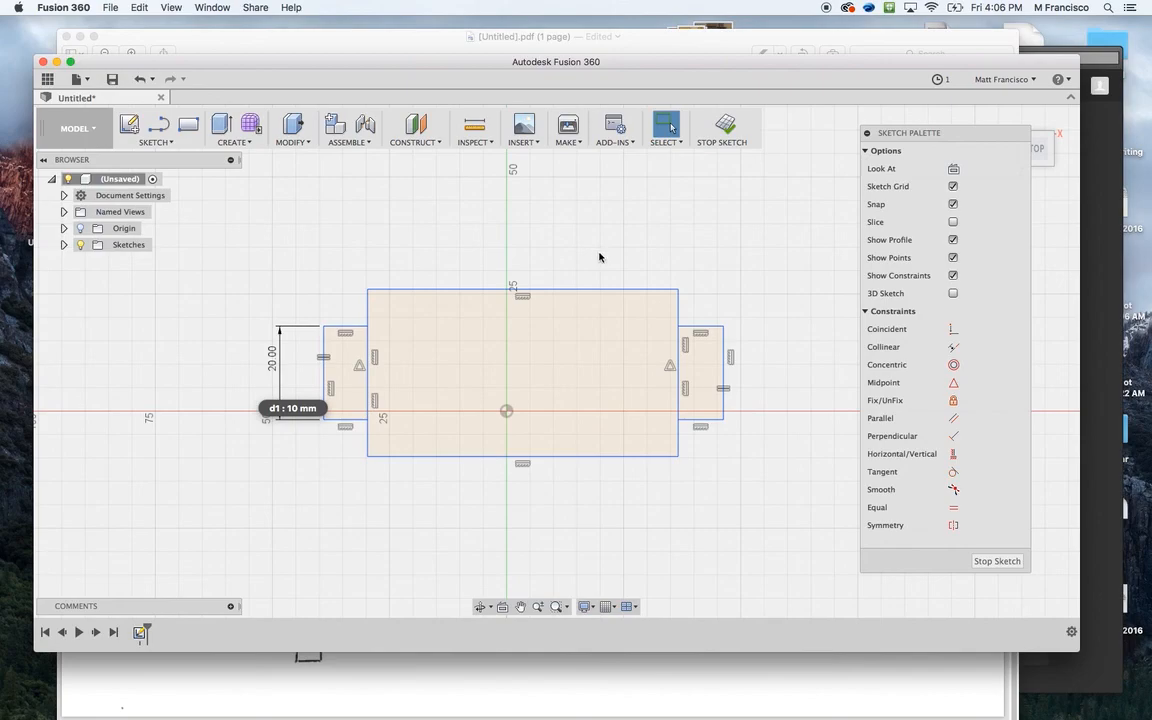